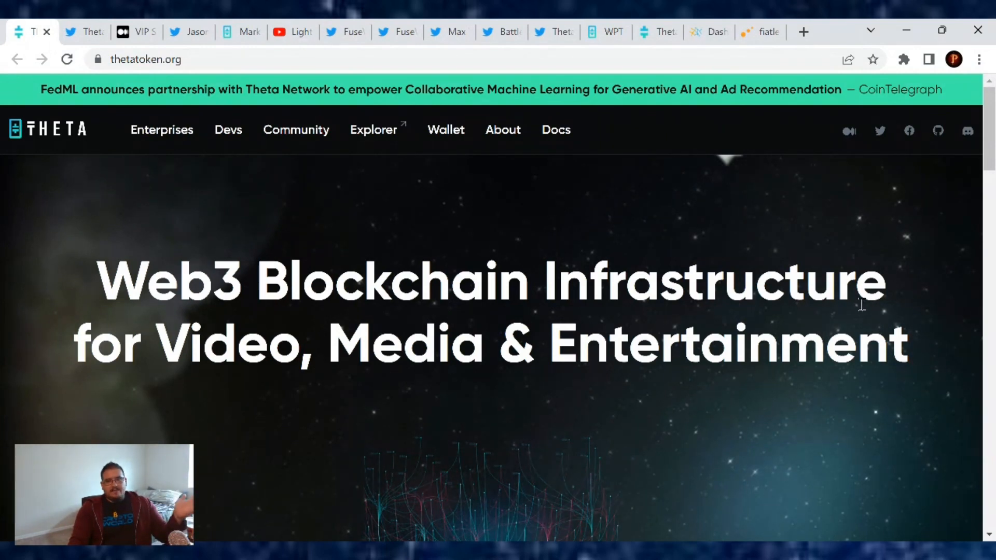
pyautogui.moveTo(859, 313)
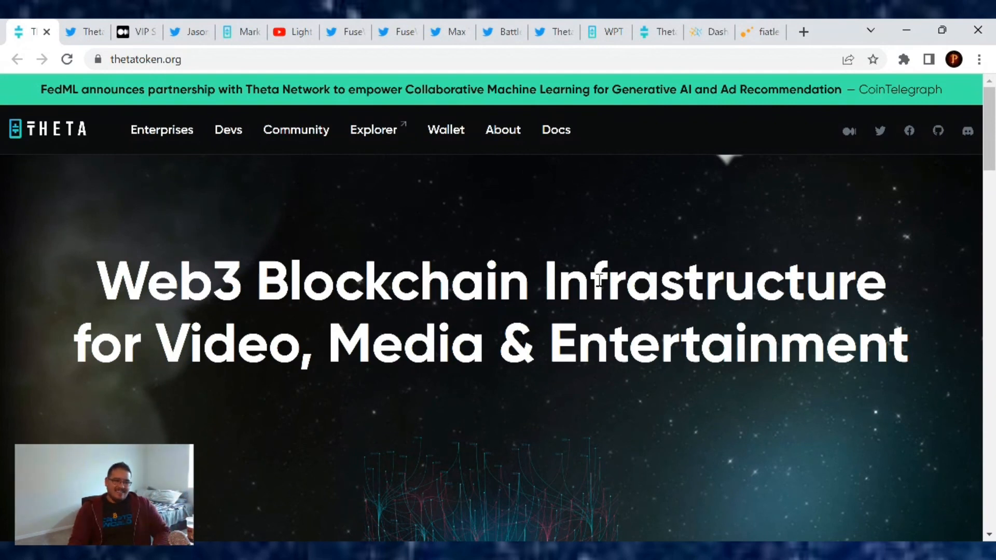
# Show ThetaDrop's tweet announcing the VIP Shard airdrop starting February 21st
pyautogui.click(82, 31)
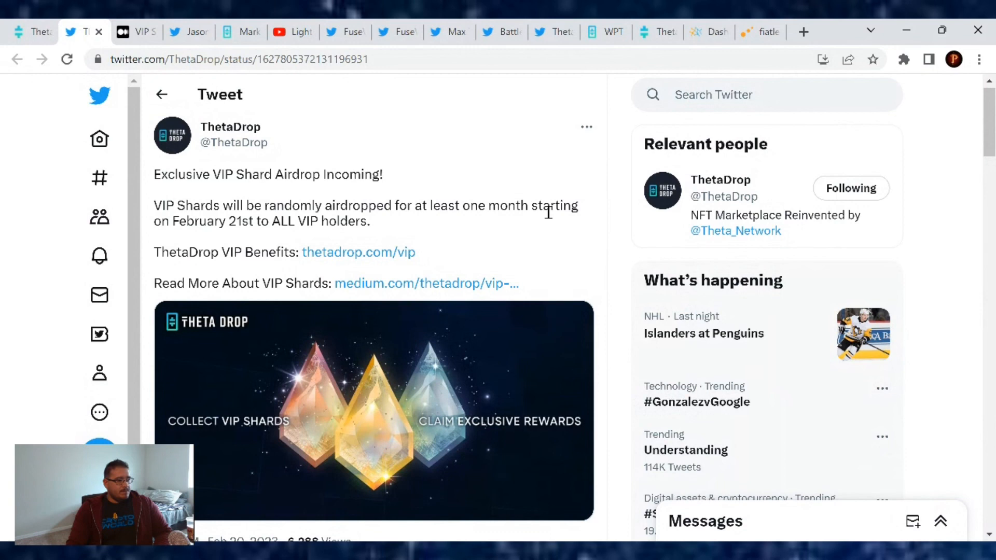
pyautogui.moveTo(453, 237)
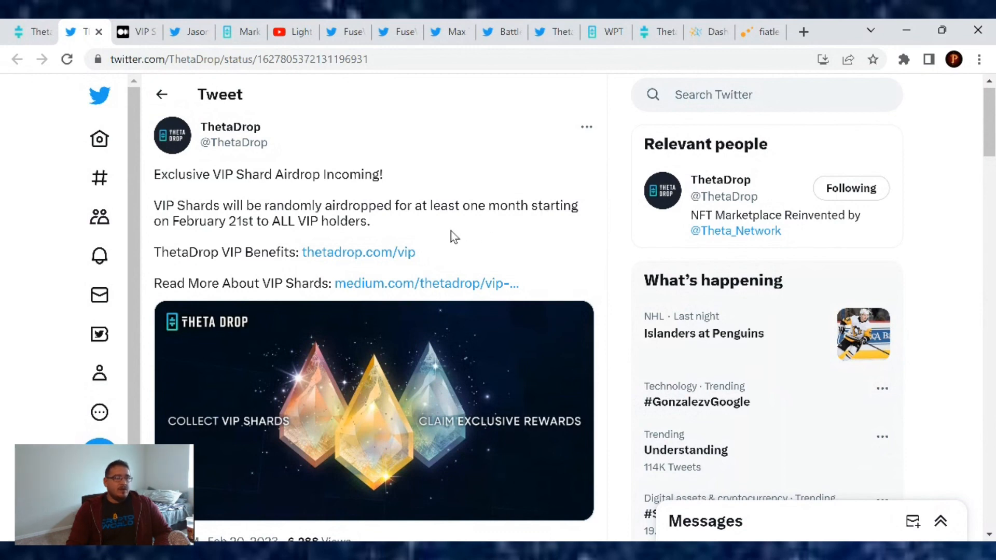
pyautogui.moveTo(581, 221)
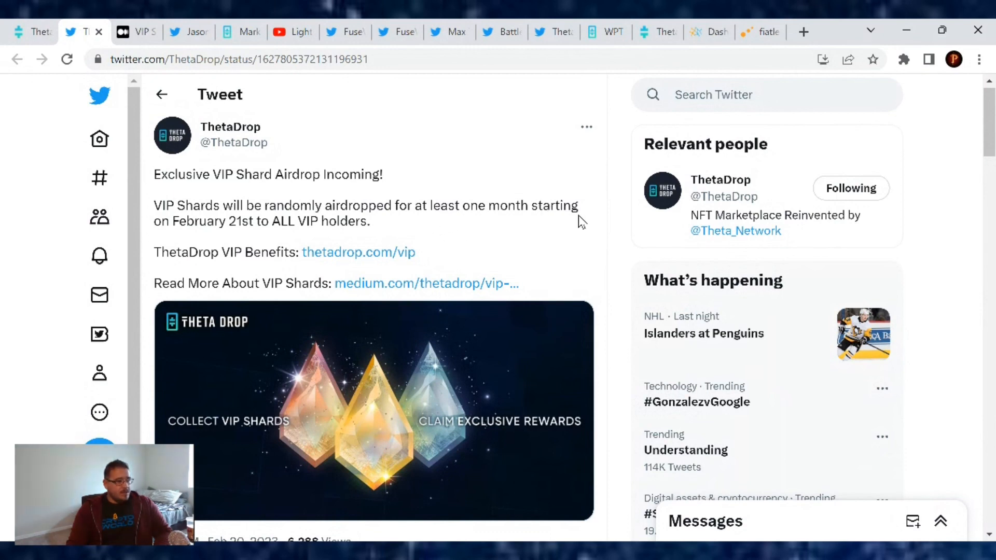
pyautogui.moveTo(316, 237)
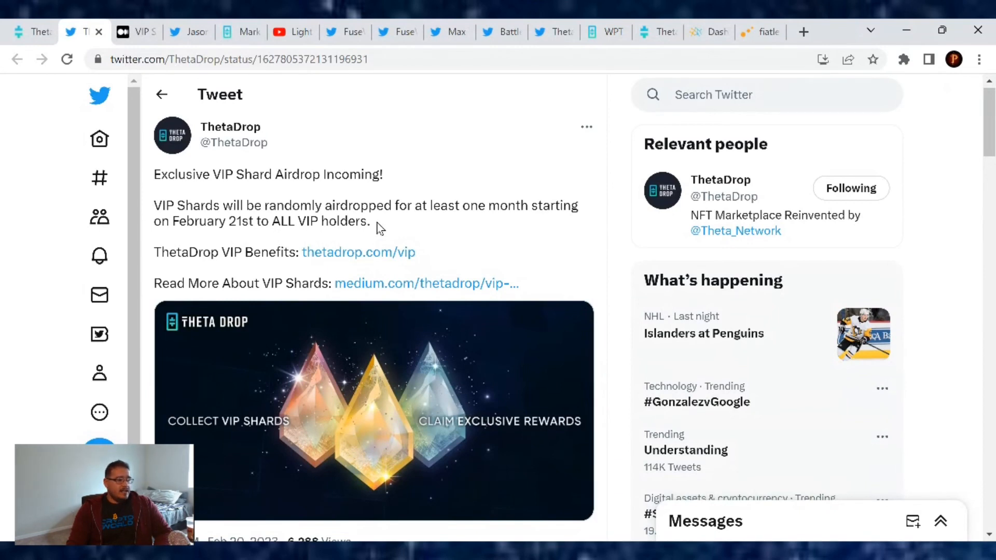
pyautogui.moveTo(418, 249)
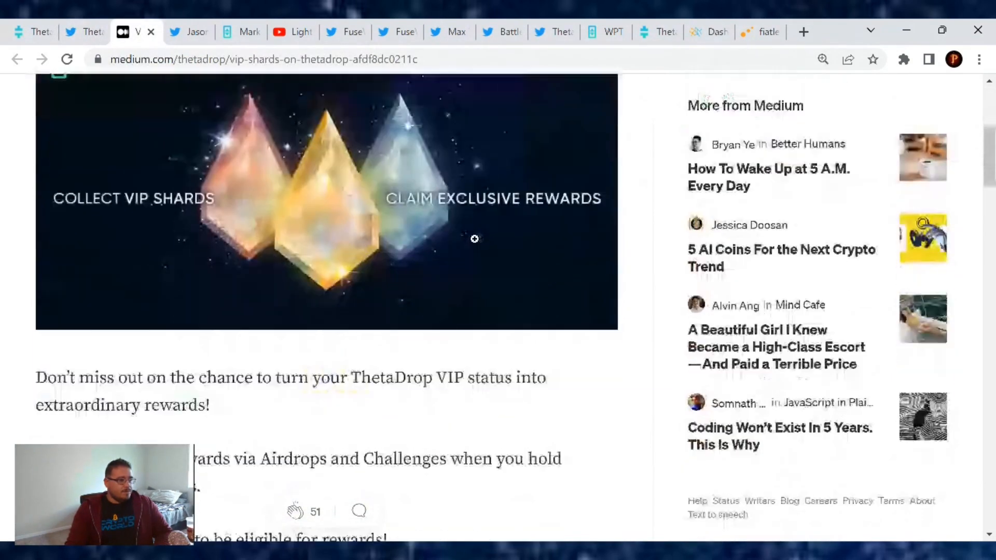
# Read the VIP Shards Medium article down to the Bronze, Silver and Gold shard airdrops
pyautogui.scroll(-3)
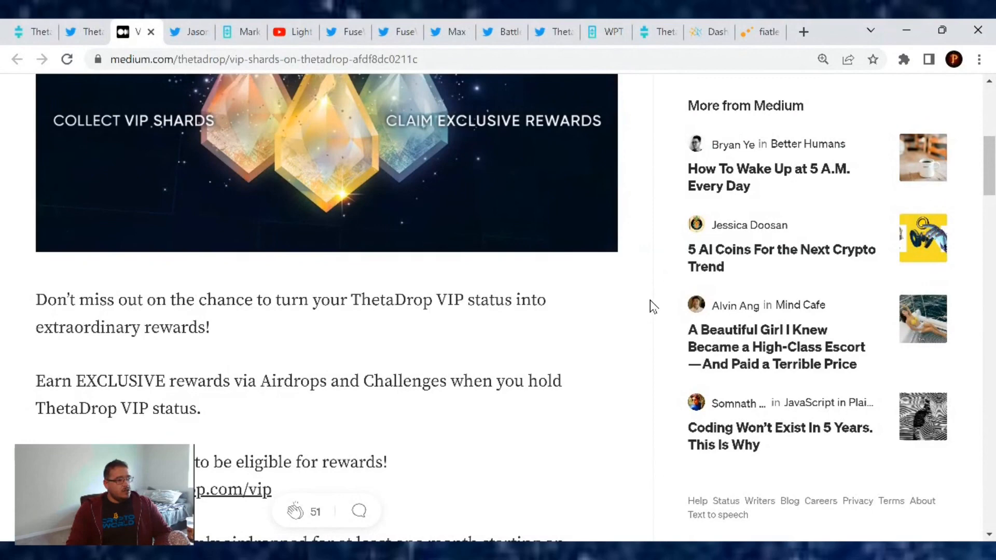
pyautogui.moveTo(635, 302)
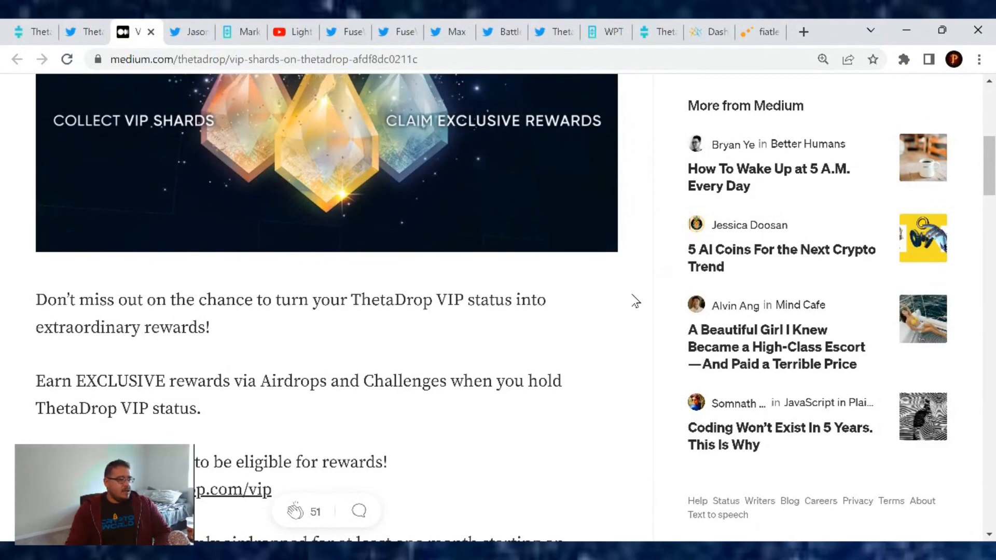
pyautogui.scroll(-3)
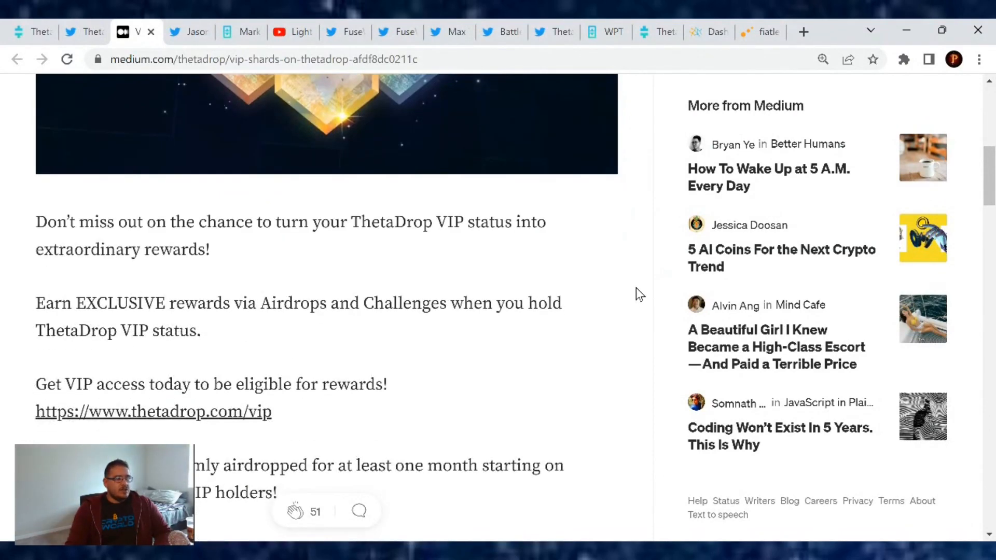
pyautogui.moveTo(613, 297)
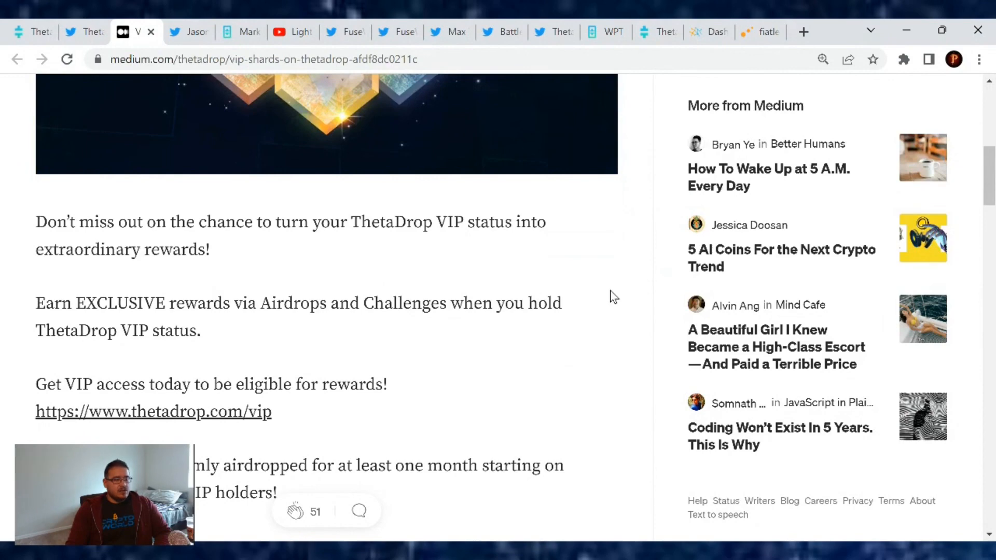
pyautogui.moveTo(604, 294)
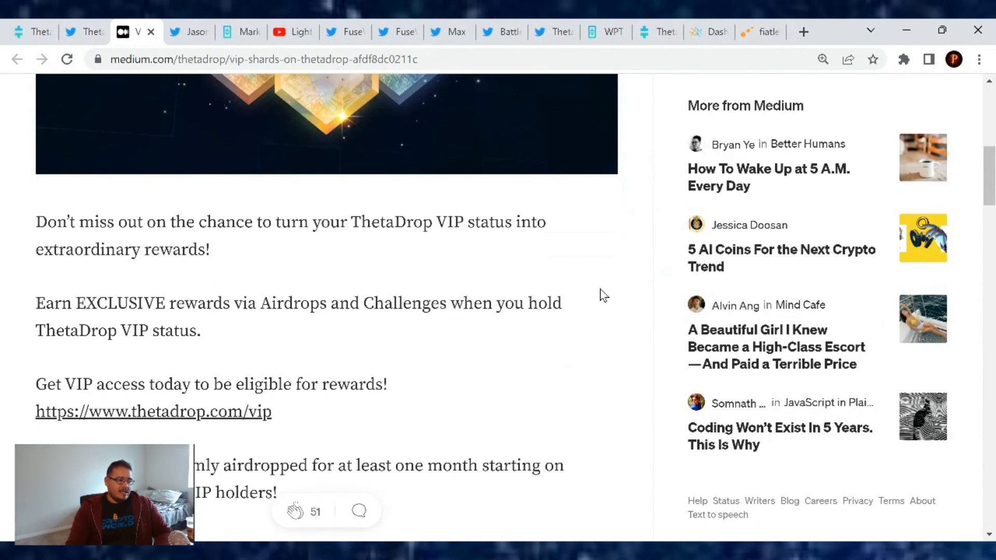
pyautogui.scroll(-3)
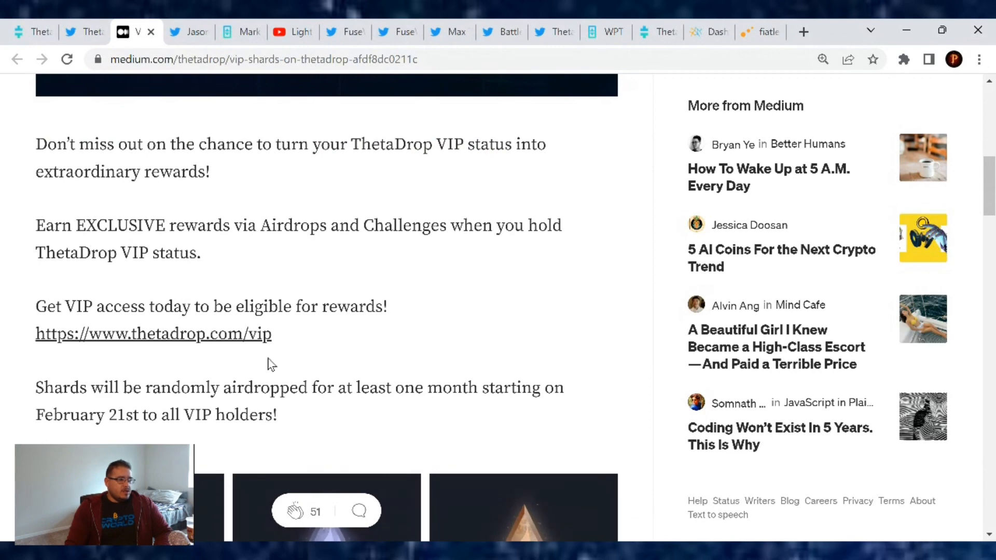
pyautogui.moveTo(356, 342)
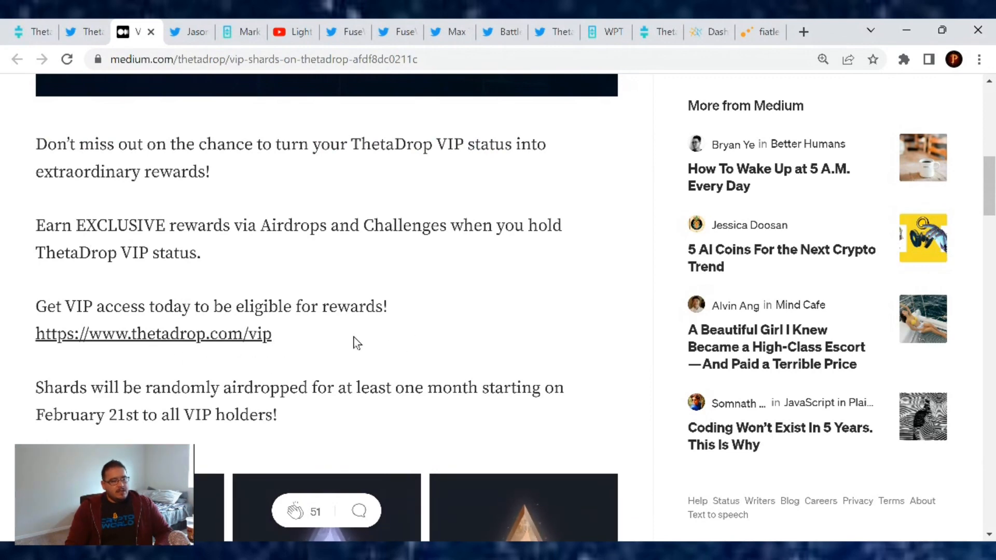
pyautogui.scroll(-3)
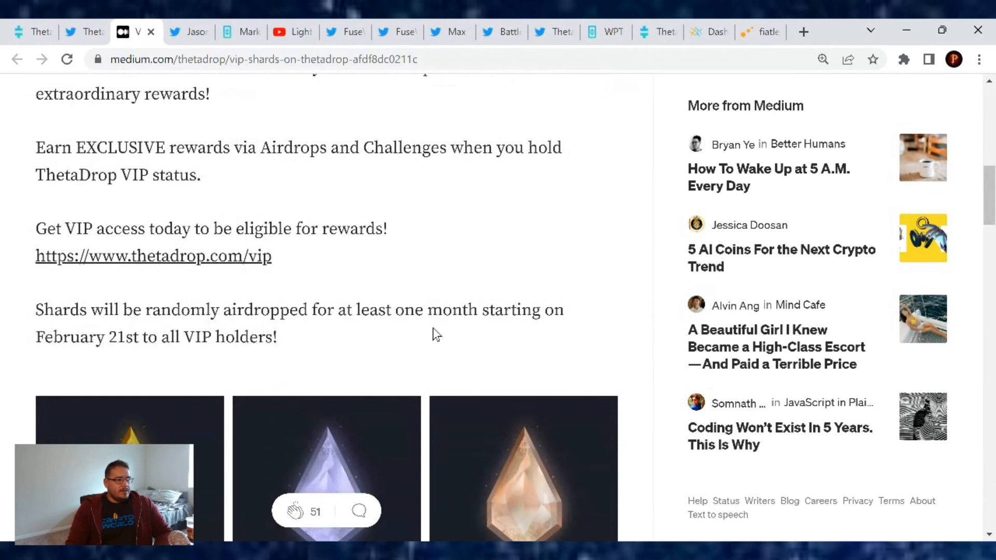
pyautogui.moveTo(416, 340)
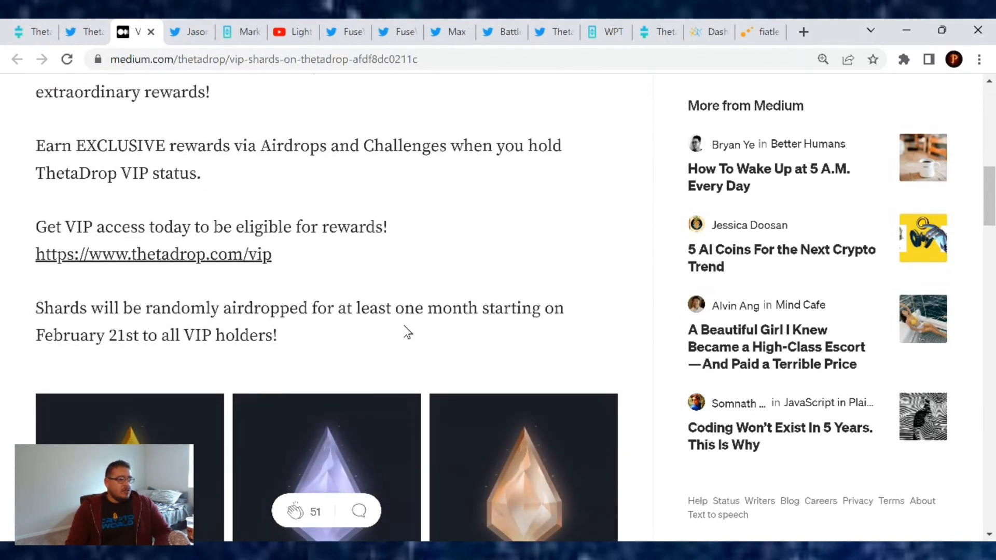
pyautogui.scroll(-3)
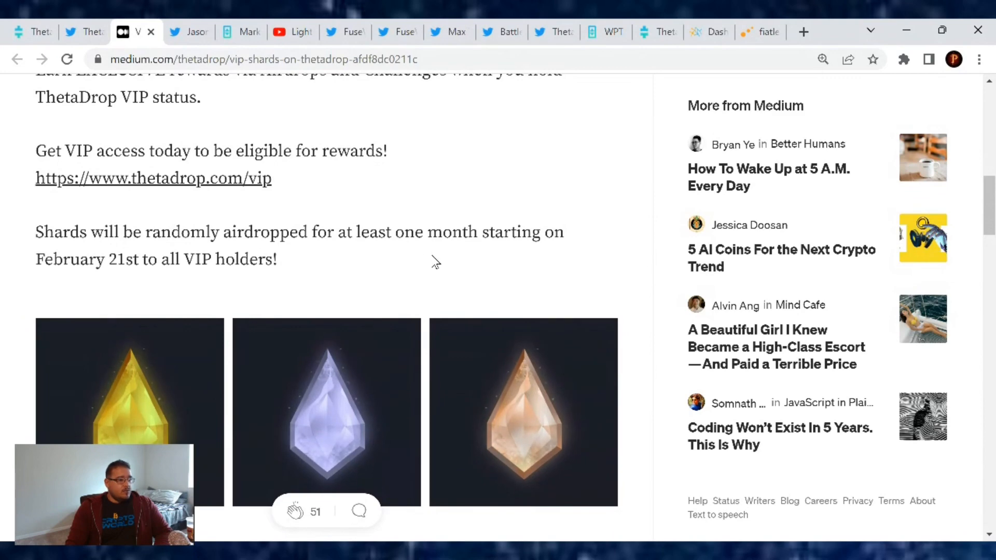
pyautogui.moveTo(566, 266)
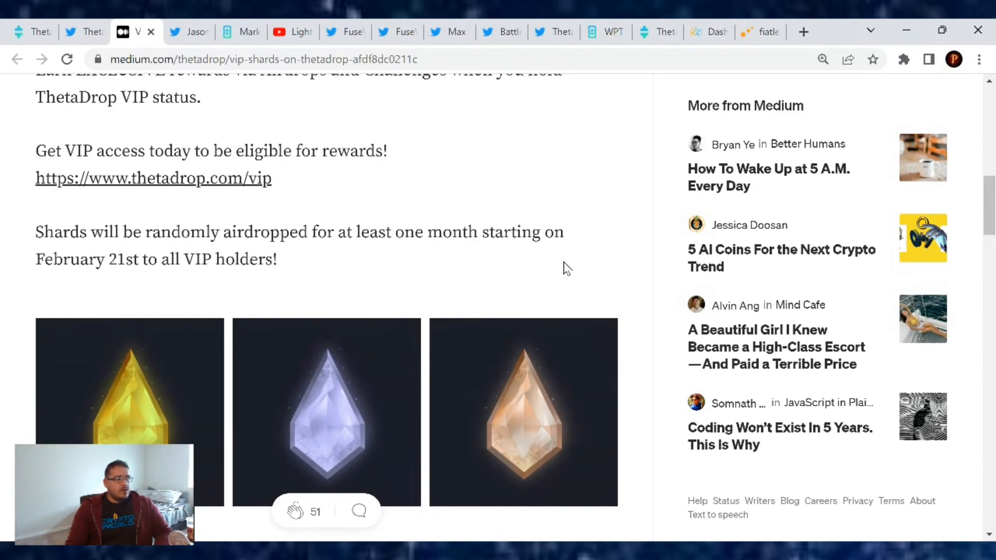
pyautogui.scroll(-3)
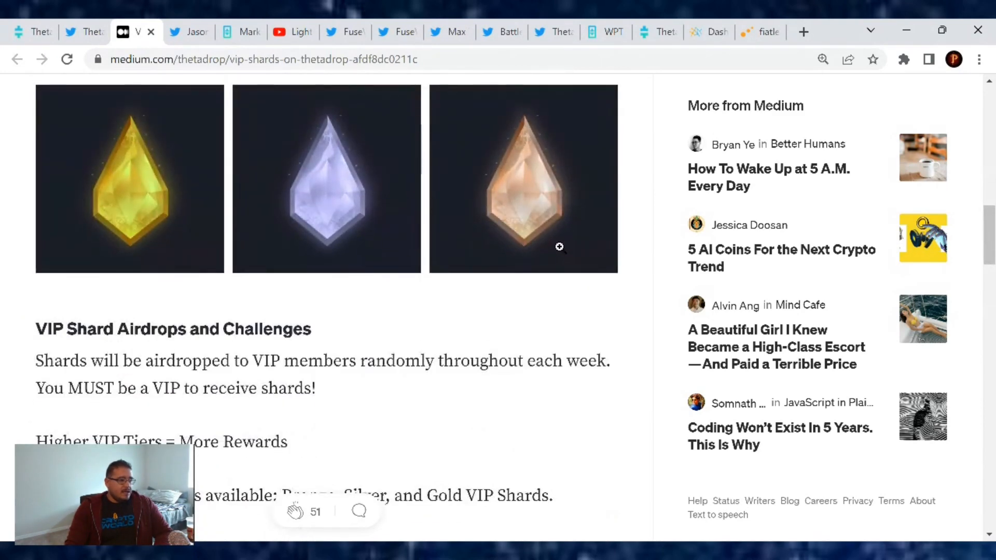
pyautogui.moveTo(530, 264)
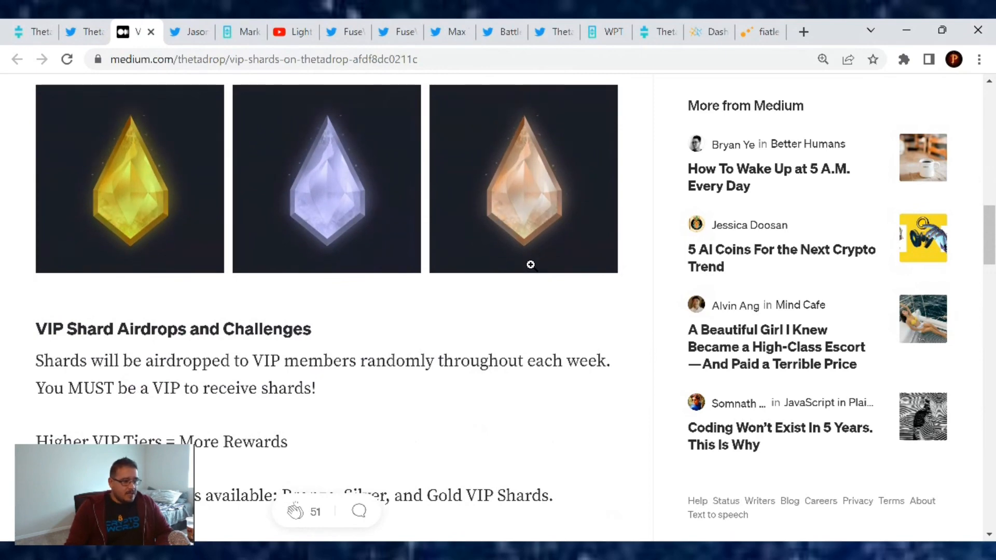
pyautogui.scroll(-3)
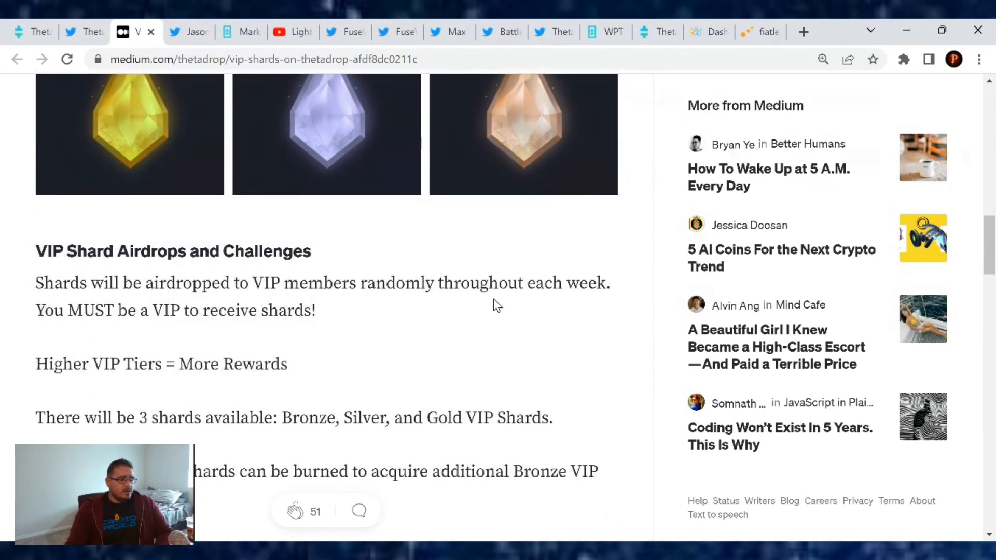
pyautogui.moveTo(514, 347)
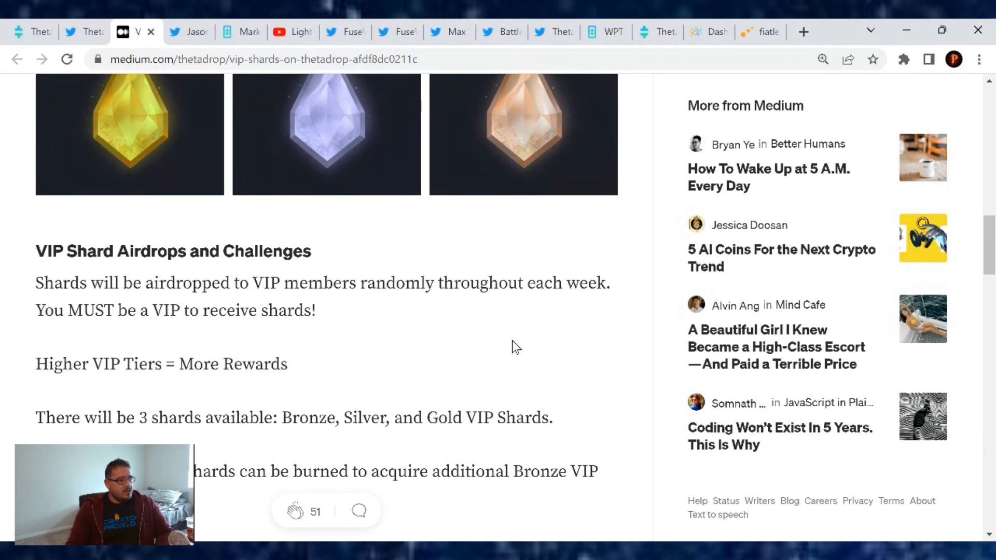
pyautogui.moveTo(432, 330)
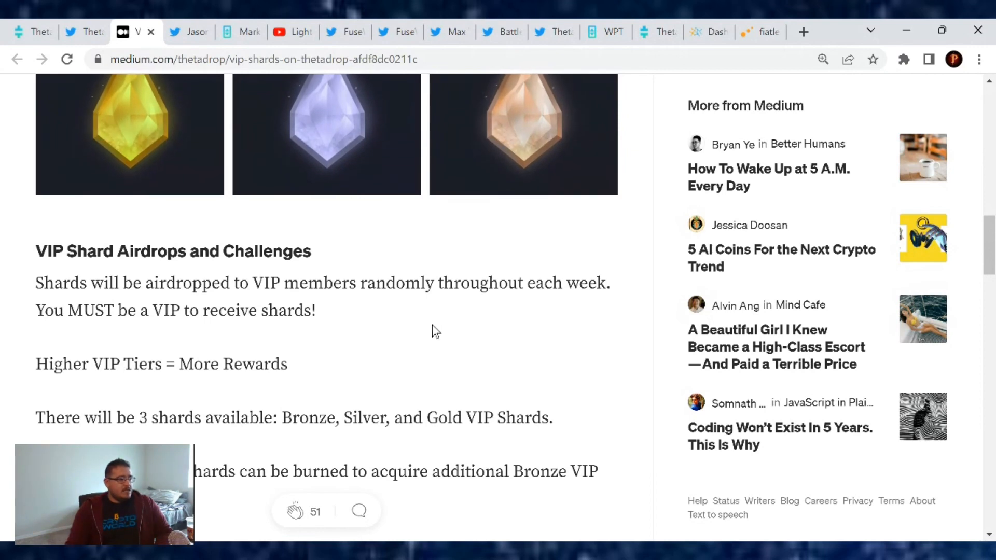
pyautogui.moveTo(373, 363)
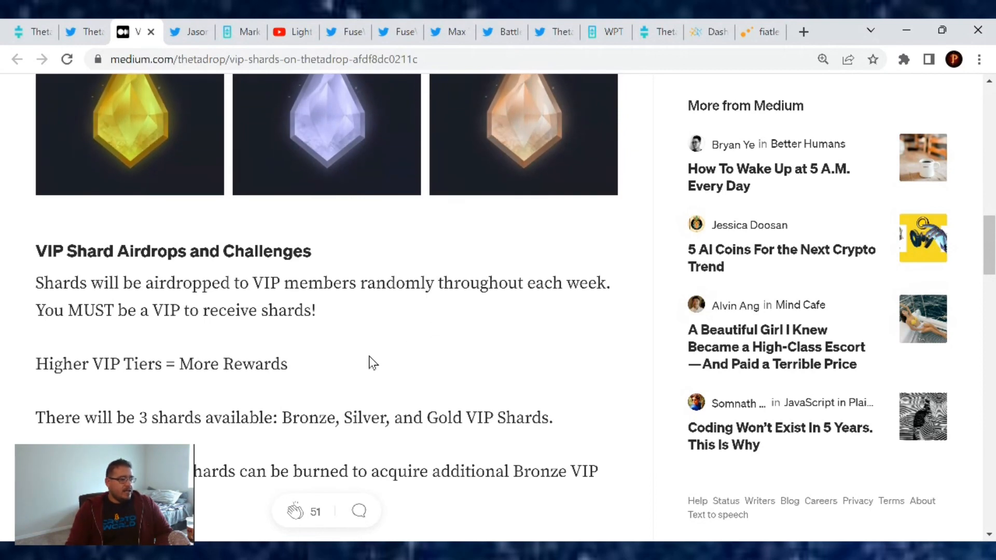
pyautogui.moveTo(454, 374)
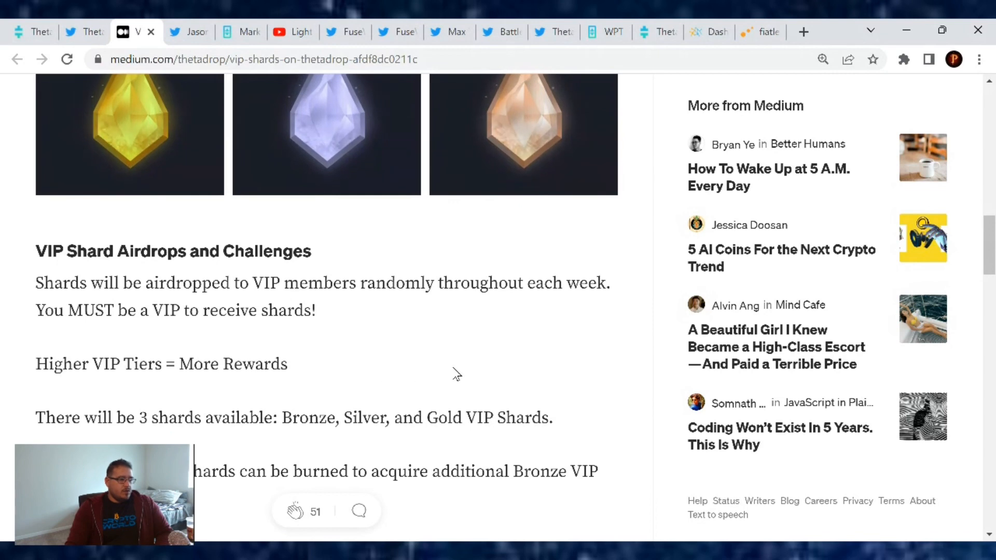
# Read the rest of the VIP Shards article through its rewards section to the end
pyautogui.scroll(-3)
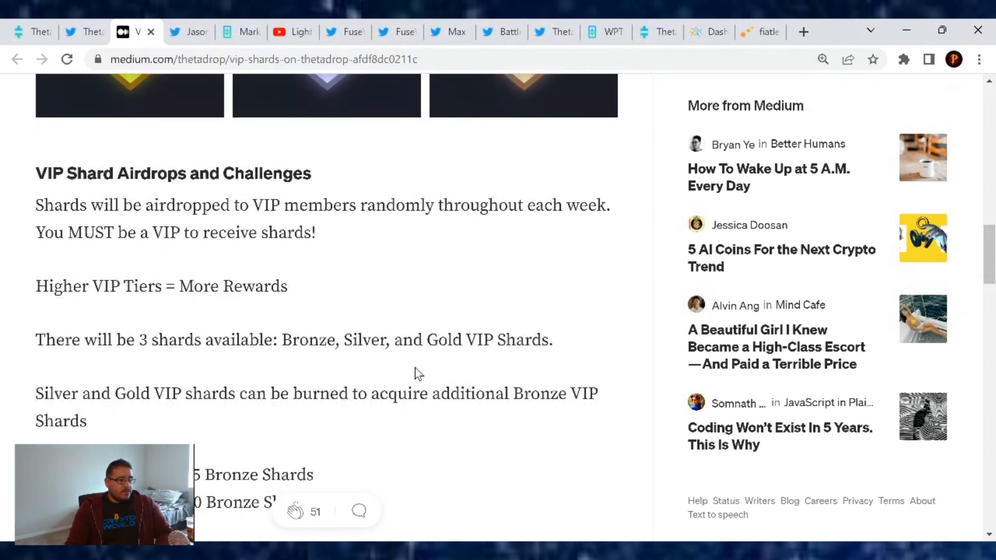
pyautogui.moveTo(548, 378)
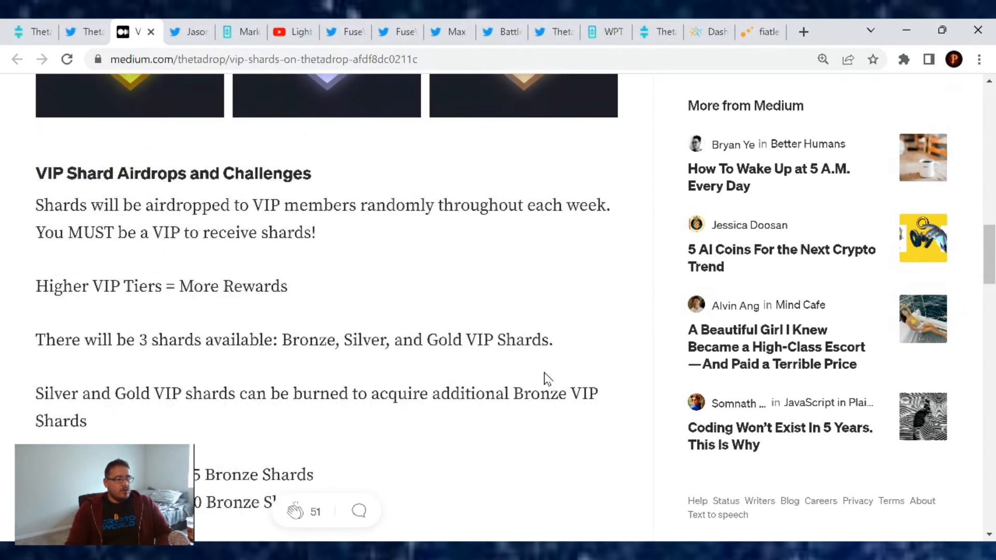
pyautogui.scroll(-3)
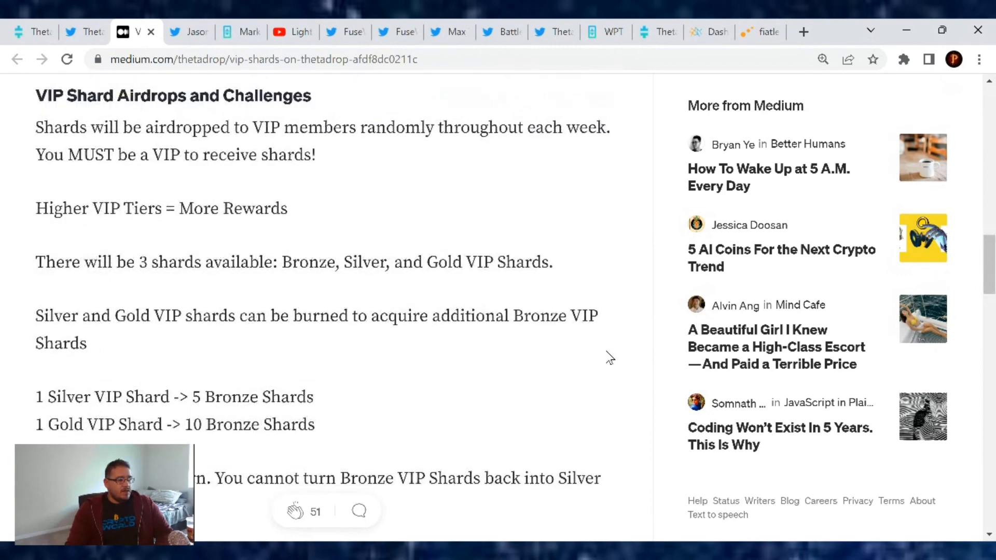
pyautogui.moveTo(489, 345)
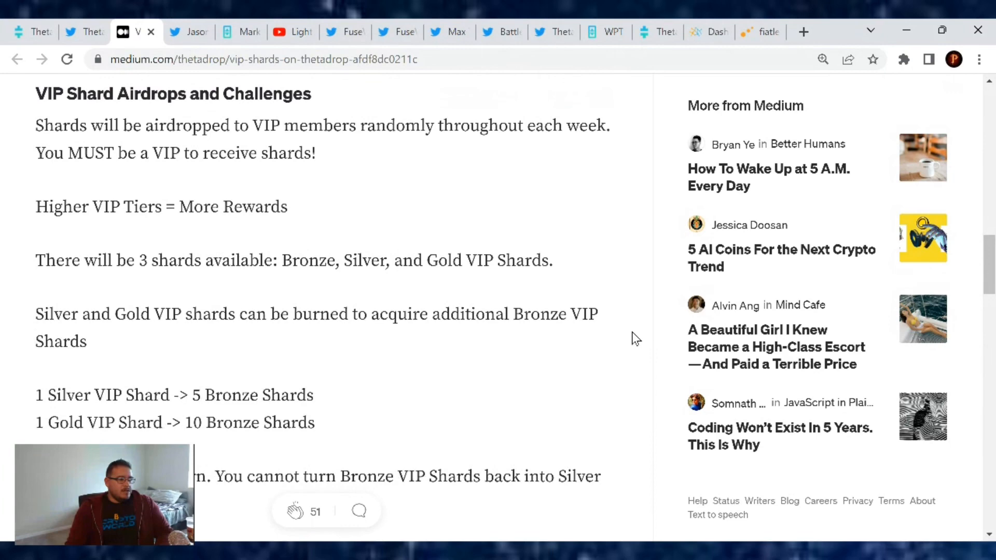
pyautogui.scroll(-3)
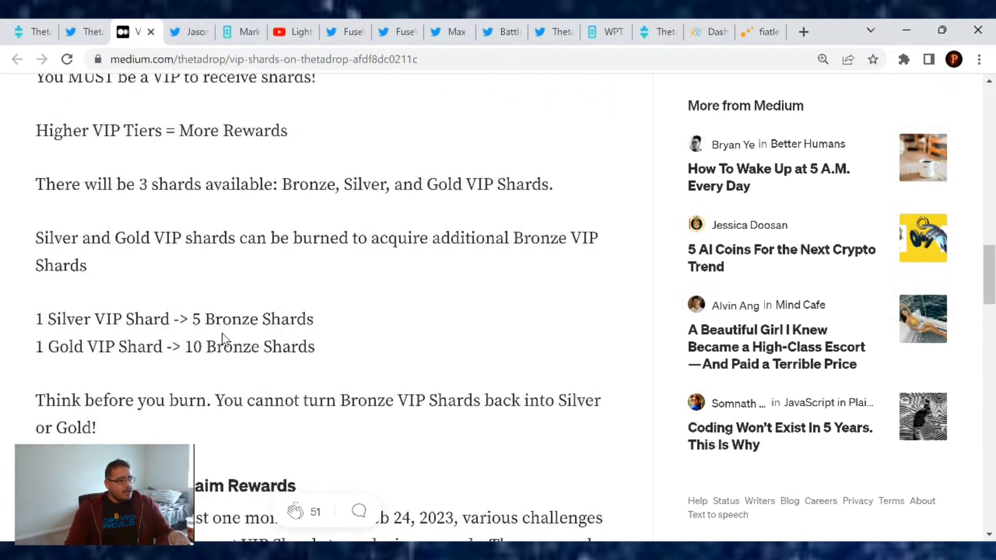
pyautogui.moveTo(403, 349)
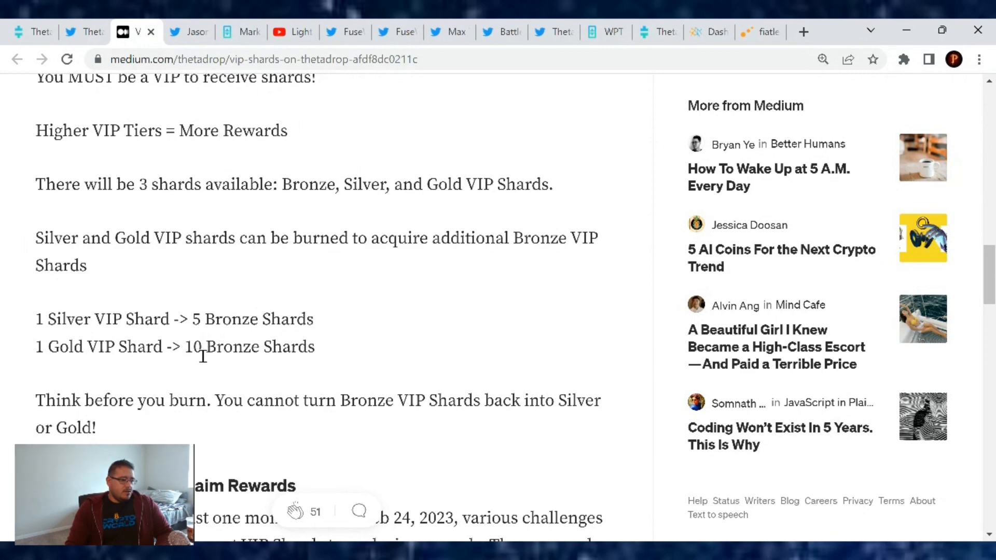
pyautogui.moveTo(447, 346)
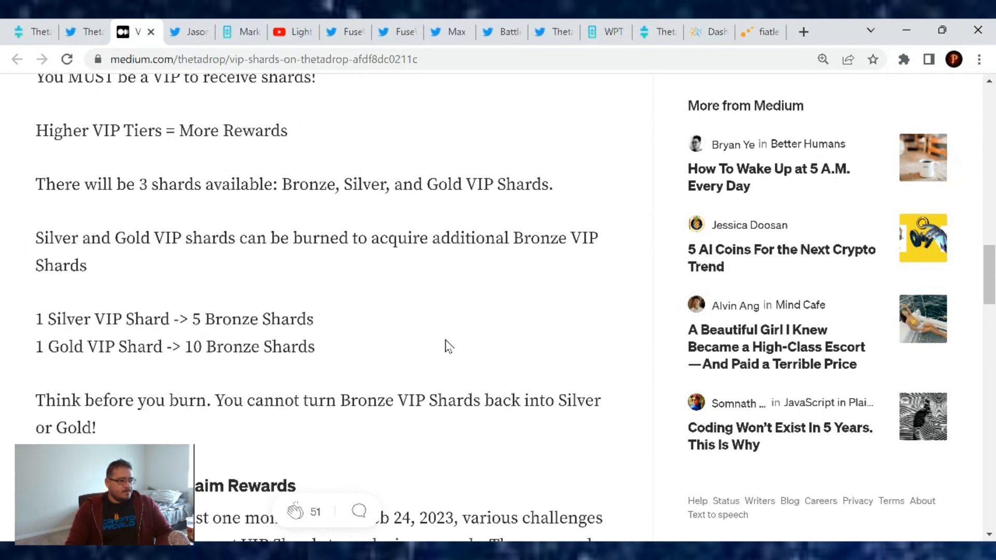
pyautogui.scroll(-3)
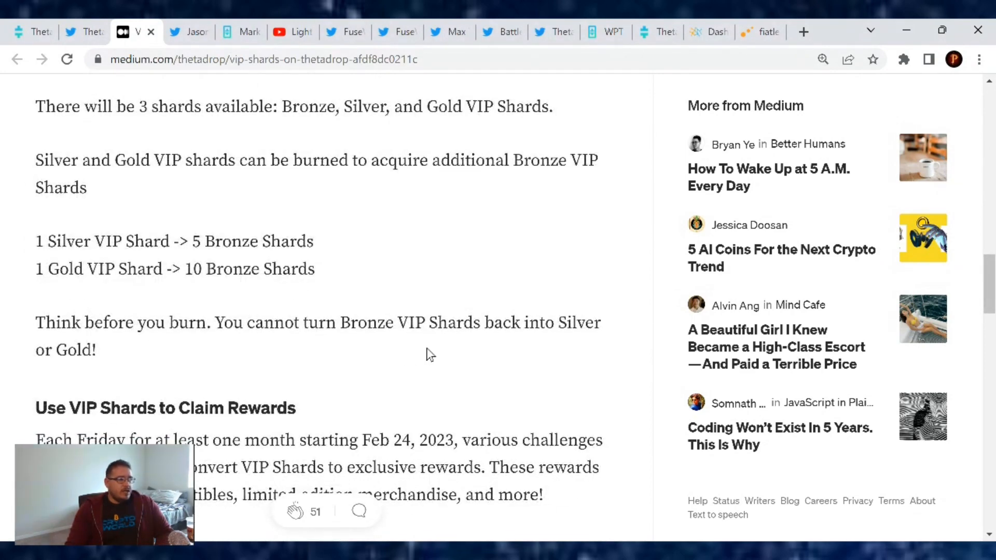
pyautogui.moveTo(530, 349)
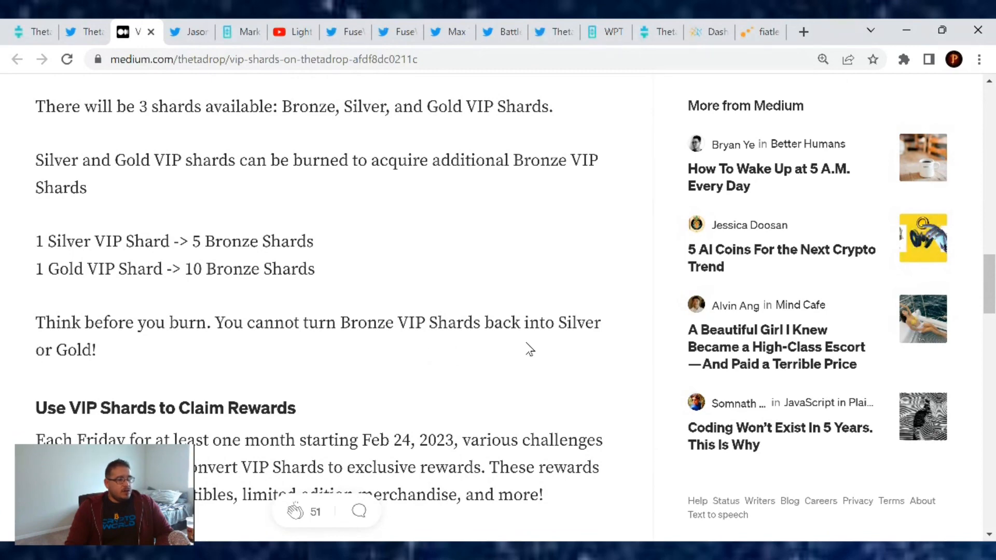
pyautogui.scroll(-3)
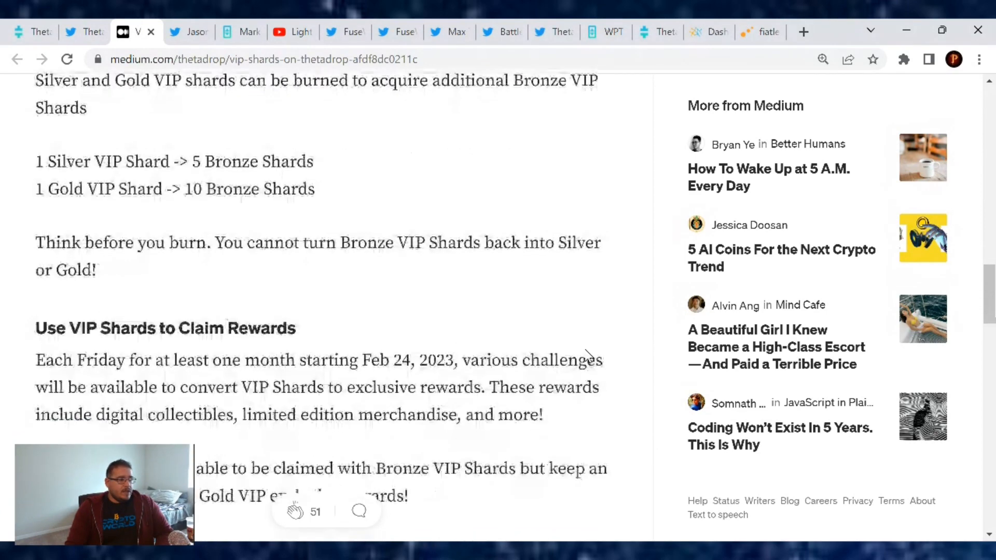
pyautogui.scroll(-3)
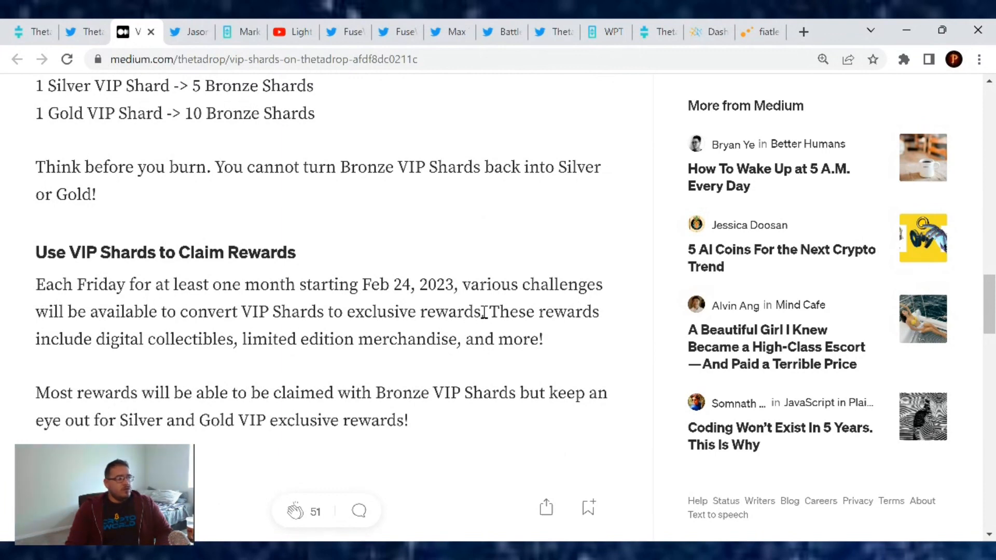
pyautogui.moveTo(625, 360)
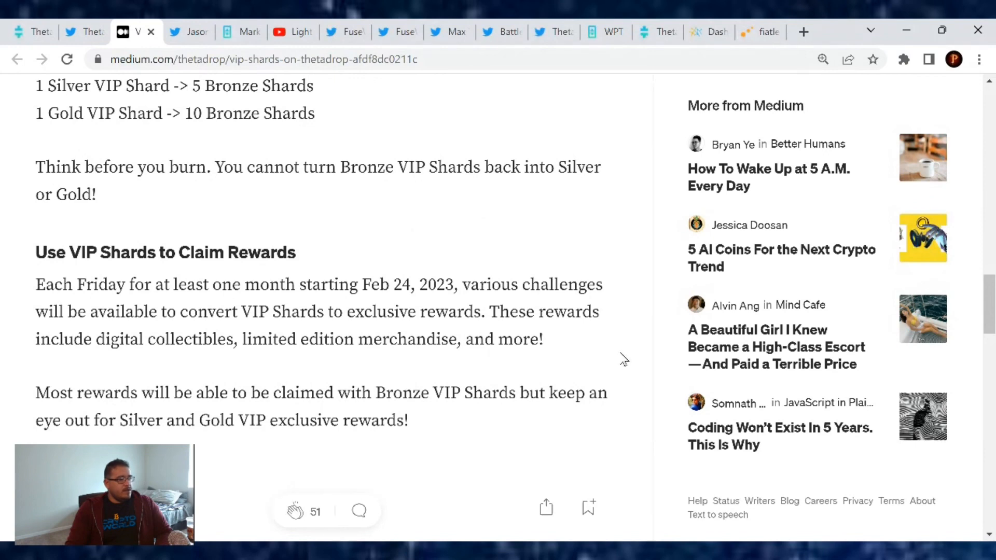
pyautogui.moveTo(390, 340)
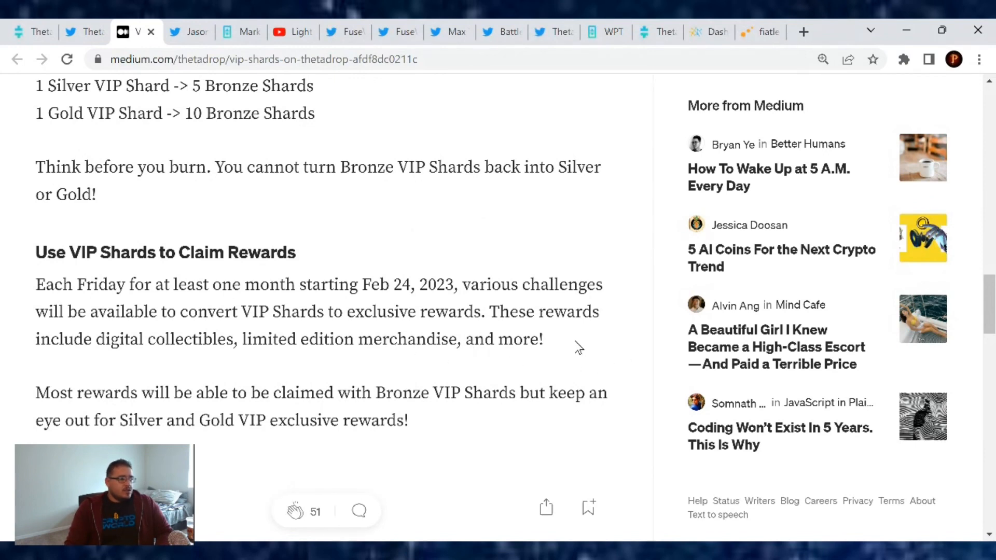
pyautogui.moveTo(446, 358)
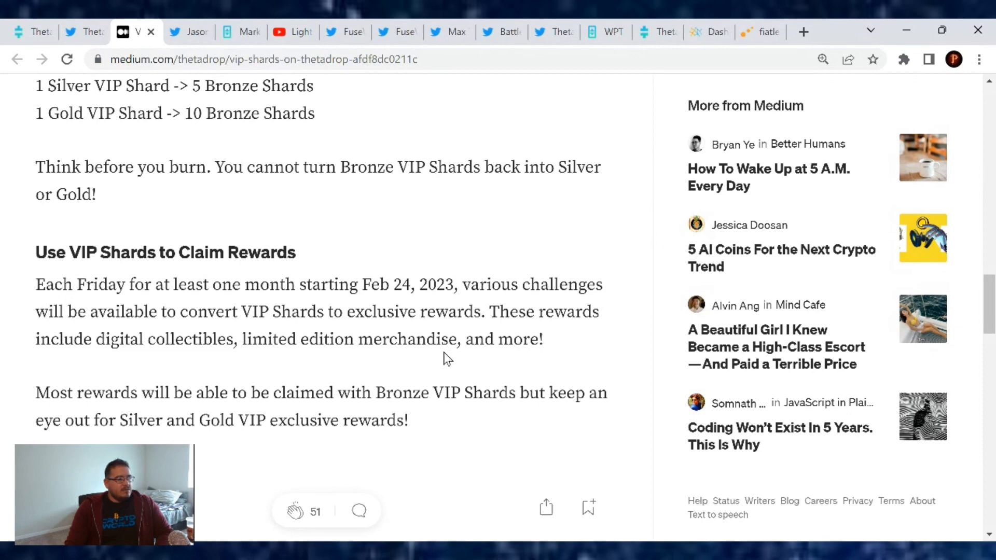
pyautogui.scroll(-3)
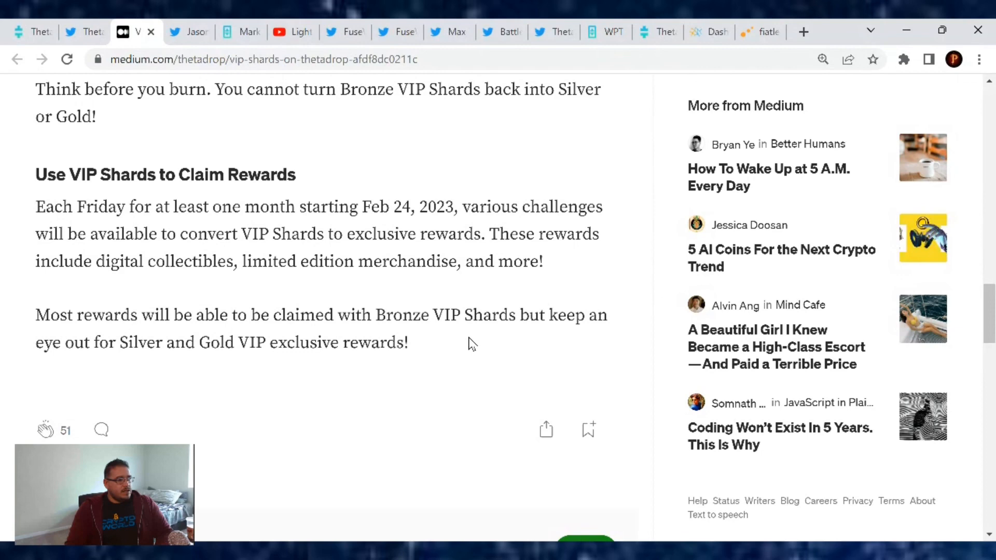
pyautogui.moveTo(188, 352)
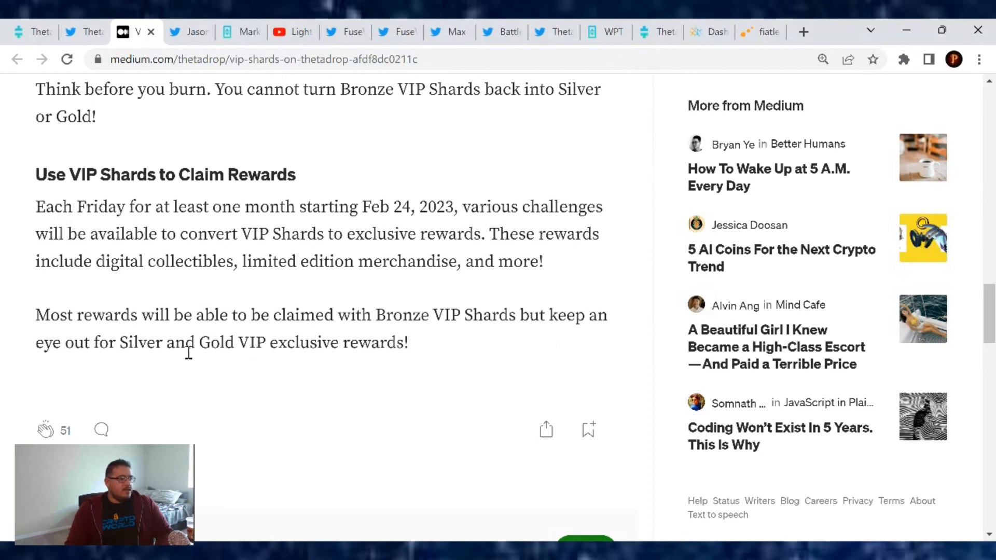
pyautogui.scroll(-3)
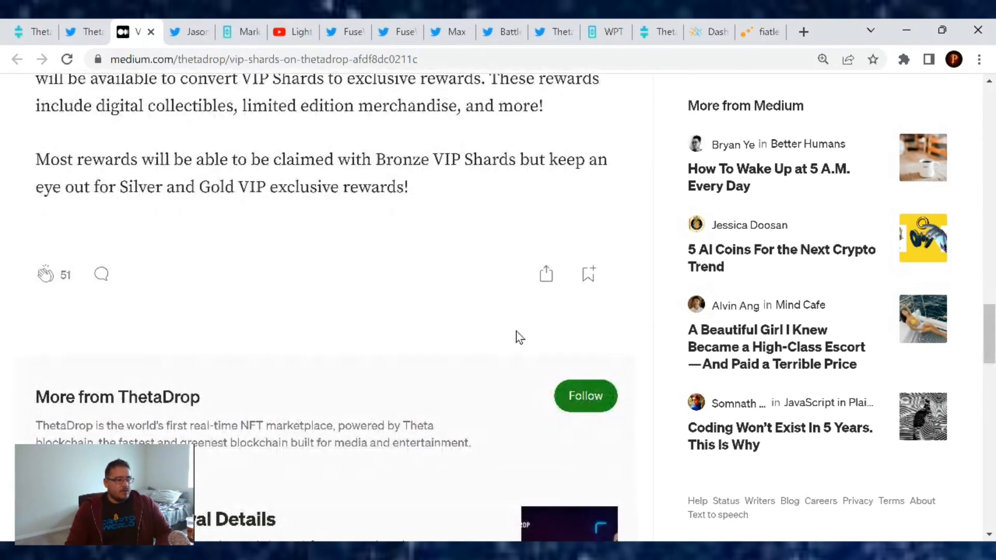
# Scroll back up toward the article title and enter 'thge' to head to ThetaDrop
pyautogui.scroll(3)
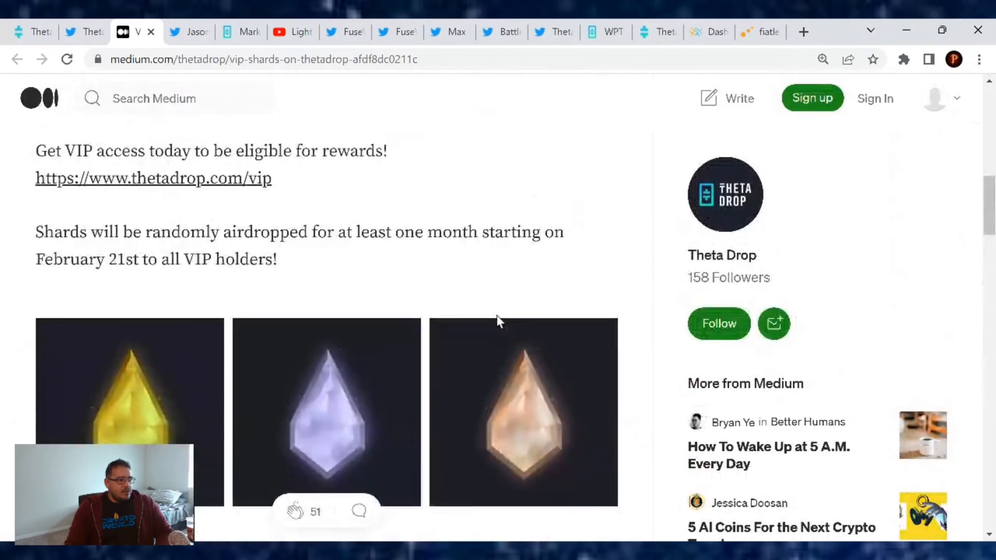
pyautogui.scroll(3)
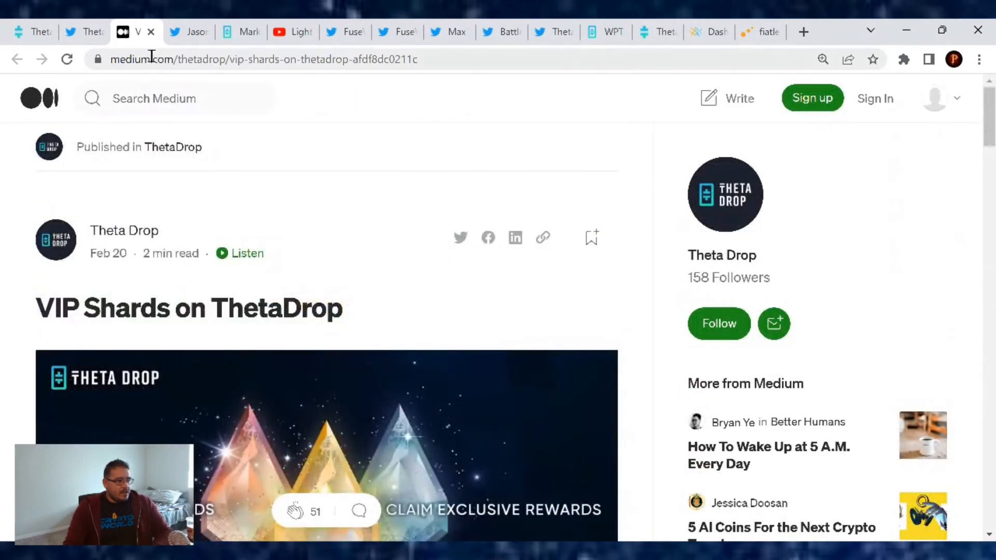
pyautogui.write('thge')
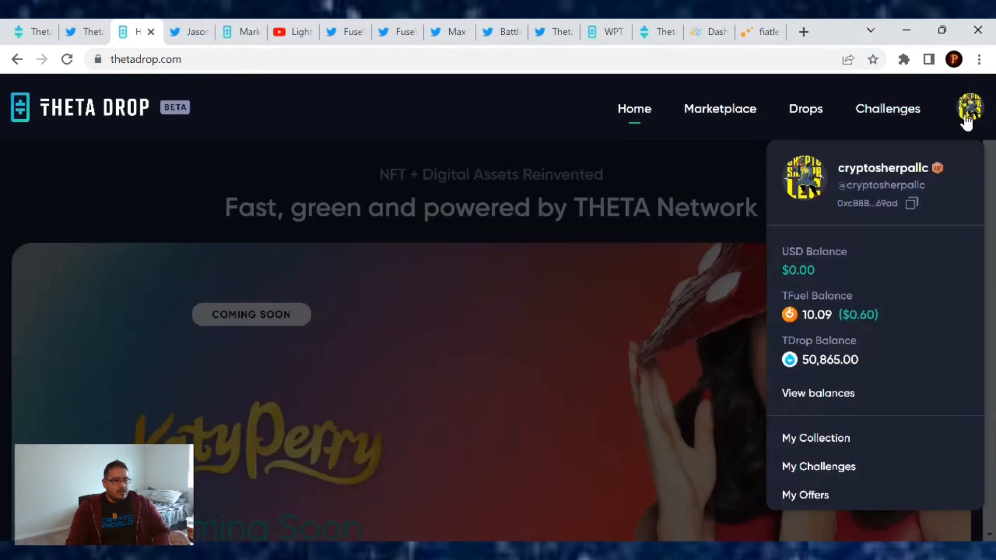
# View the ThetaBeast Snowglobe NFT (#96/146) from My Collection, then return to the airdrop tweet
pyautogui.click(816, 438)
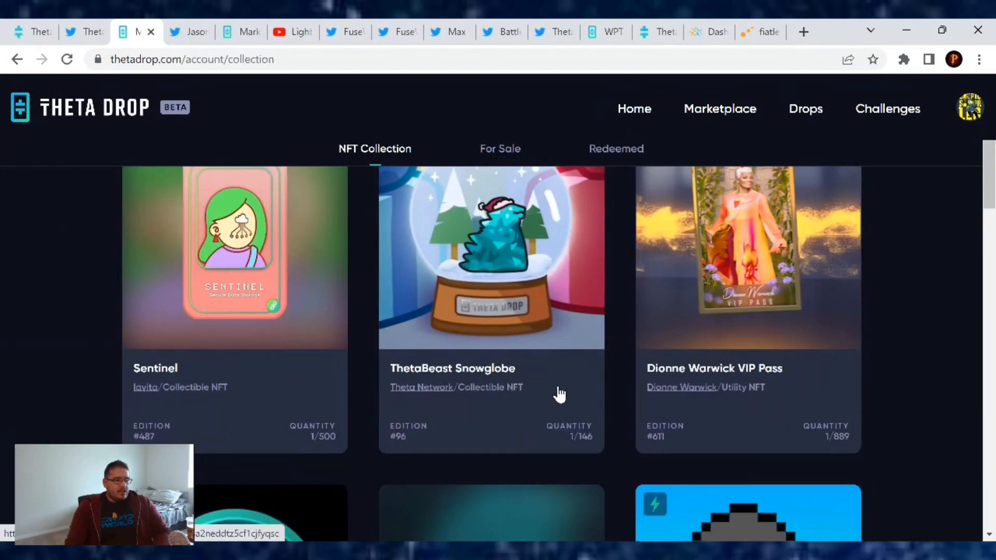
pyautogui.click(491, 255)
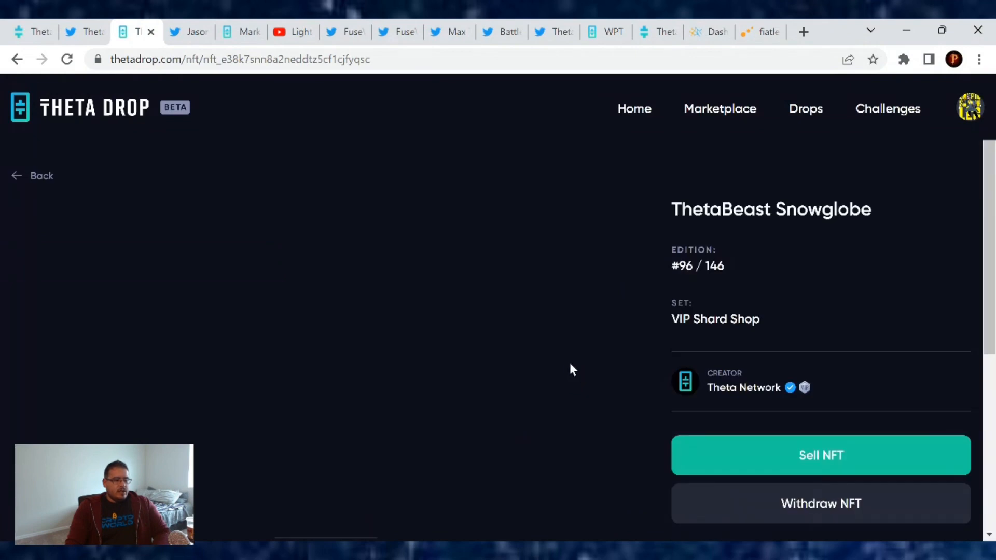
pyautogui.scroll(-3)
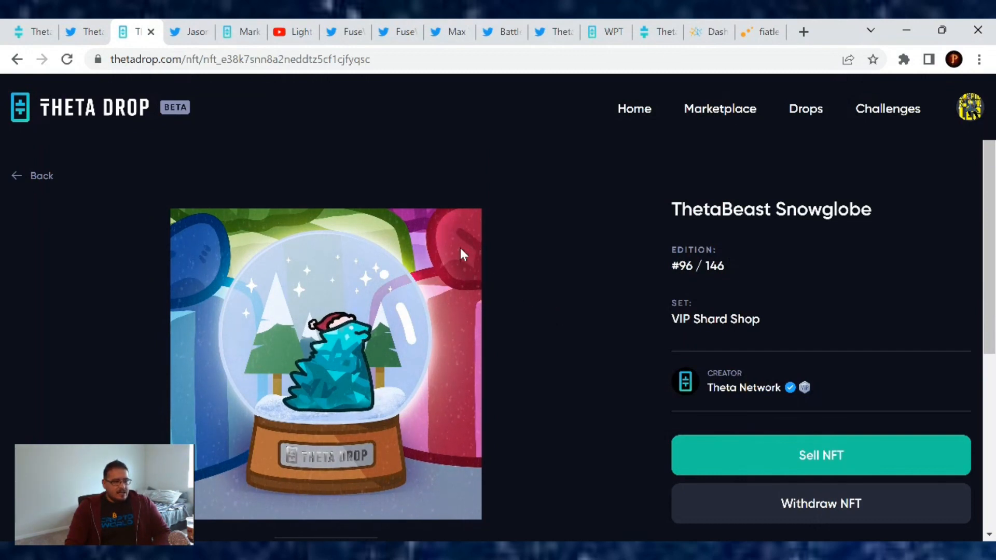
pyautogui.moveTo(601, 308)
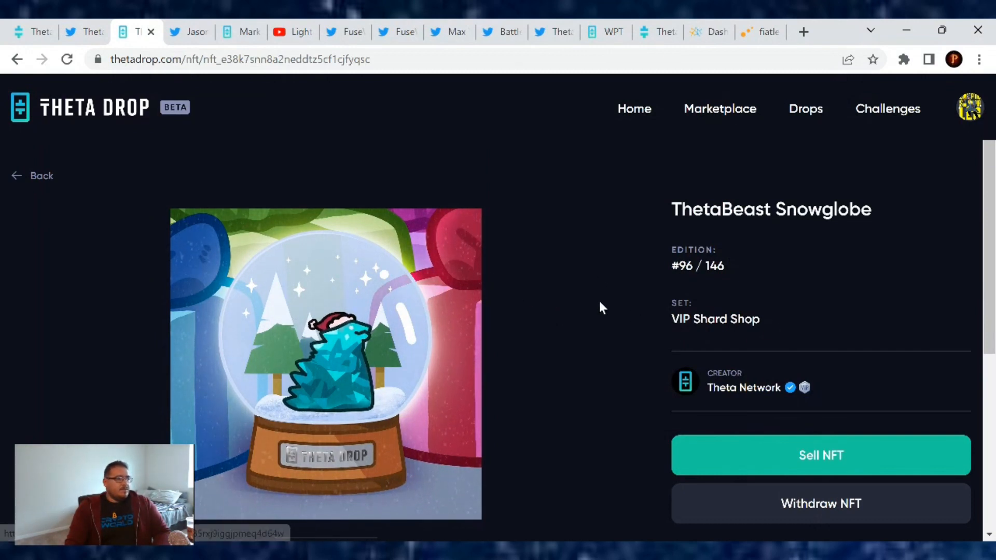
pyautogui.click(80, 32)
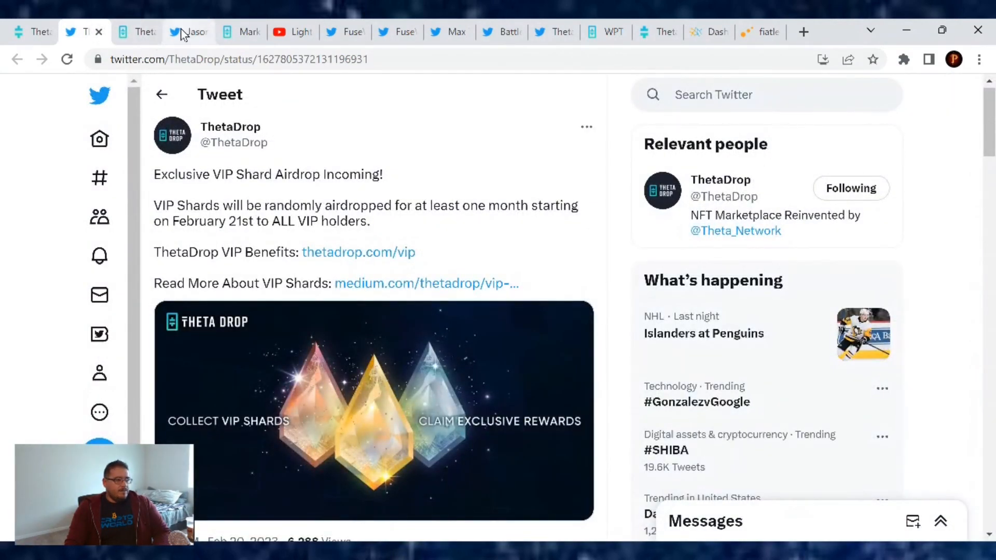
# Show Jason D. Page's tweet announcing a new Light Painting Vlog episode
pyautogui.click(188, 32)
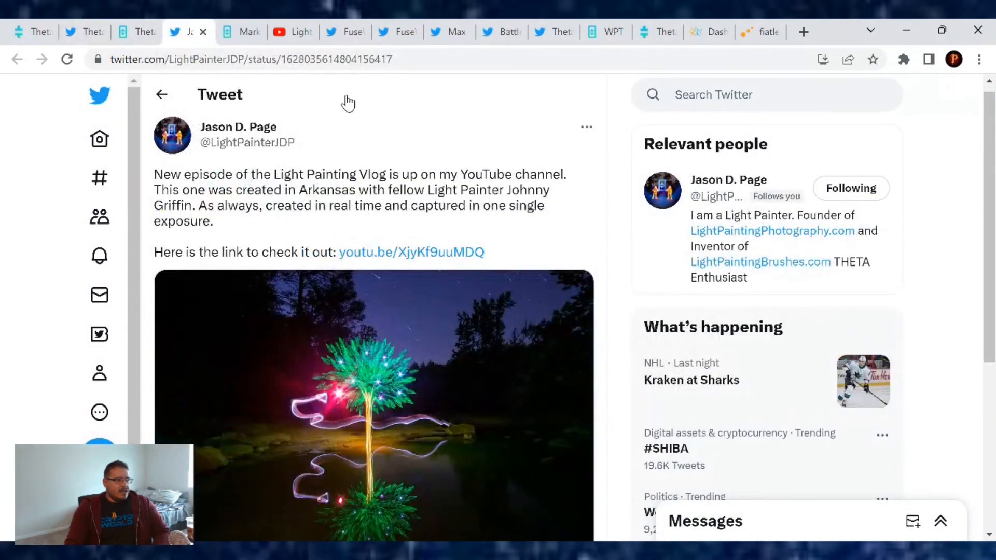
pyautogui.moveTo(501, 155)
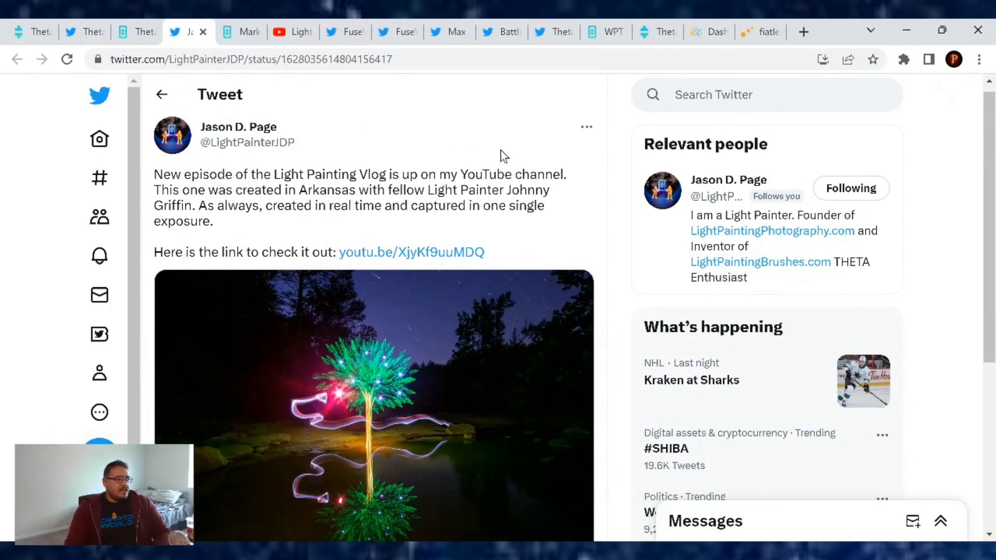
pyautogui.moveTo(588, 232)
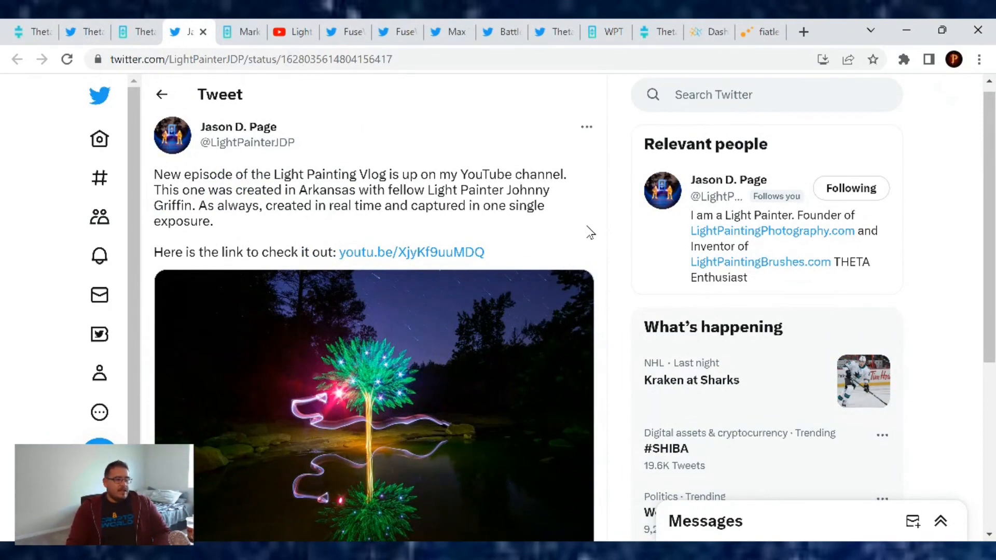
pyautogui.moveTo(451, 195)
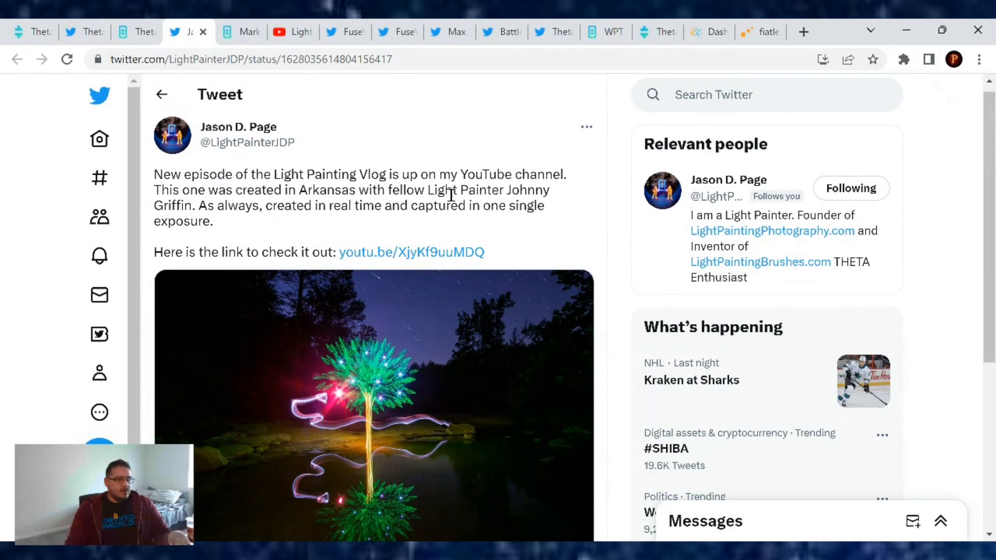
pyautogui.moveTo(594, 220)
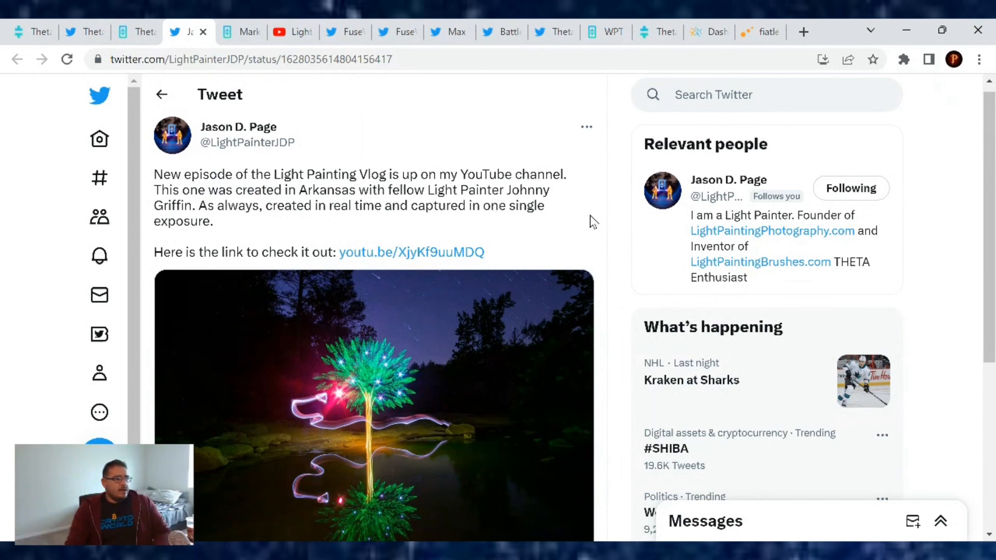
pyautogui.moveTo(537, 229)
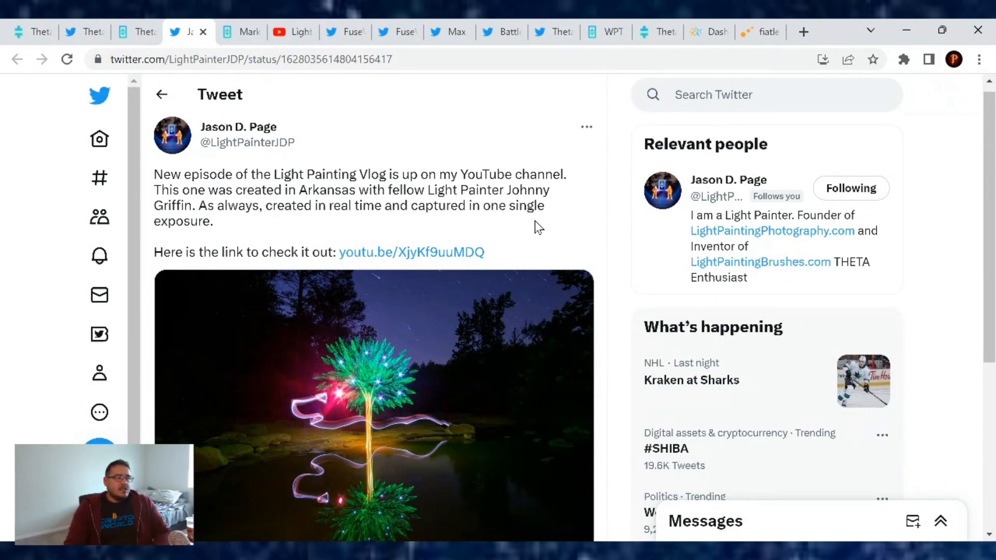
pyautogui.moveTo(554, 240)
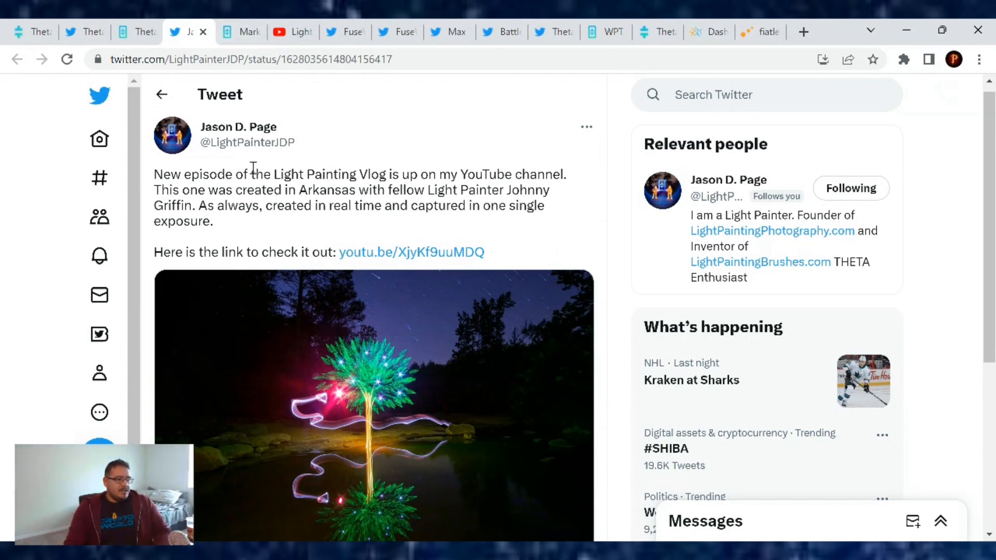
# Browse Jason D. Page's ThetaDrop marketplace listings of Illuminated Being NFTs and packs
pyautogui.click(240, 32)
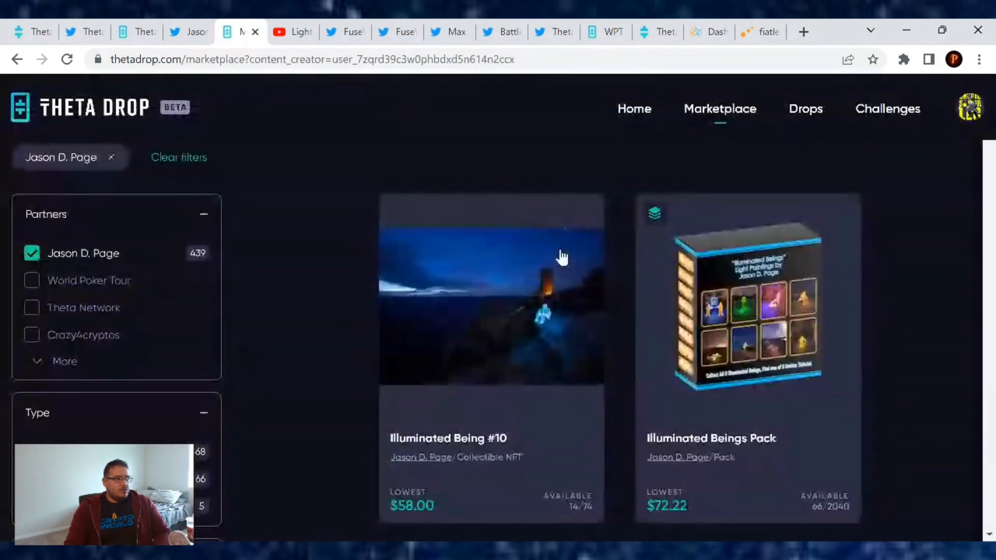
pyautogui.scroll(-3)
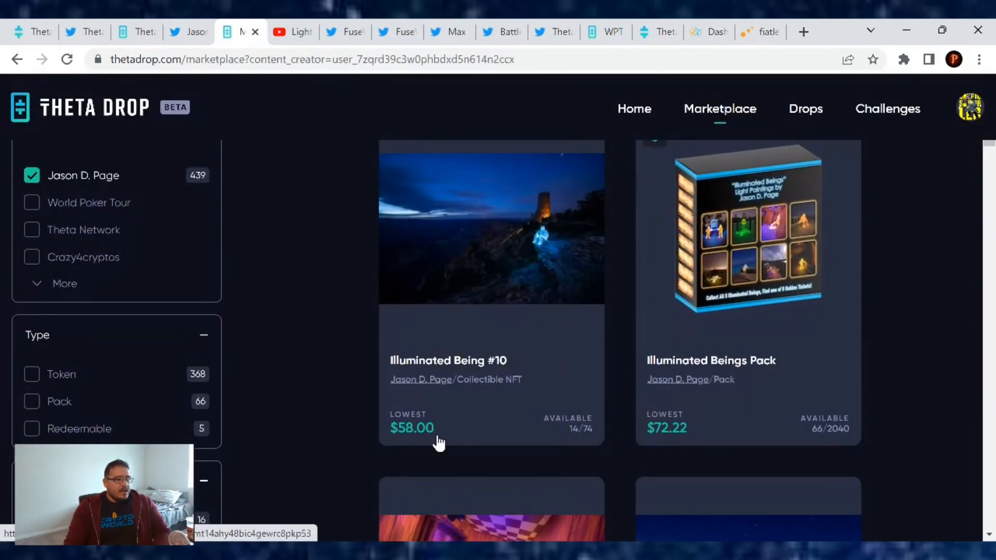
pyautogui.scroll(-3)
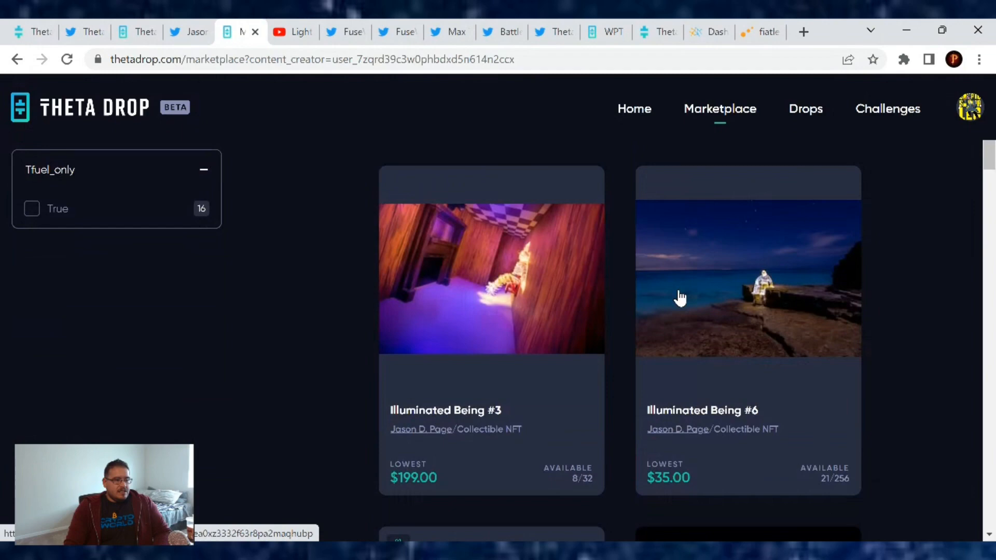
pyautogui.scroll(-3)
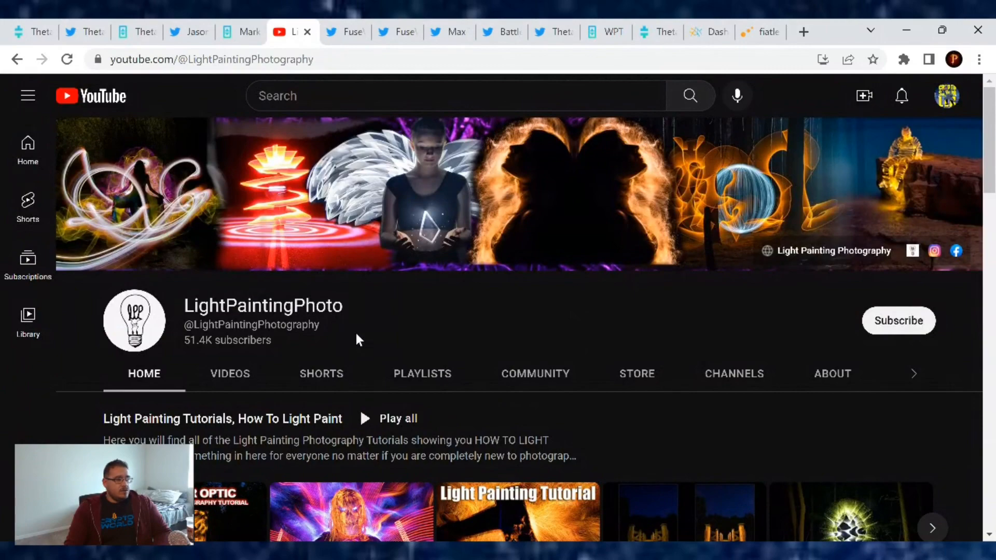
# Show LightPaintingPhoto's Videos tab with recent uploads like Light Painting Vlog 48, Arkansas
pyautogui.scroll(-3)
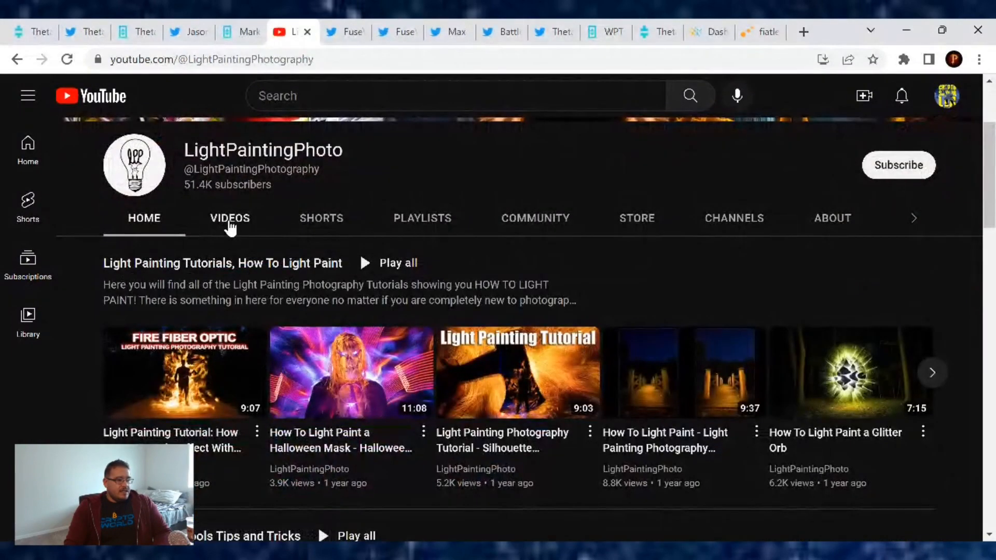
pyautogui.click(230, 218)
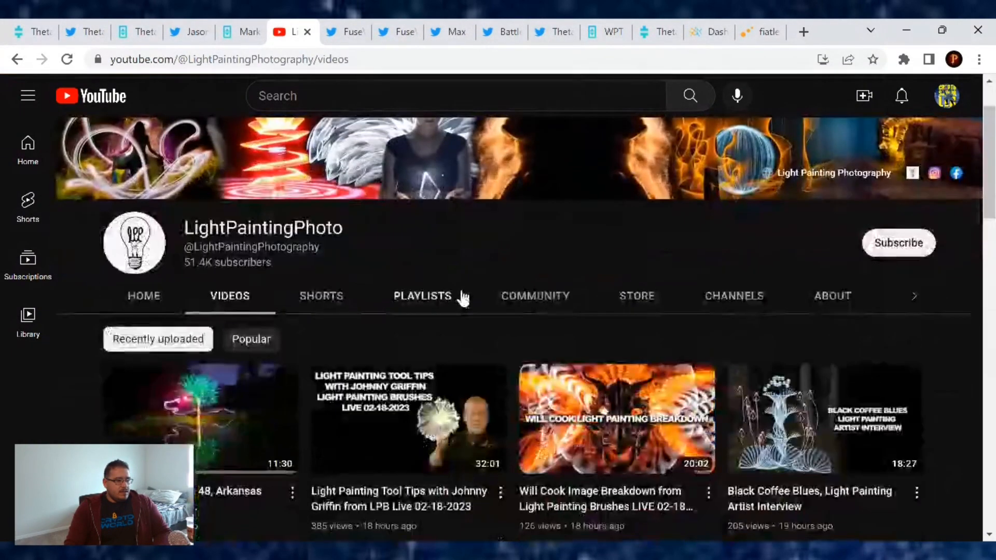
pyautogui.scroll(-3)
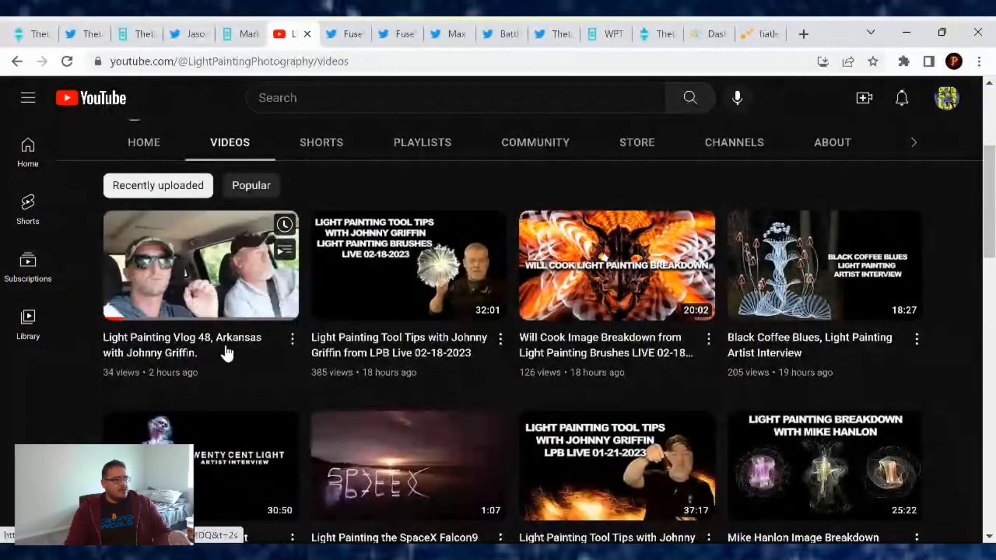
pyautogui.scroll(3)
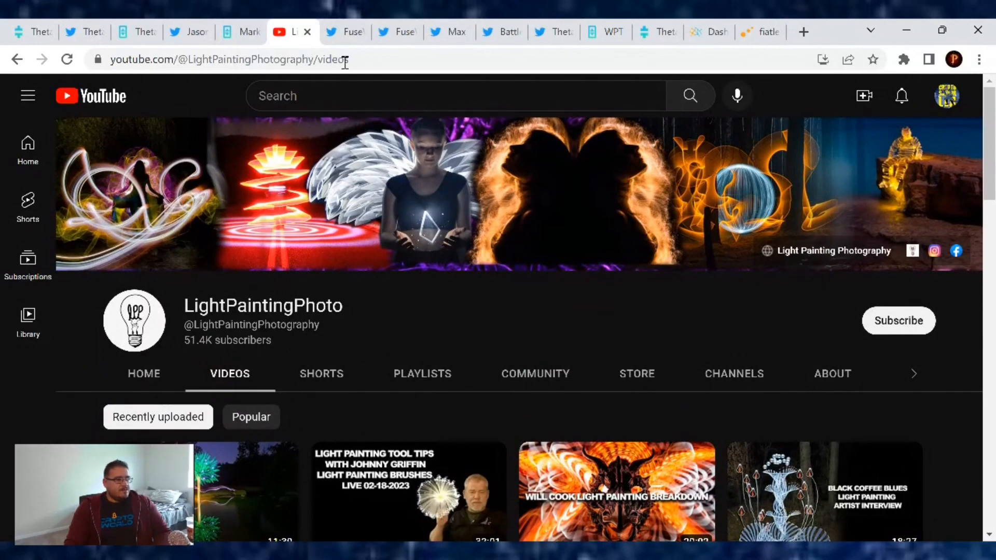
pyautogui.moveTo(345, 31)
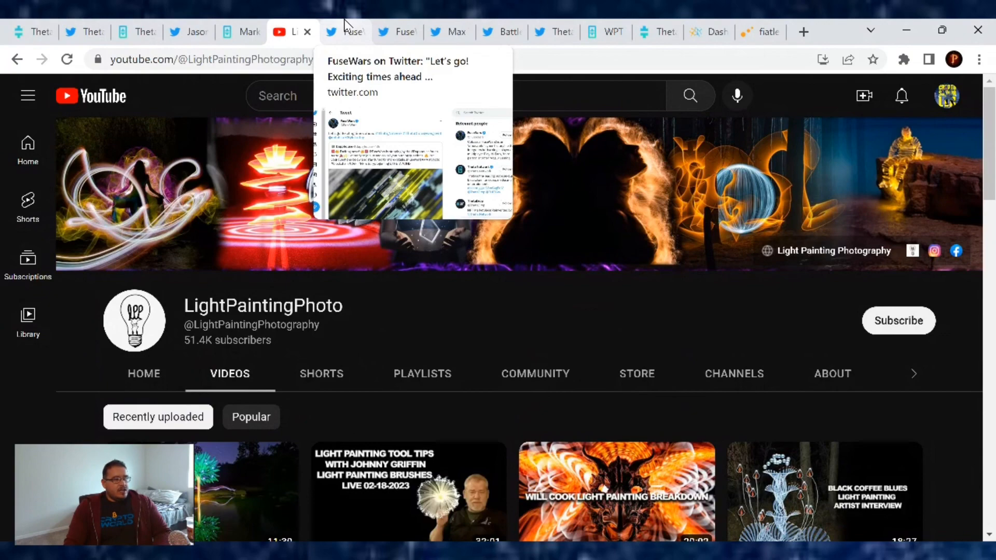
# View FuseWars' 'Let's go! Exciting times ahead' tweet quoting Dapphouse's AMA gameplay video
pyautogui.click(345, 32)
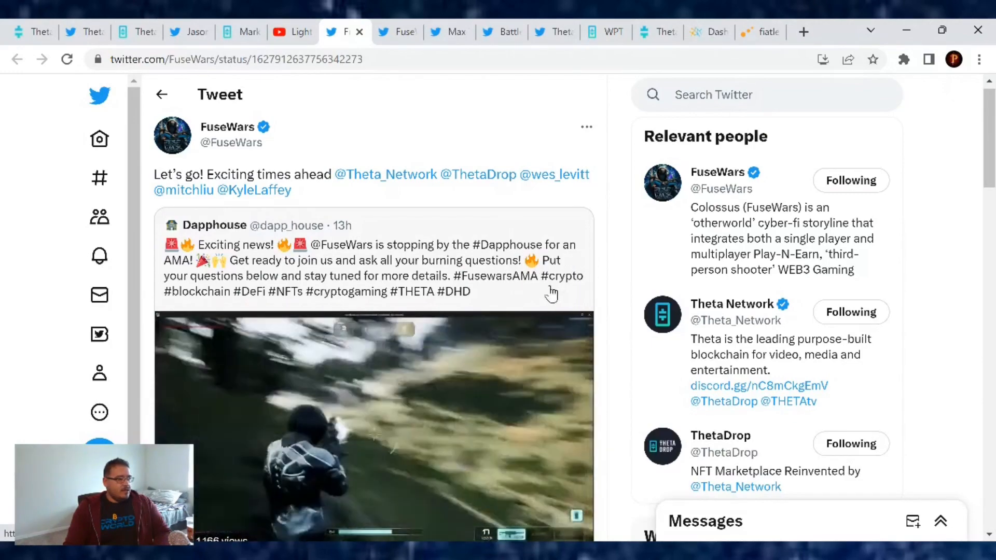
pyautogui.scroll(-3)
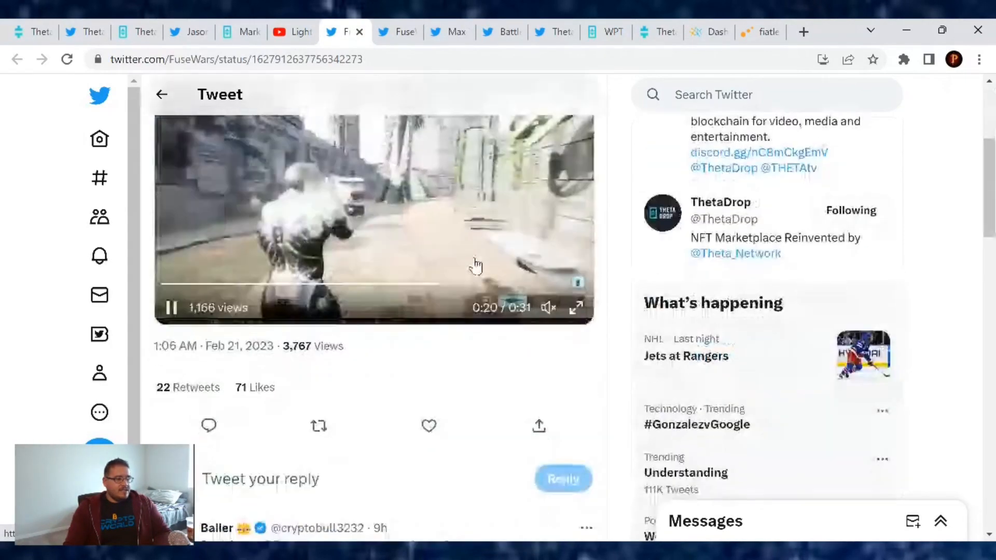
pyautogui.scroll(3)
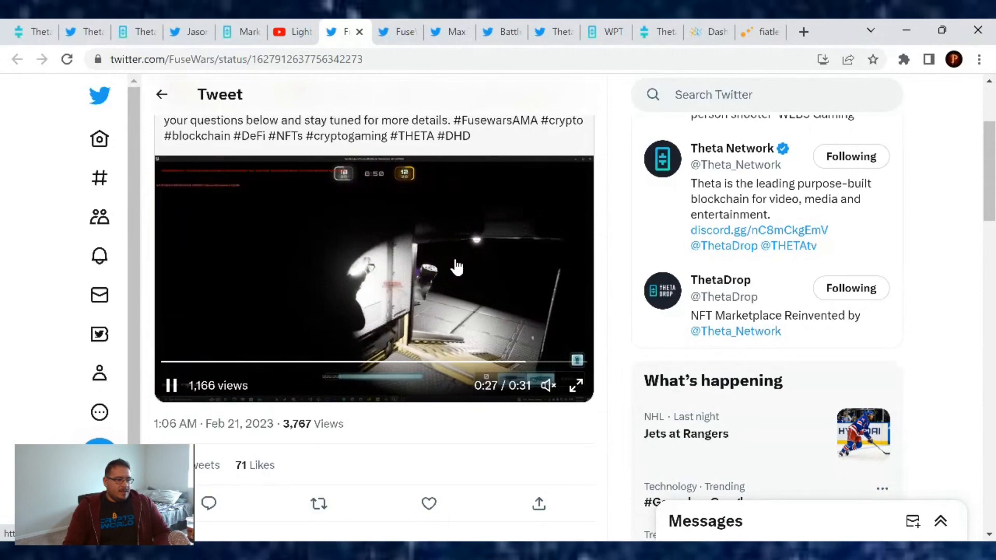
pyautogui.scroll(3)
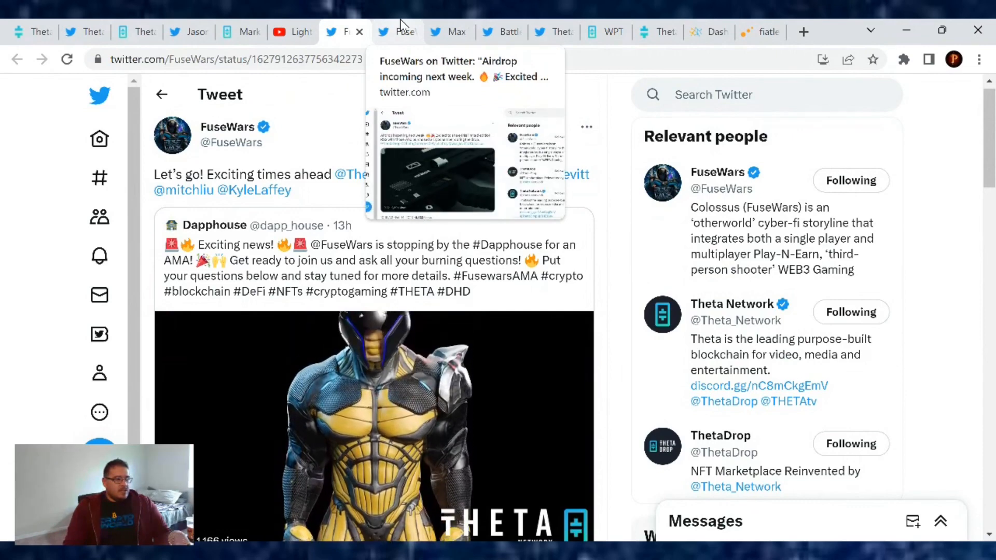
# Open FuseWars' tweet about next week's limited edition RS2 airdrop for cryochamber buyers
pyautogui.click(397, 31)
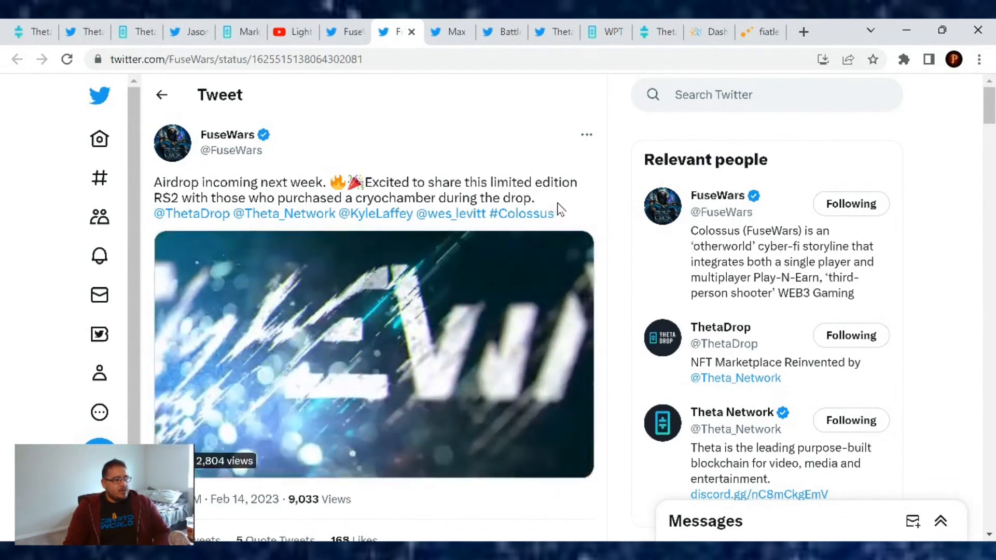
pyautogui.click(373, 356)
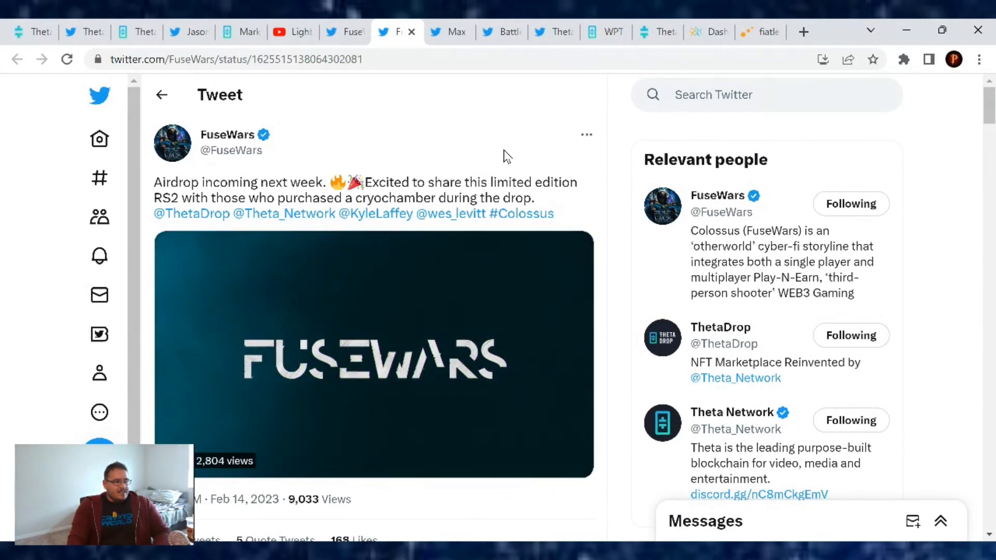
# Play Max Theta's WilderVRS Games NFT video, then show Battle Pugs' Fury Pug Challenge tweet
pyautogui.click(448, 31)
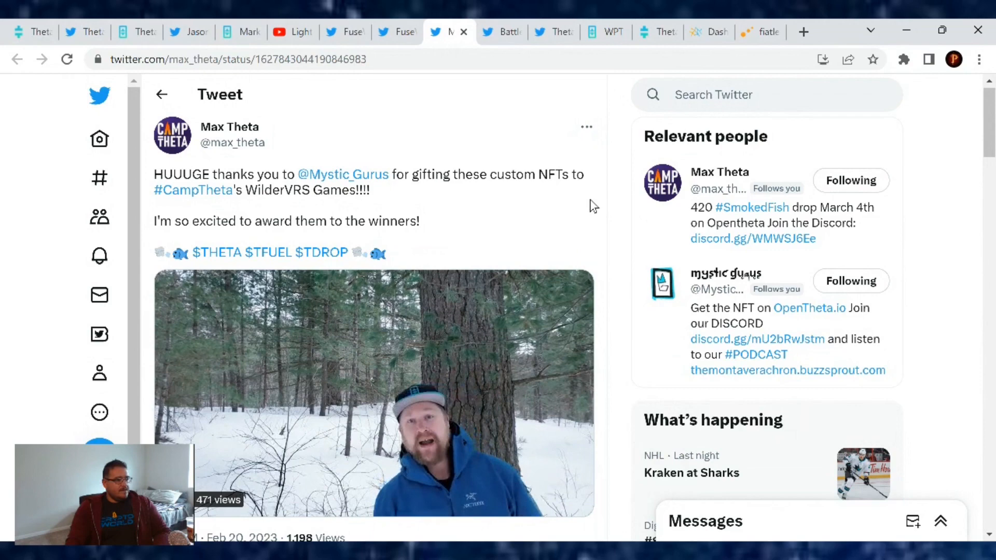
pyautogui.moveTo(498, 205)
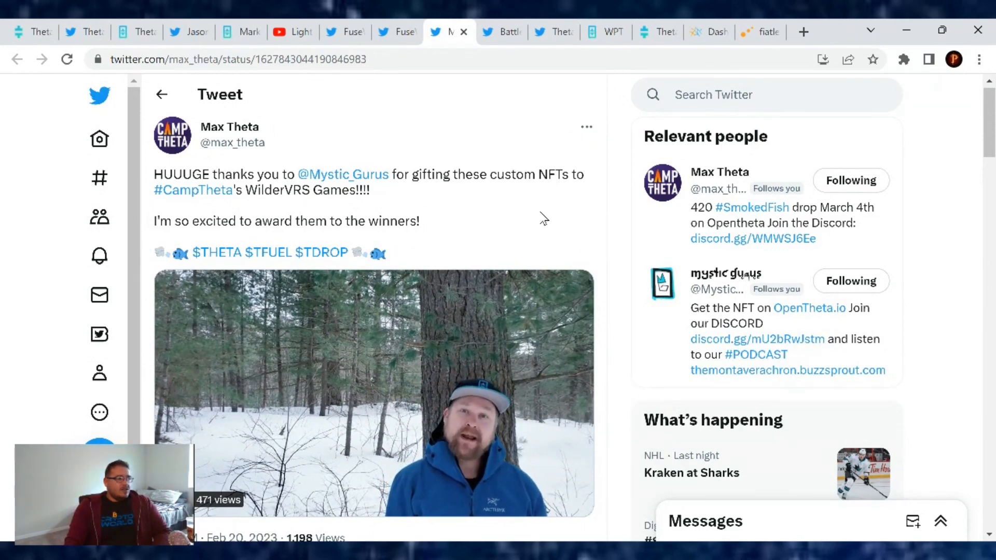
pyautogui.scroll(-3)
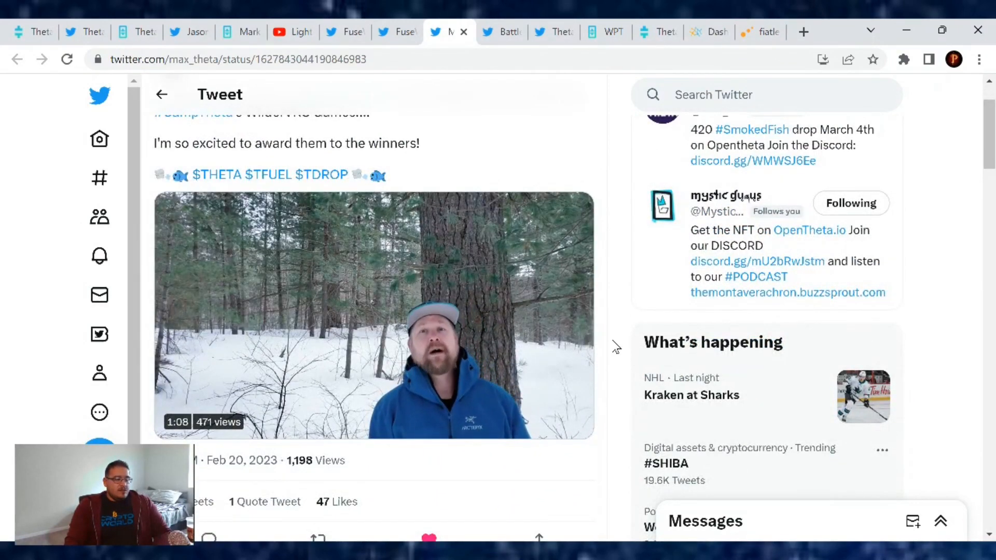
pyautogui.click(374, 316)
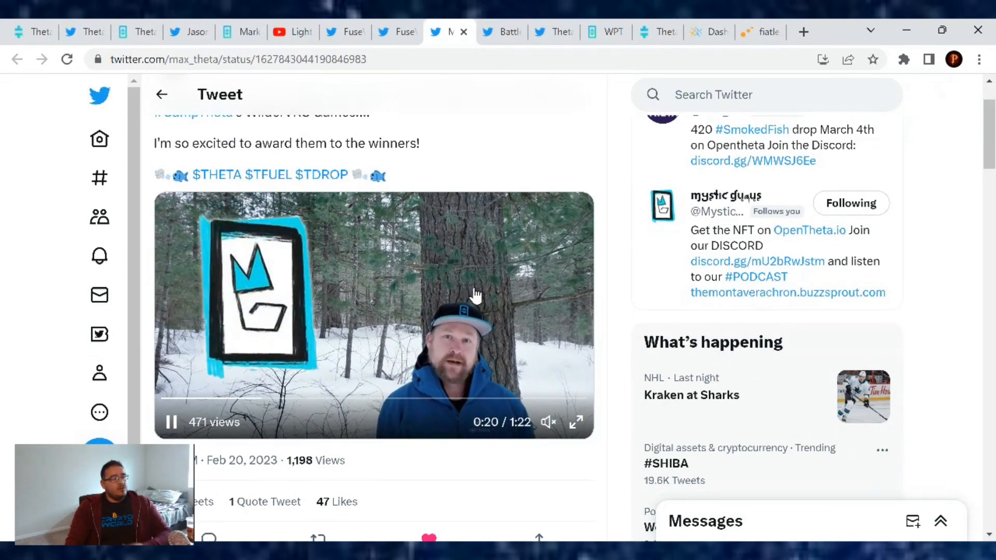
pyautogui.moveTo(572, 295)
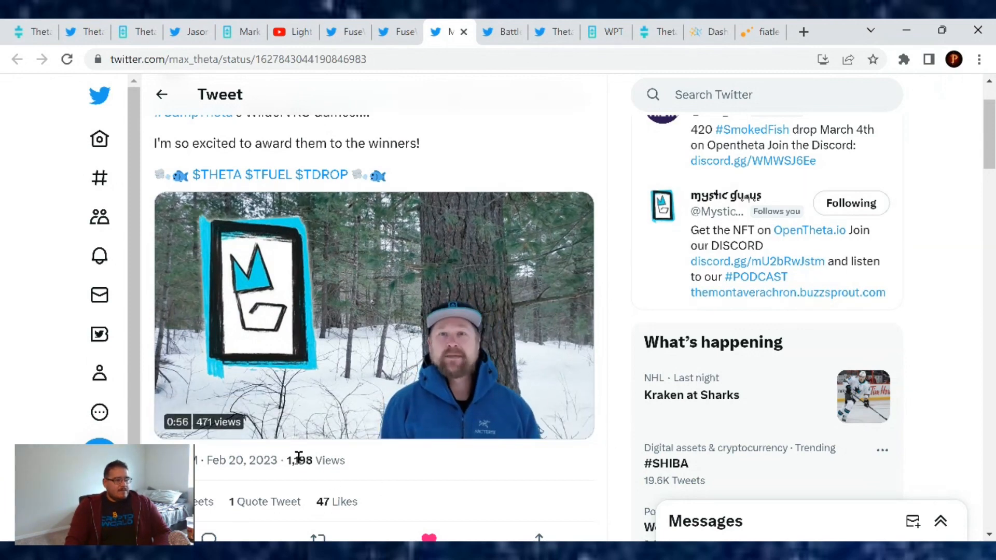
pyautogui.click(373, 314)
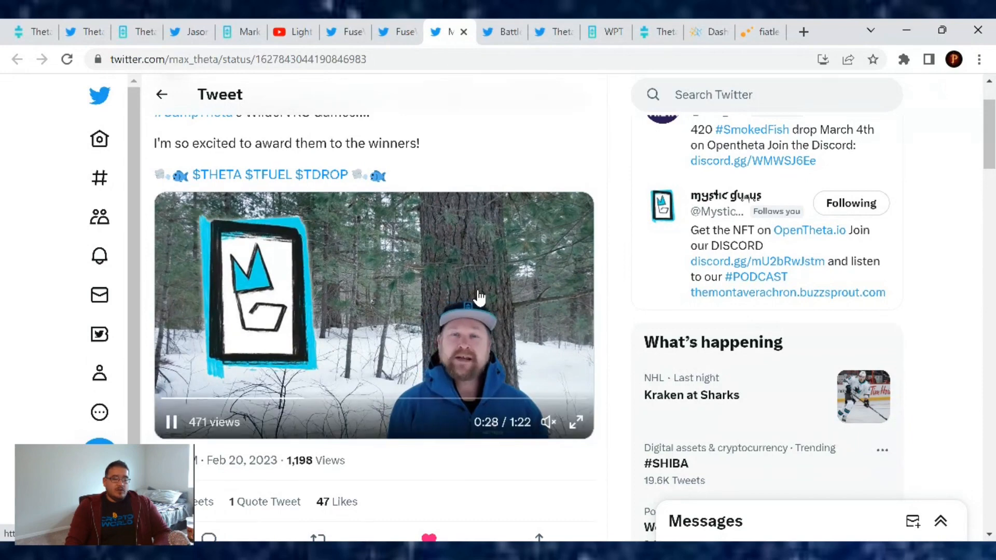
pyautogui.moveTo(561, 298)
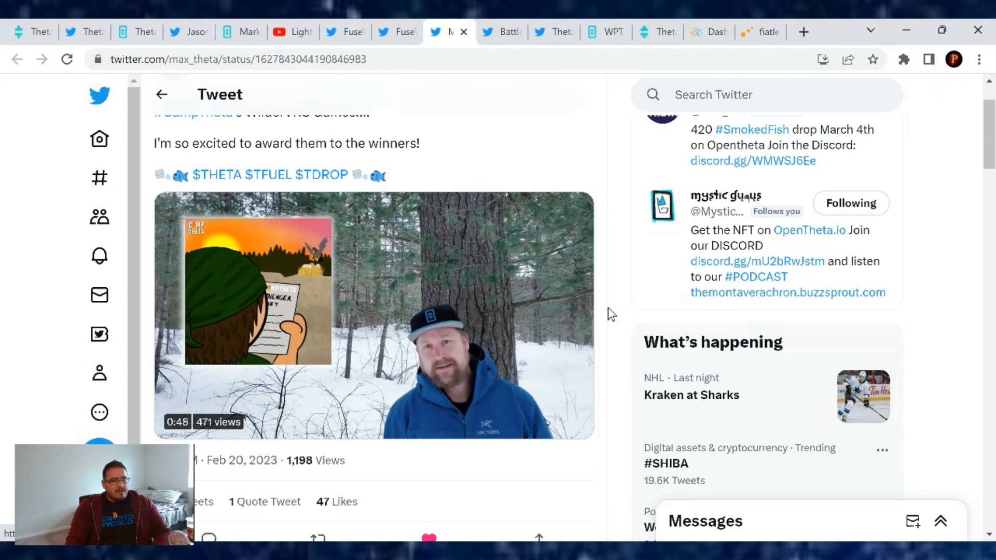
pyautogui.click(373, 314)
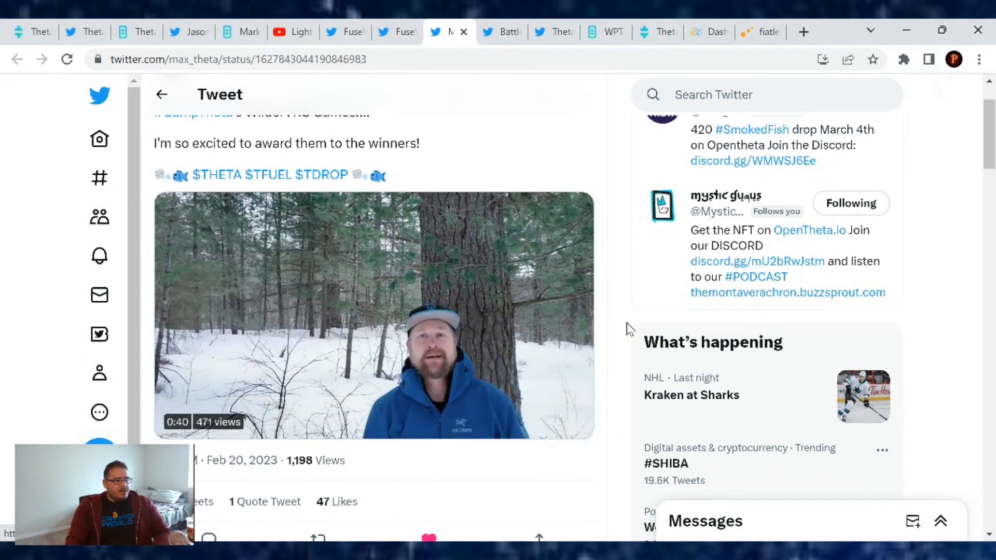
pyautogui.moveTo(502, 32)
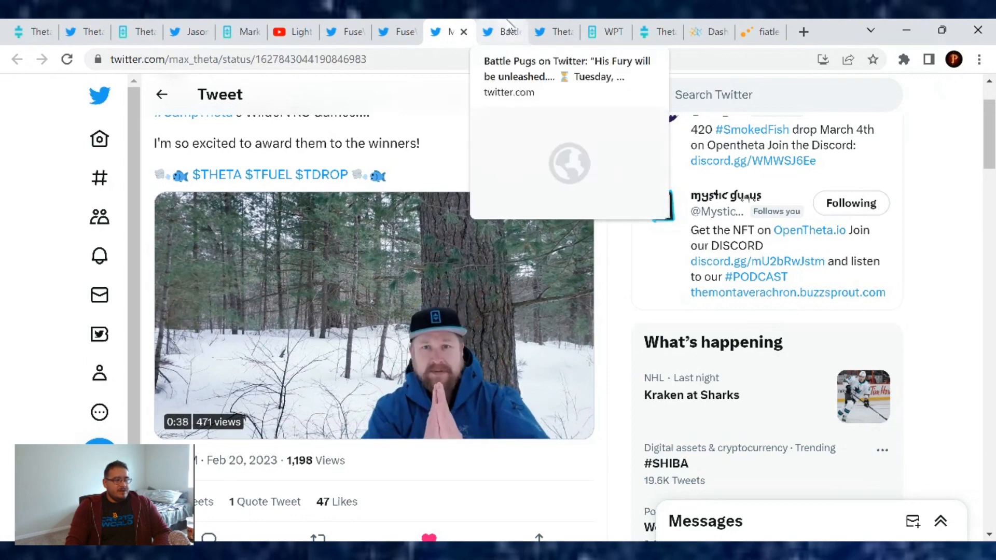
pyautogui.click(501, 32)
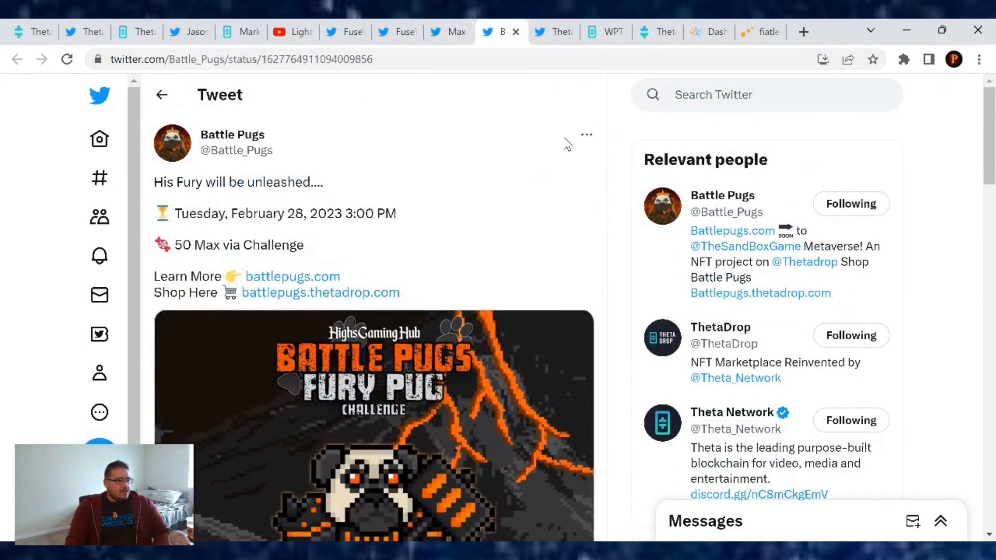
pyautogui.moveTo(539, 203)
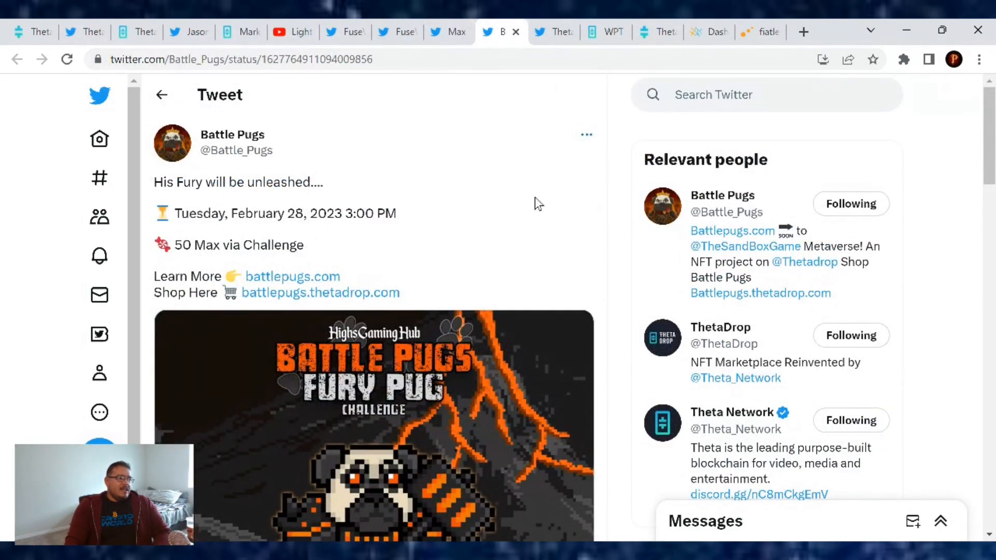
pyautogui.moveTo(522, 187)
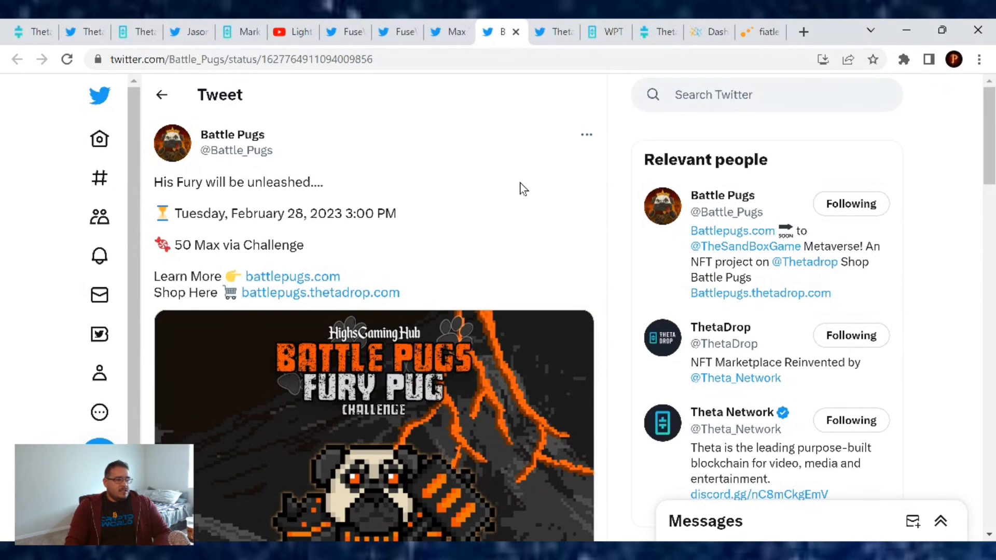
pyautogui.moveTo(353, 243)
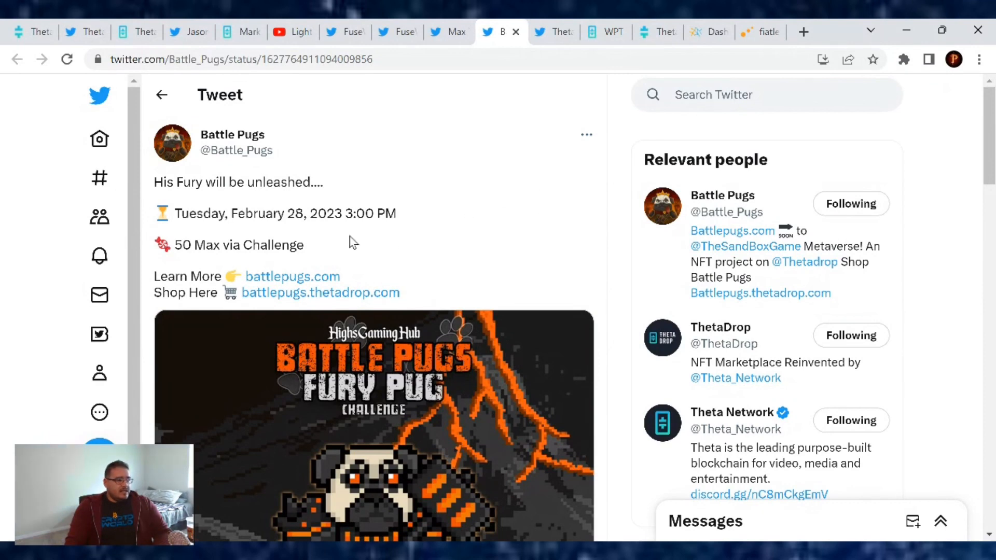
pyautogui.moveTo(452, 237)
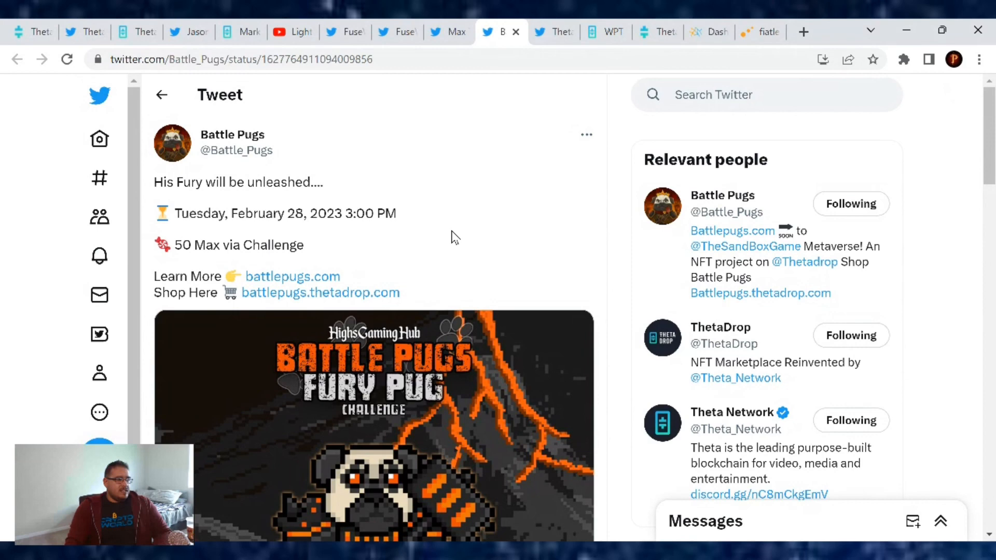
pyautogui.scroll(-3)
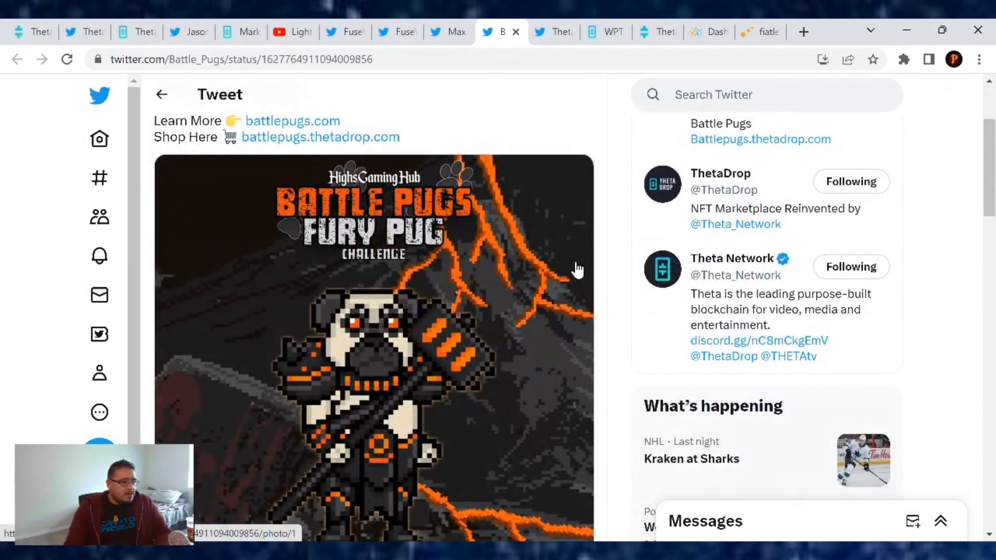
pyautogui.scroll(-3)
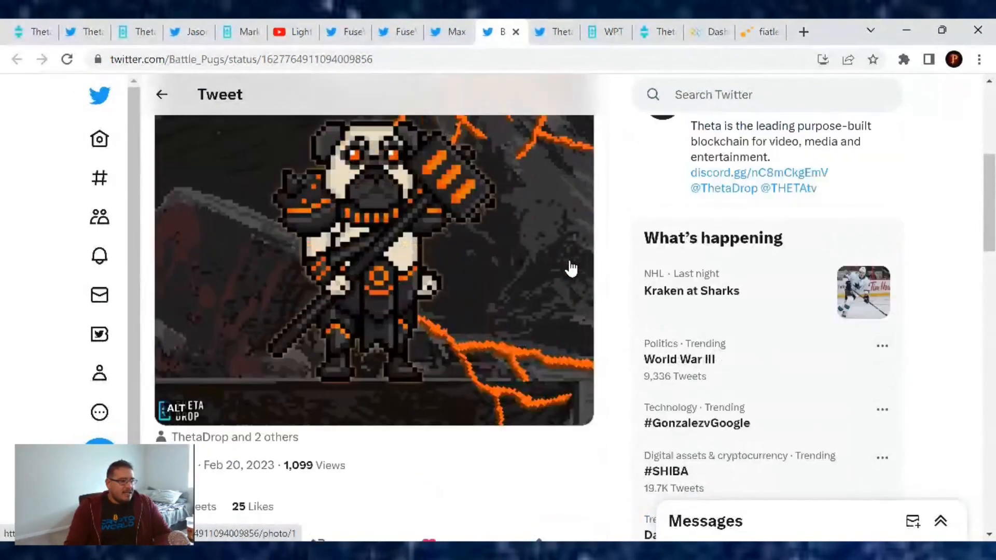
pyautogui.scroll(3)
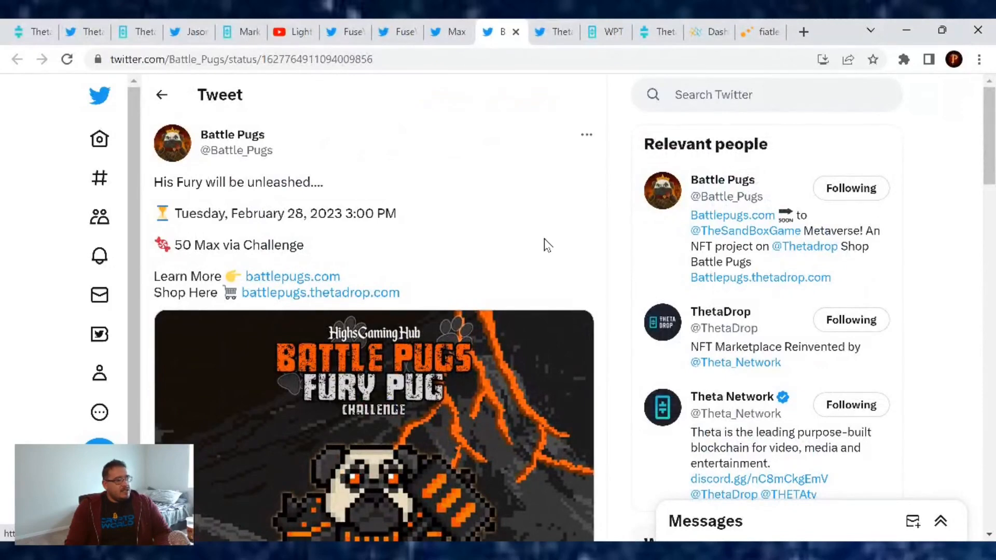
pyautogui.scroll(-3)
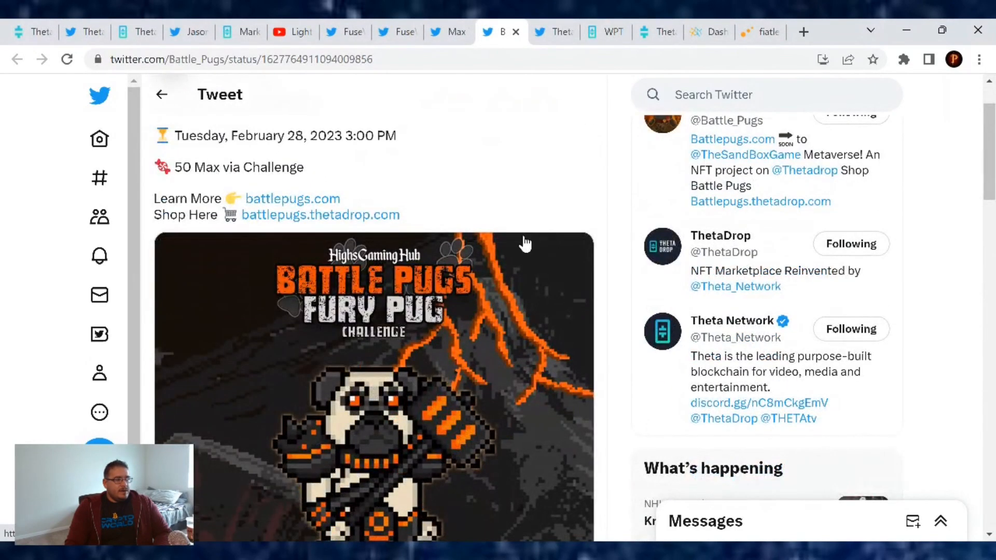
pyautogui.click(552, 32)
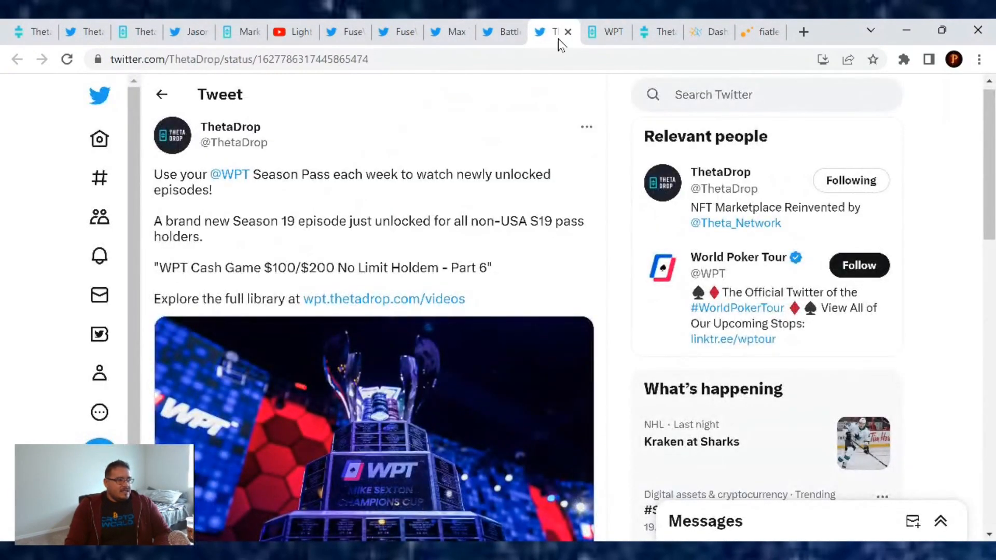
pyautogui.moveTo(521, 194)
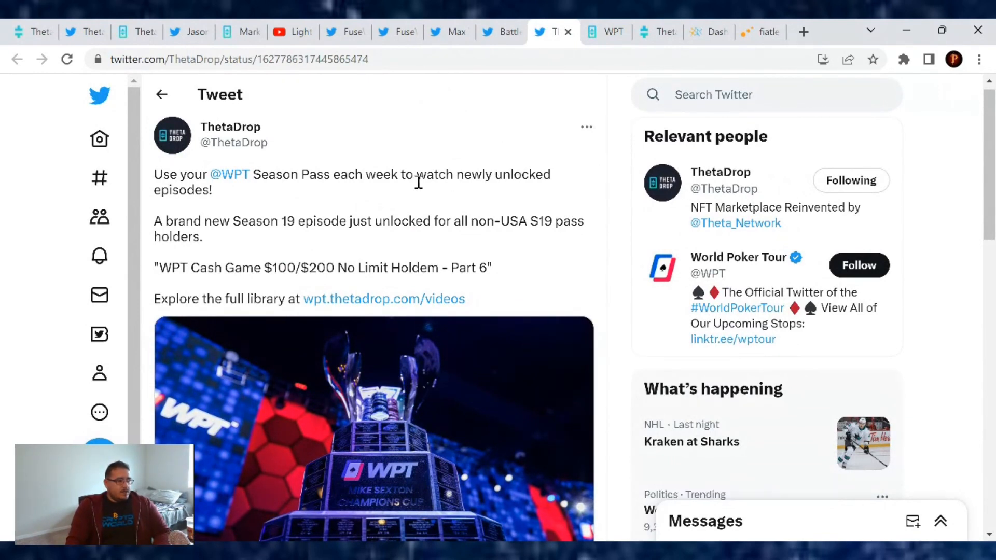
pyautogui.moveTo(428, 201)
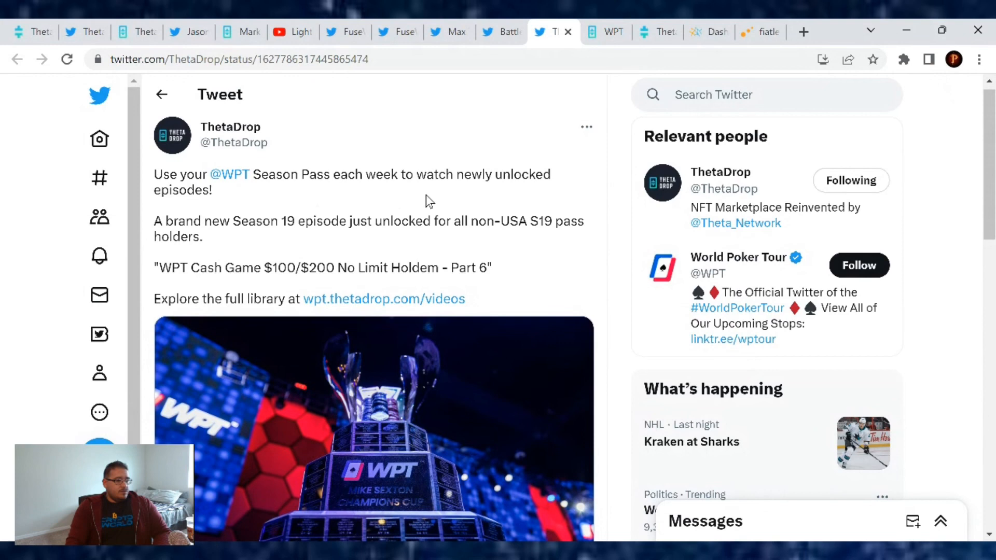
pyautogui.moveTo(339, 196)
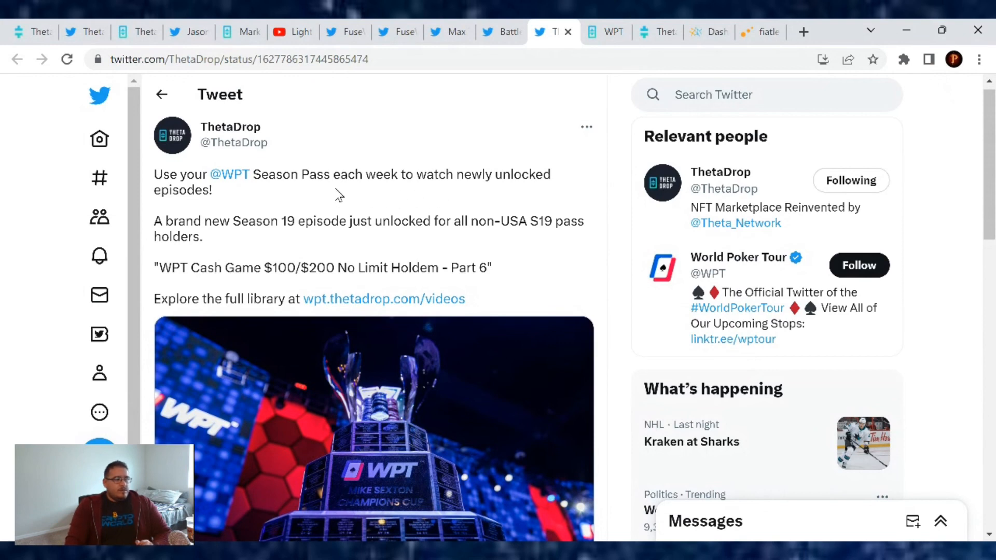
pyautogui.moveTo(604, 219)
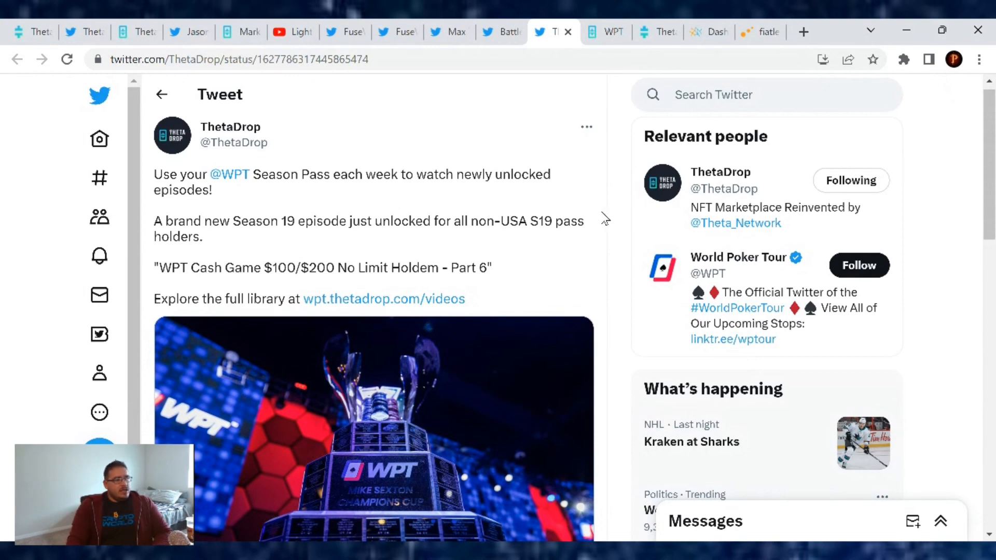
pyautogui.moveTo(591, 246)
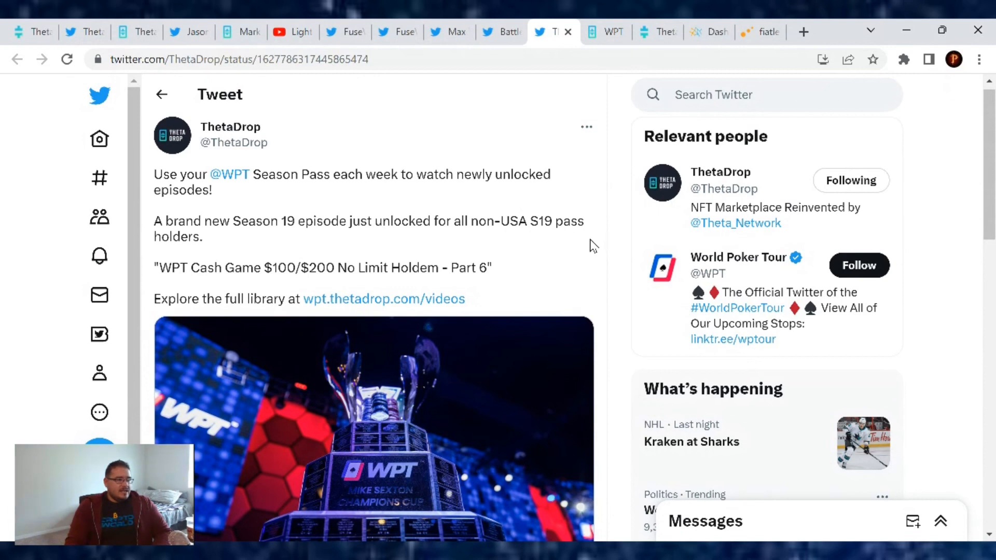
pyautogui.moveTo(530, 247)
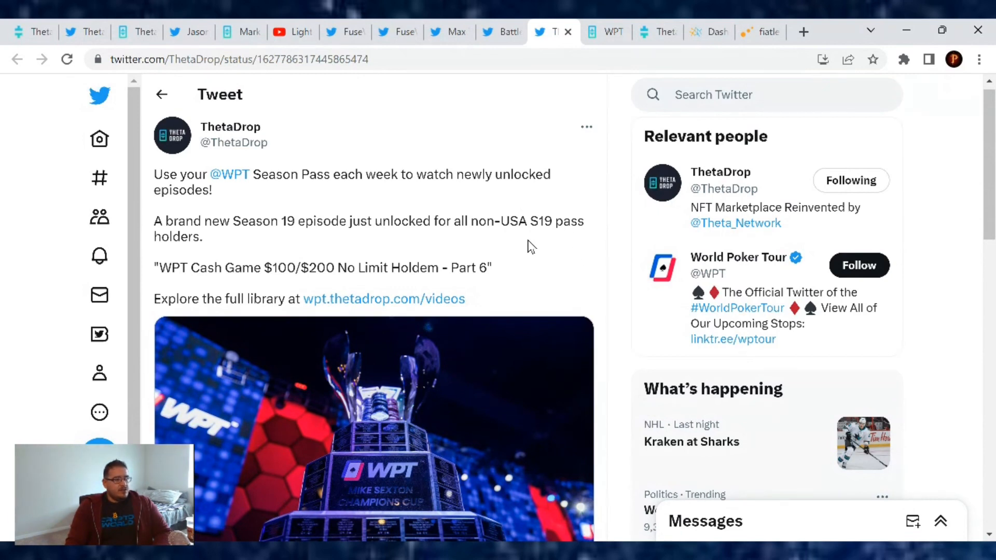
pyautogui.moveTo(498, 240)
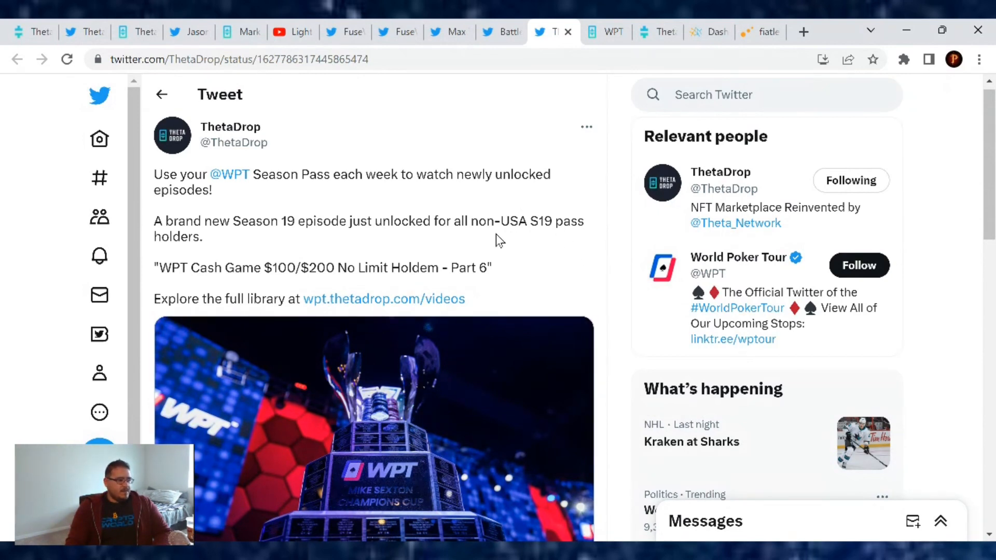
pyautogui.moveTo(295, 286)
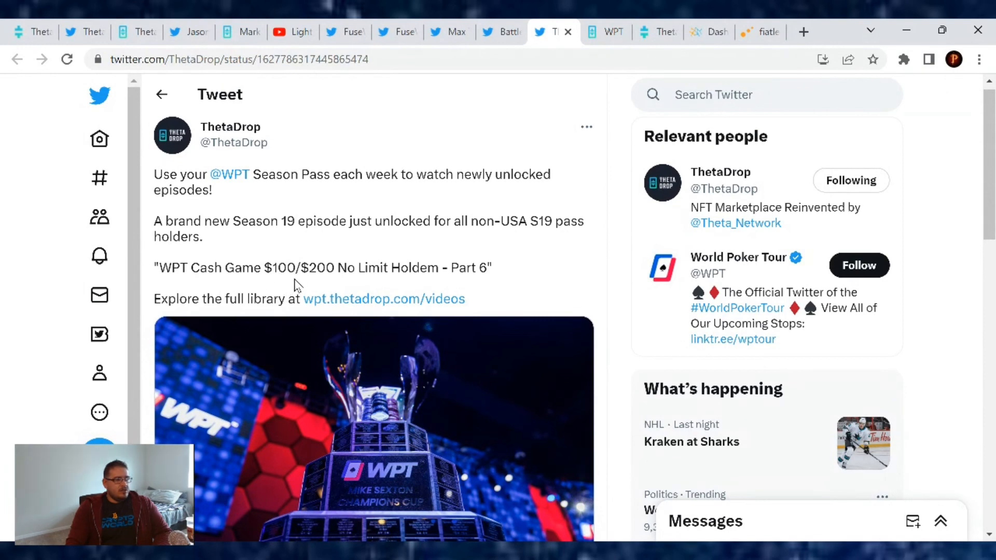
pyautogui.moveTo(538, 291)
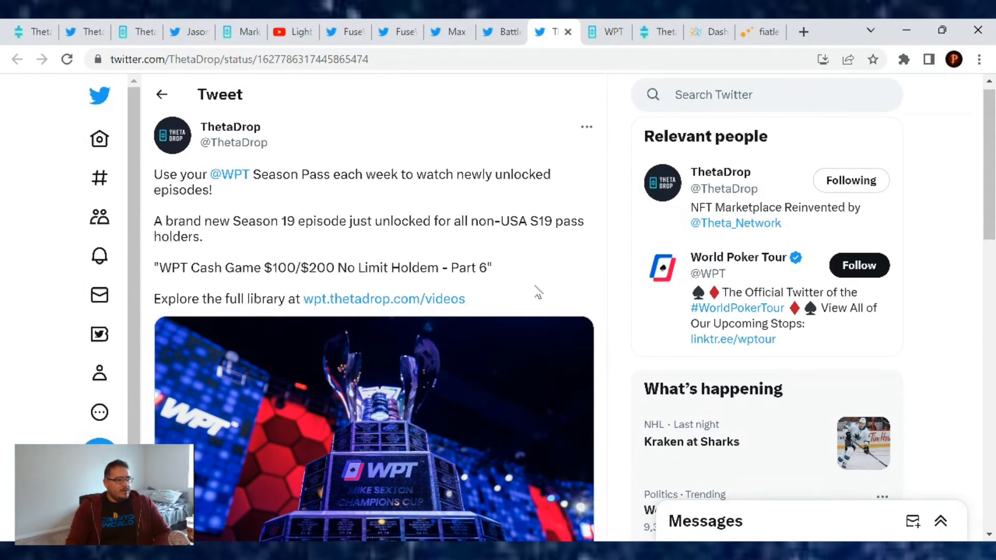
pyautogui.click(382, 299)
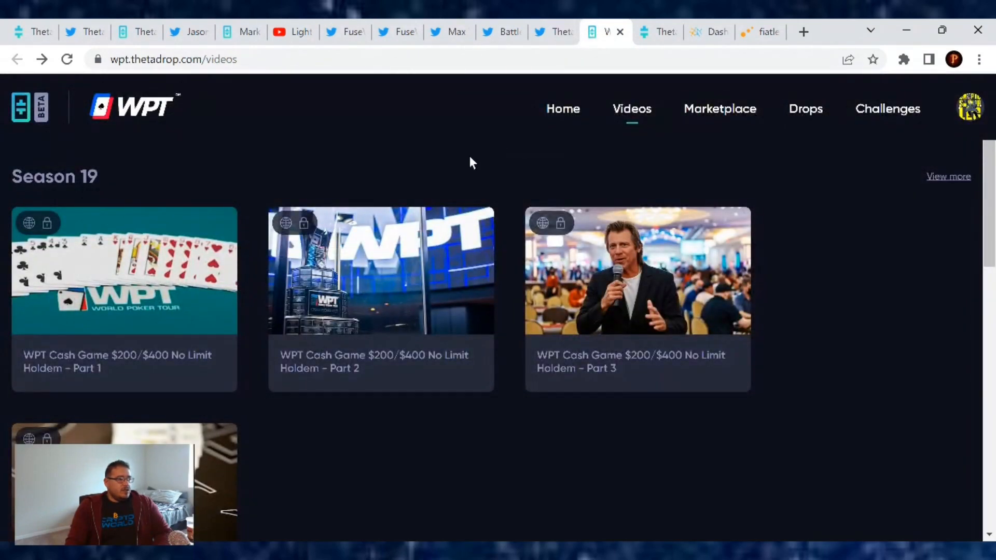
# Scroll through the WPT Cash Game episodes from Season 19 and Season 18
pyautogui.scroll(-3)
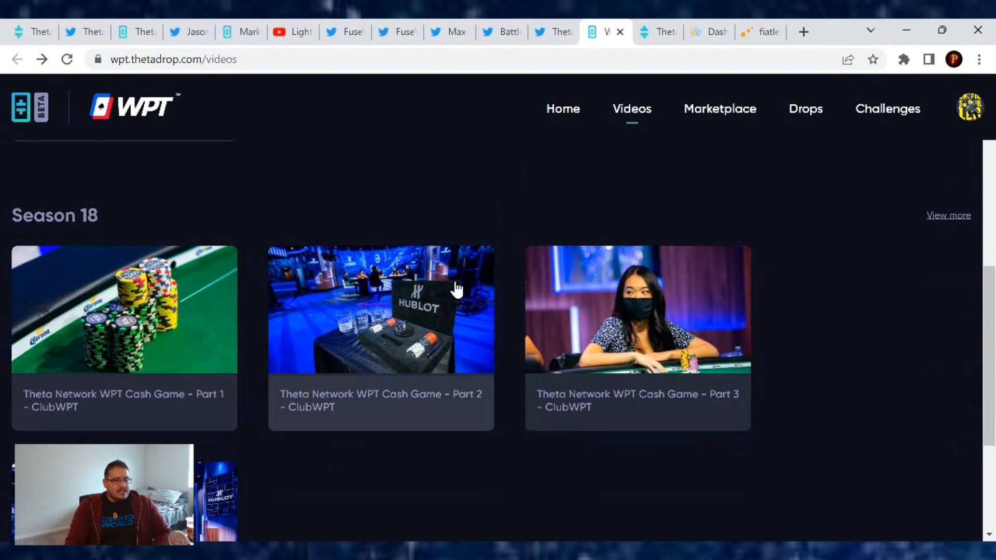
pyautogui.scroll(-3)
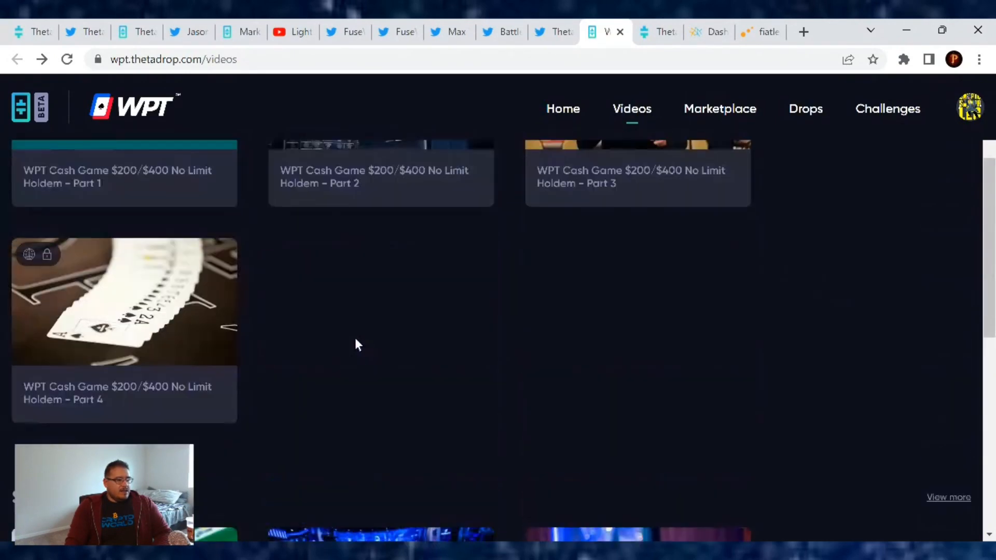
pyautogui.scroll(3)
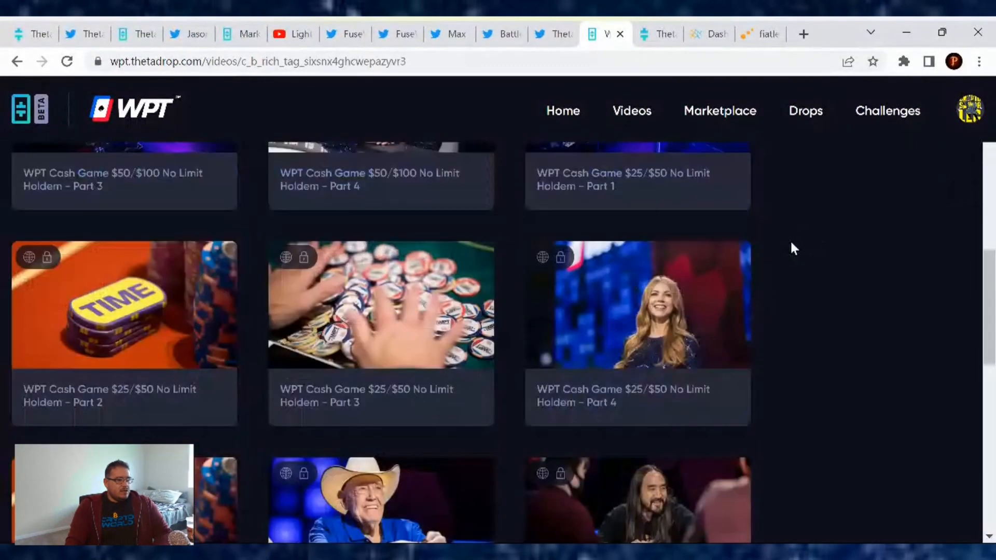
pyautogui.scroll(-3)
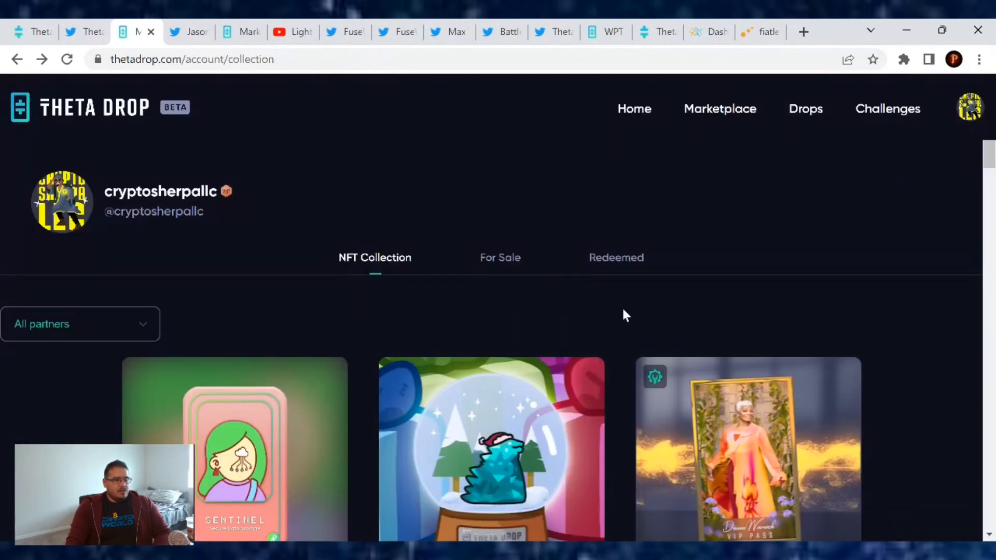
# Open the WPT® Season 19 Pass NFT, edition #3565 of 3589, then move to the Theta explorer tab
pyautogui.scroll(-3)
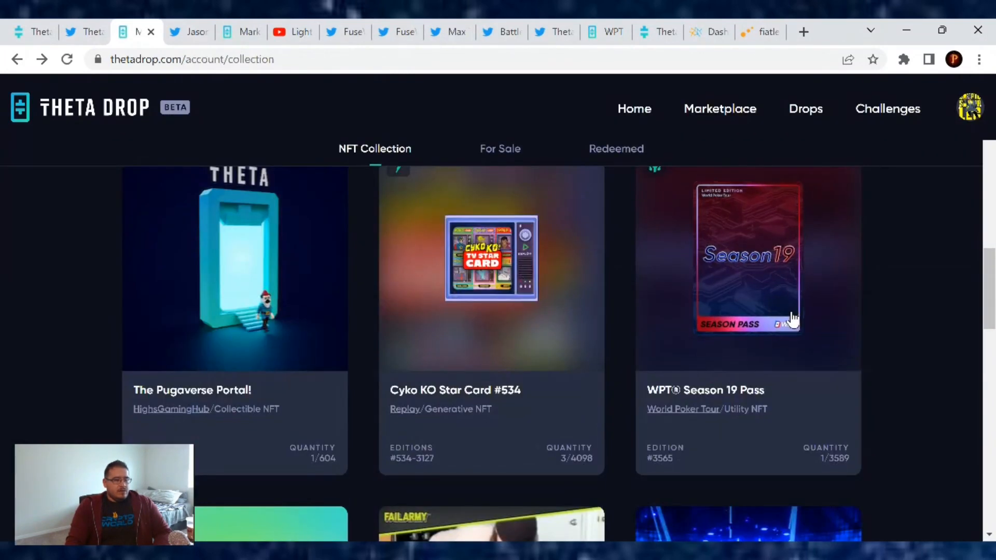
pyautogui.click(748, 267)
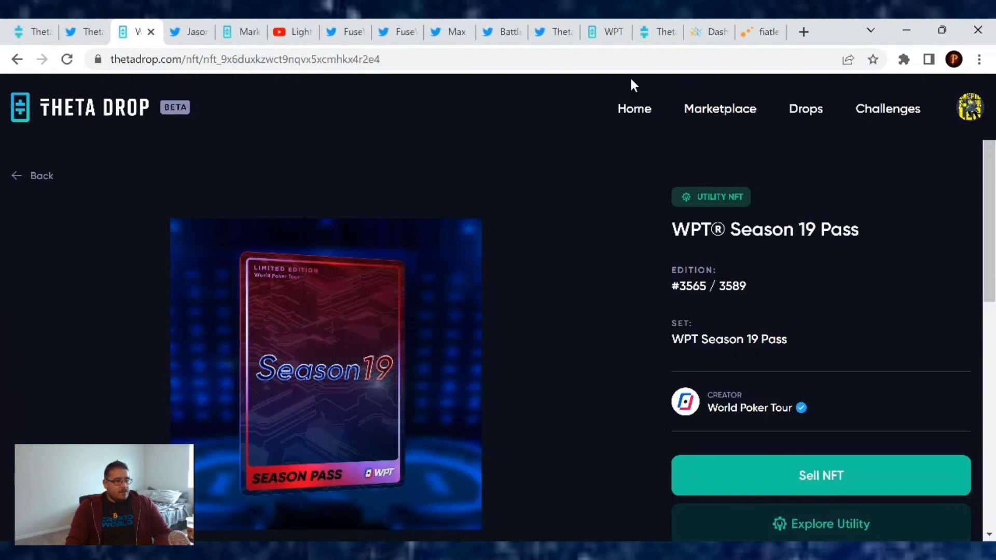
pyautogui.click(657, 32)
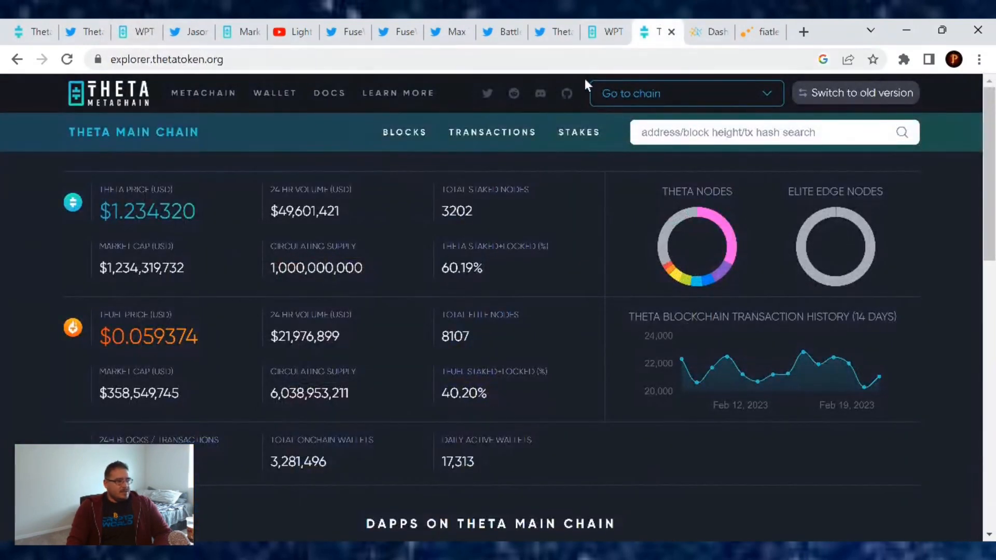
pyautogui.moveTo(585, 249)
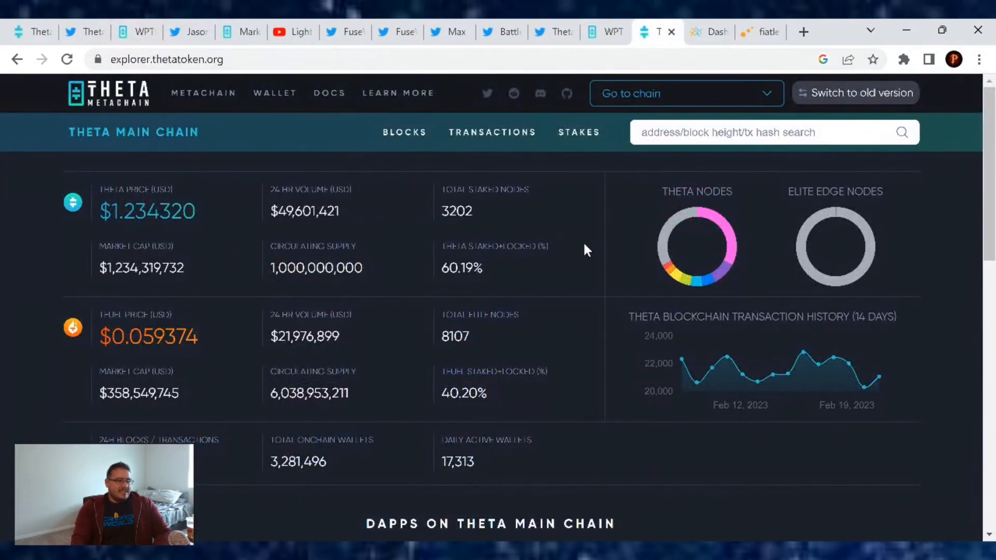
pyautogui.moveTo(620, 273)
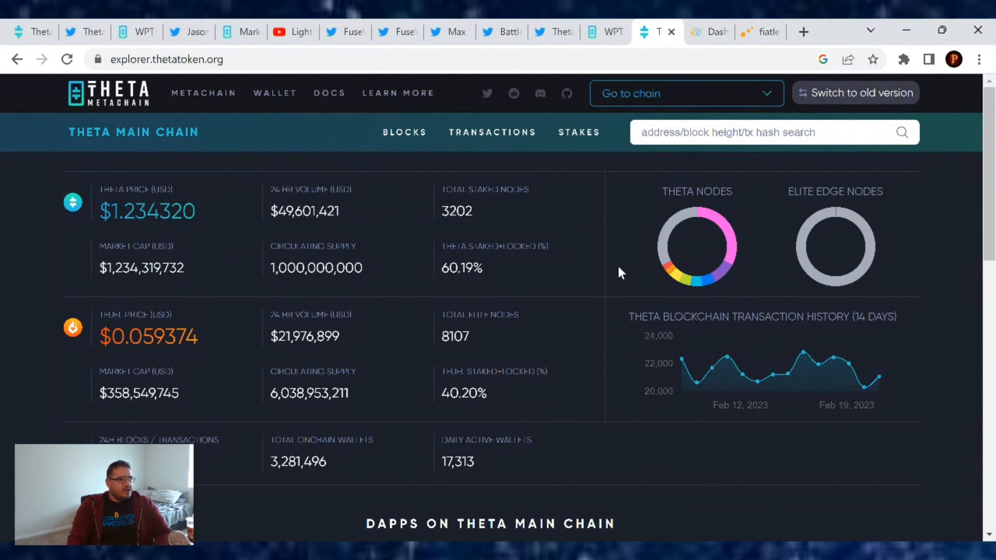
pyautogui.moveTo(631, 264)
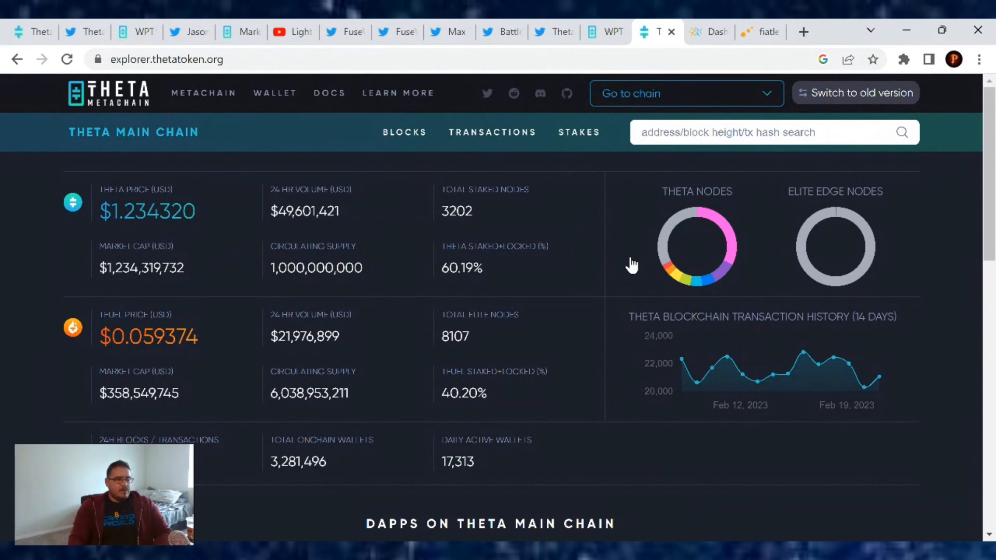
pyautogui.moveTo(604, 269)
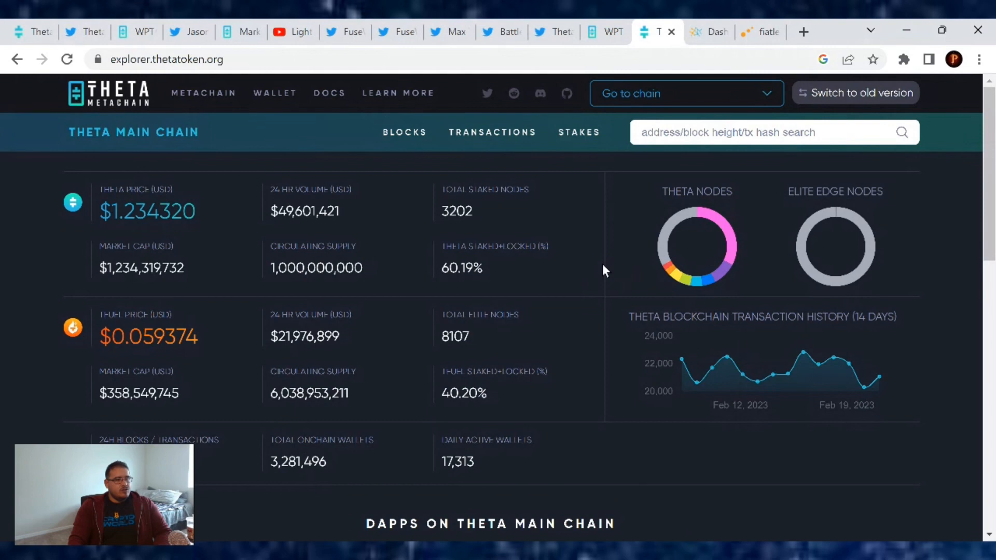
pyautogui.moveTo(535, 225)
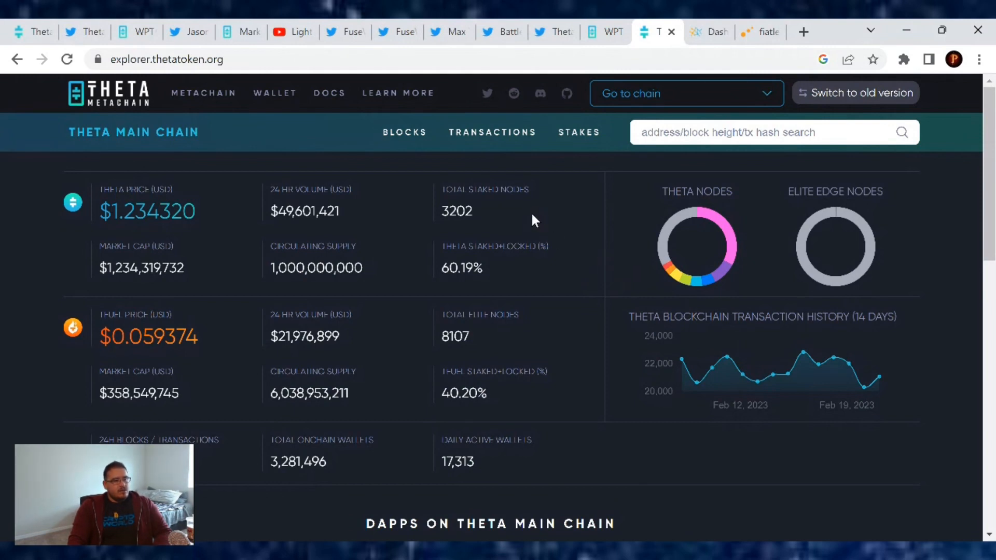
pyautogui.moveTo(557, 230)
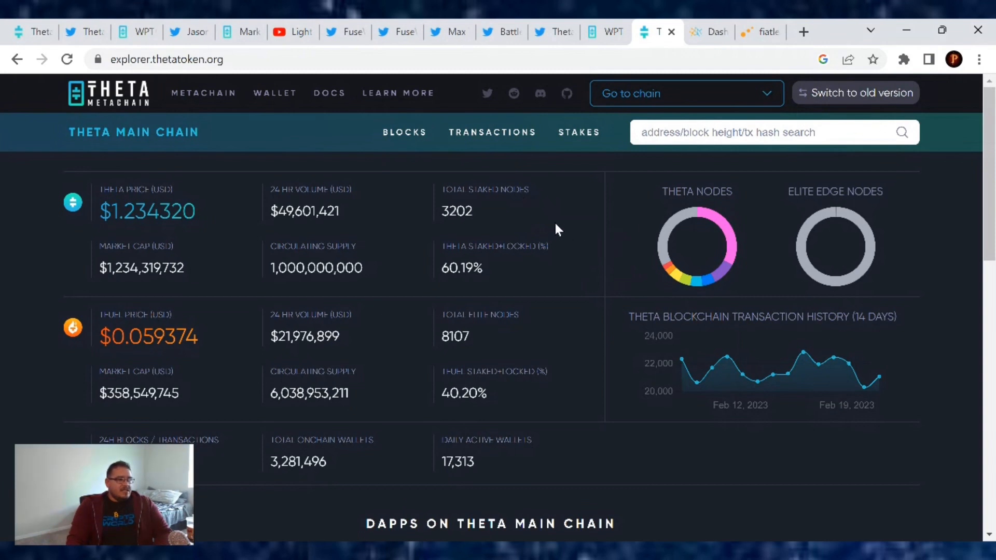
pyautogui.moveTo(462, 268)
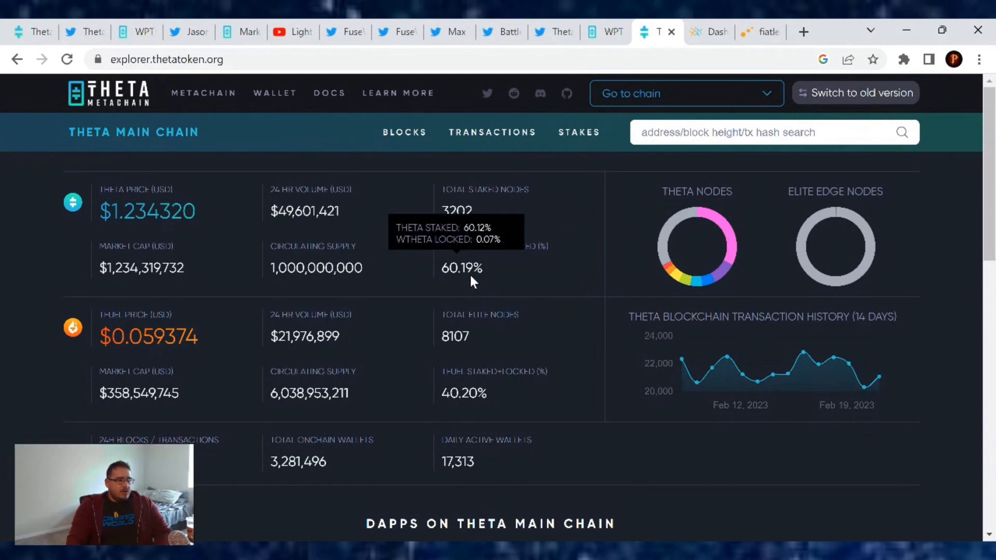
# Scroll the Theta Explorer dashboard to TFUEL stats and dapps like ThetaDrop and VoltSwap
pyautogui.scroll(-3)
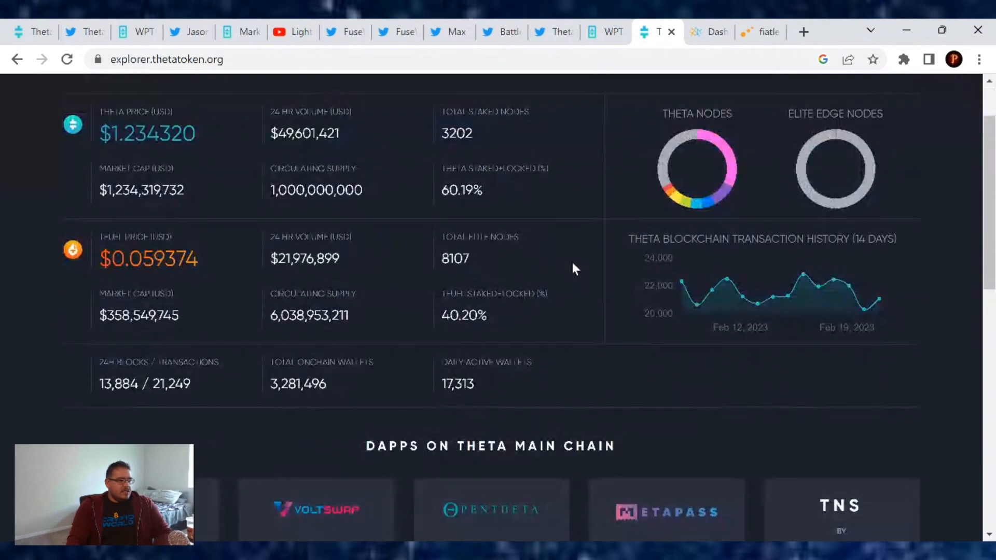
pyautogui.scroll(-3)
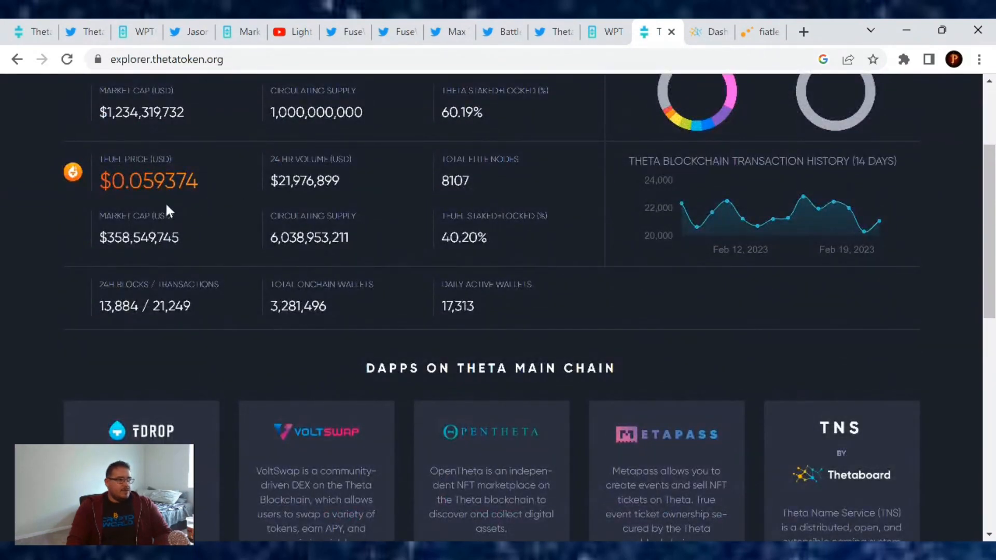
pyautogui.moveTo(366, 266)
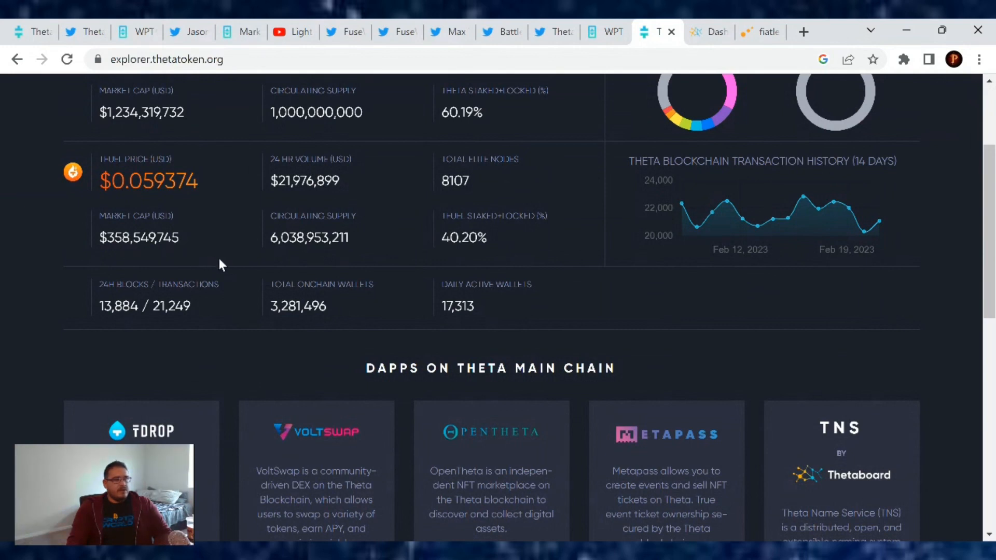
pyautogui.moveTo(370, 250)
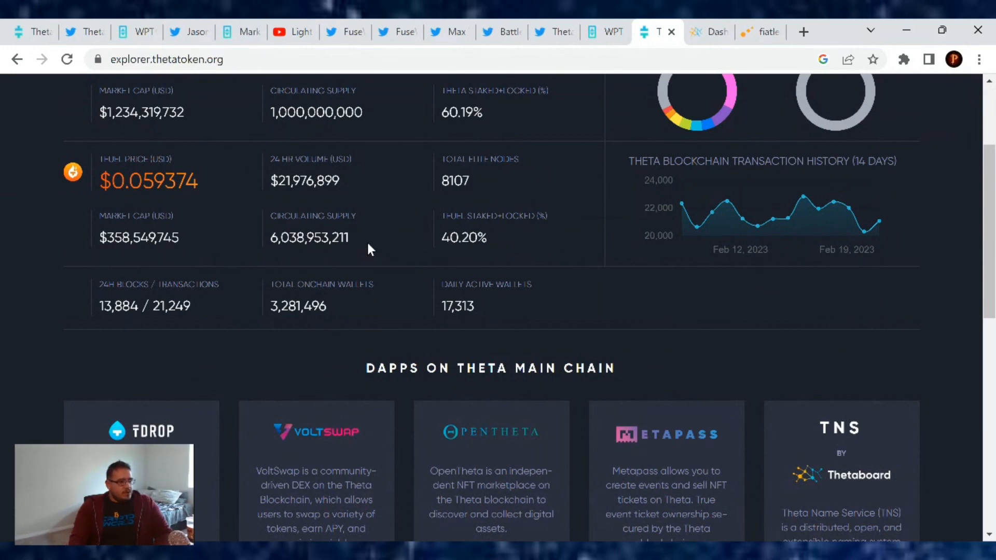
pyautogui.moveTo(428, 192)
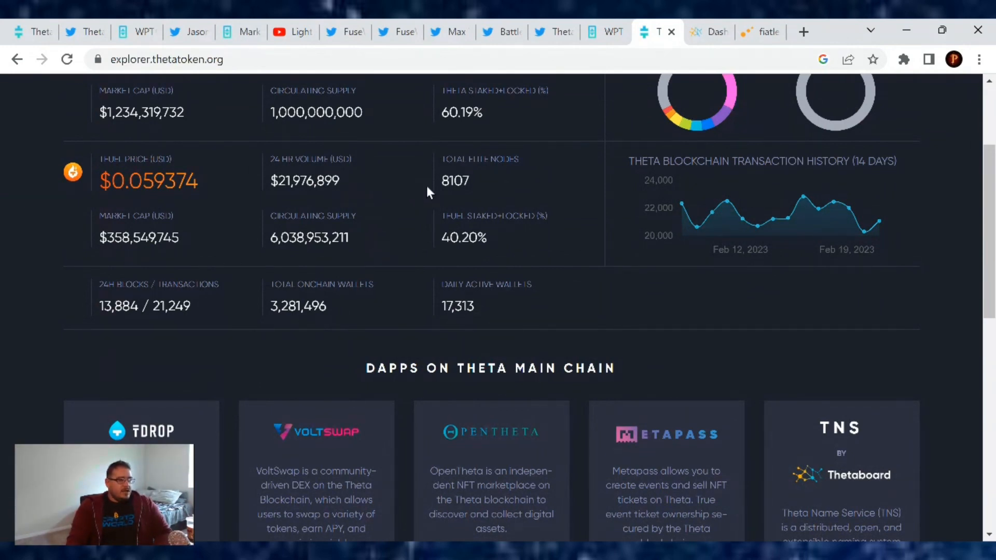
pyautogui.moveTo(509, 184)
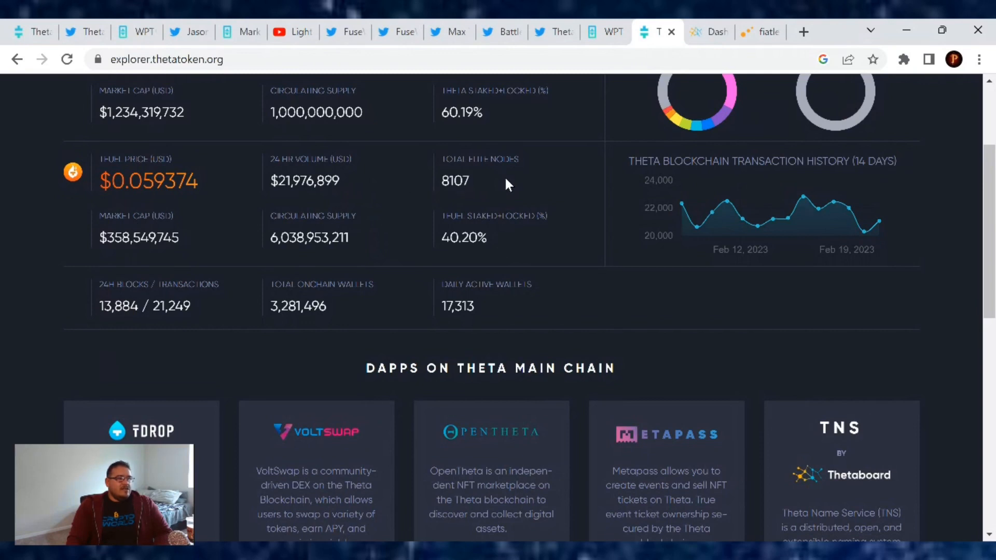
pyautogui.moveTo(581, 184)
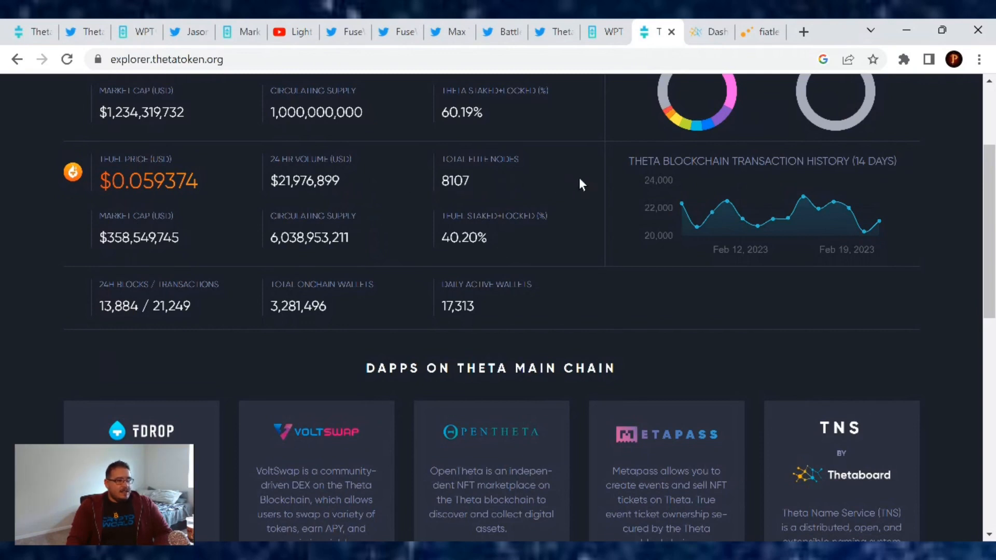
pyautogui.moveTo(496, 251)
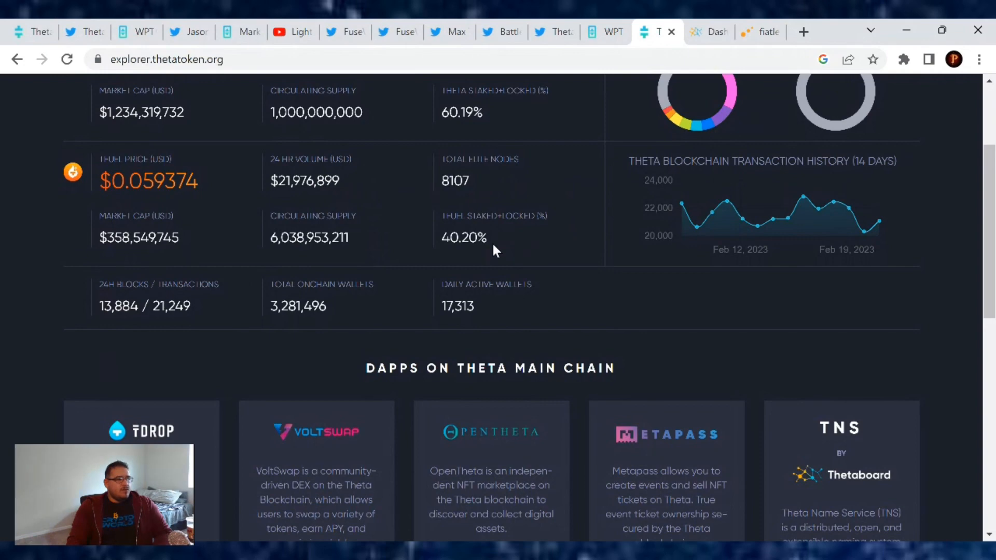
pyautogui.scroll(-3)
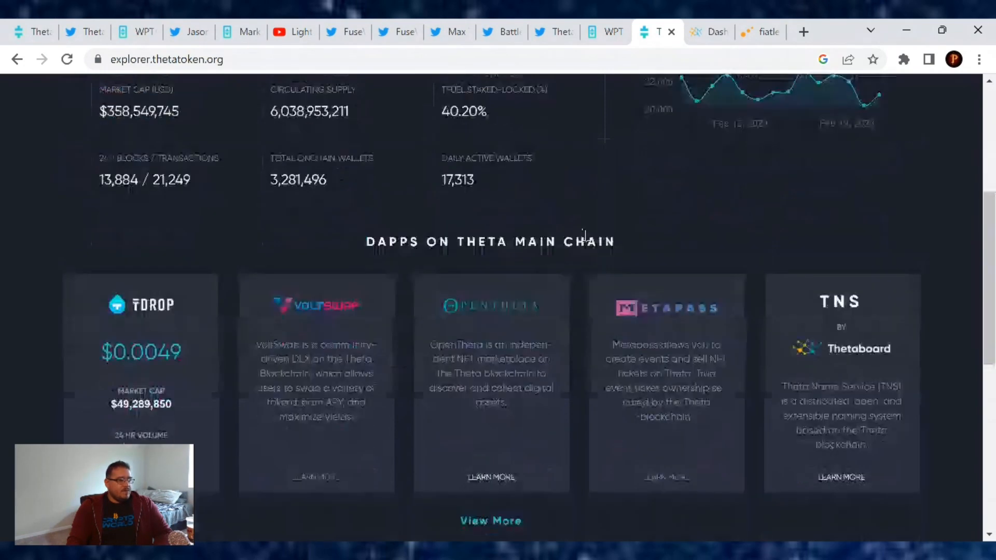
pyautogui.scroll(-3)
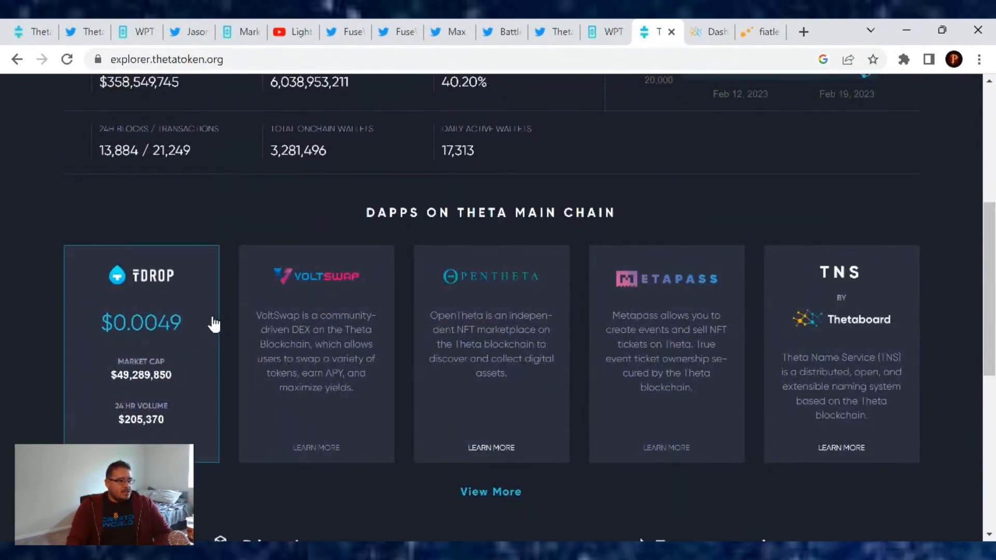
pyautogui.moveTo(212, 386)
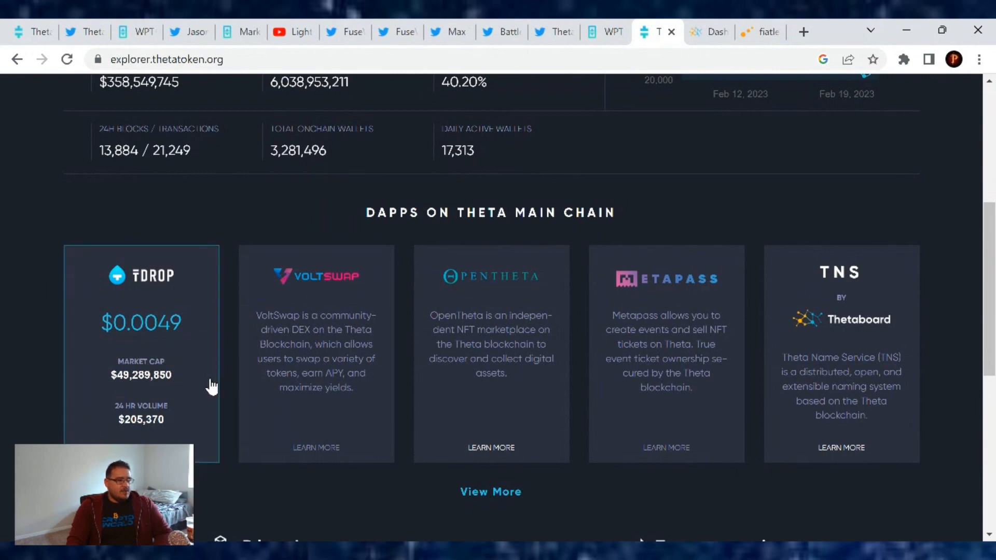
pyautogui.moveTo(207, 385)
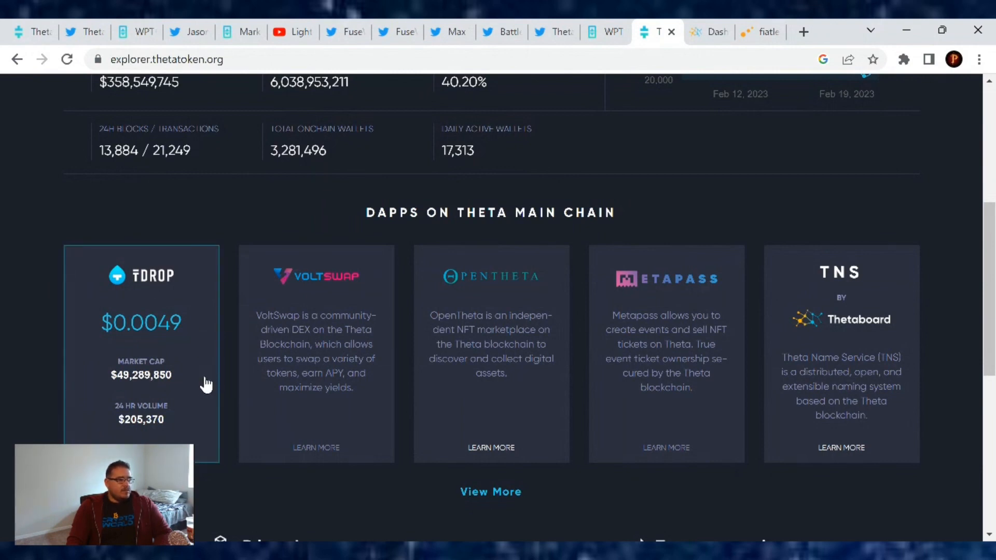
pyautogui.moveTo(193, 437)
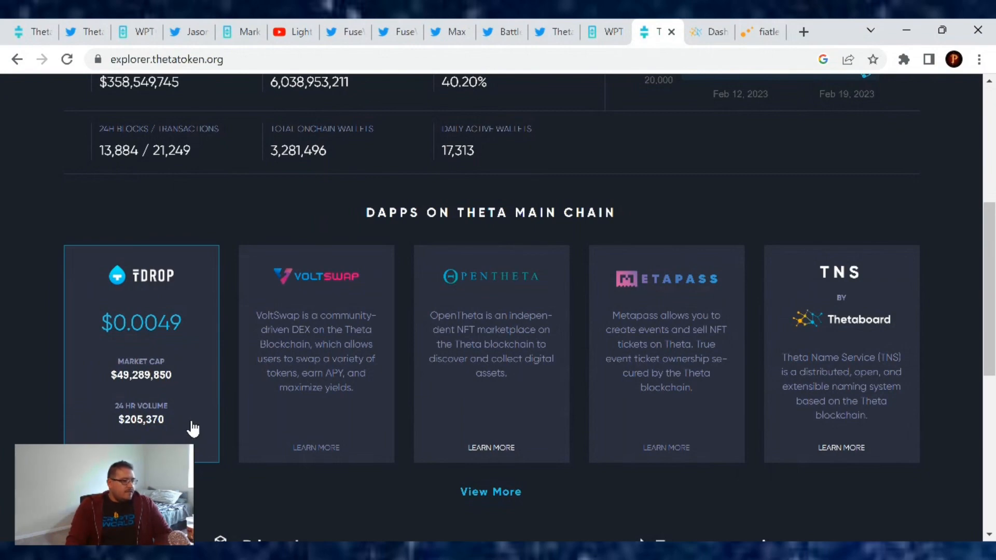
pyautogui.scroll(3)
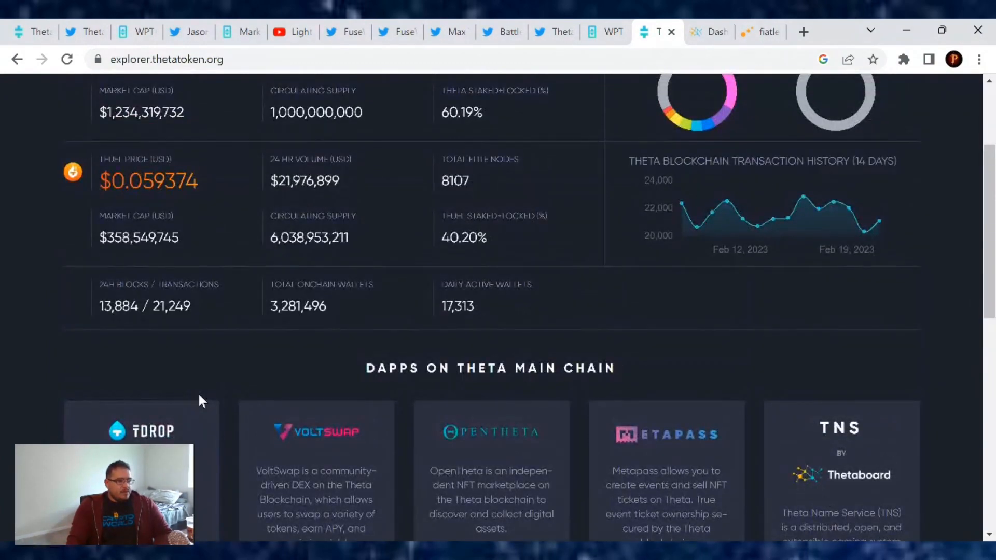
pyautogui.scroll(-3)
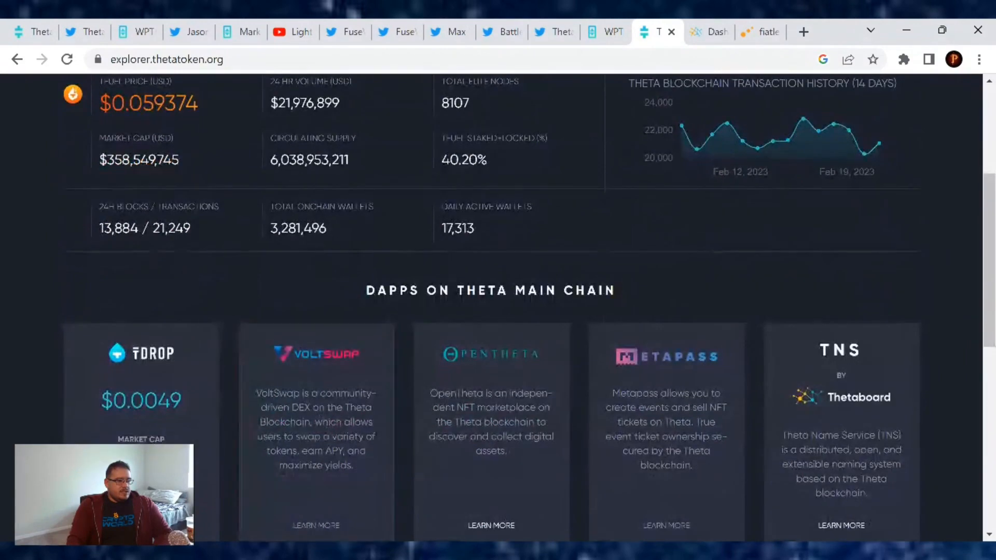
pyautogui.scroll(-3)
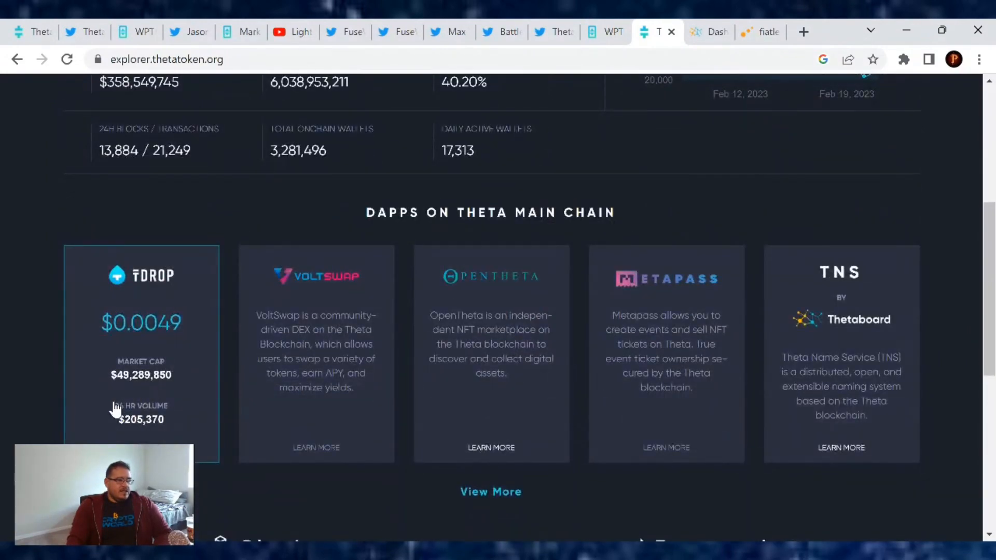
pyautogui.moveTo(292, 31)
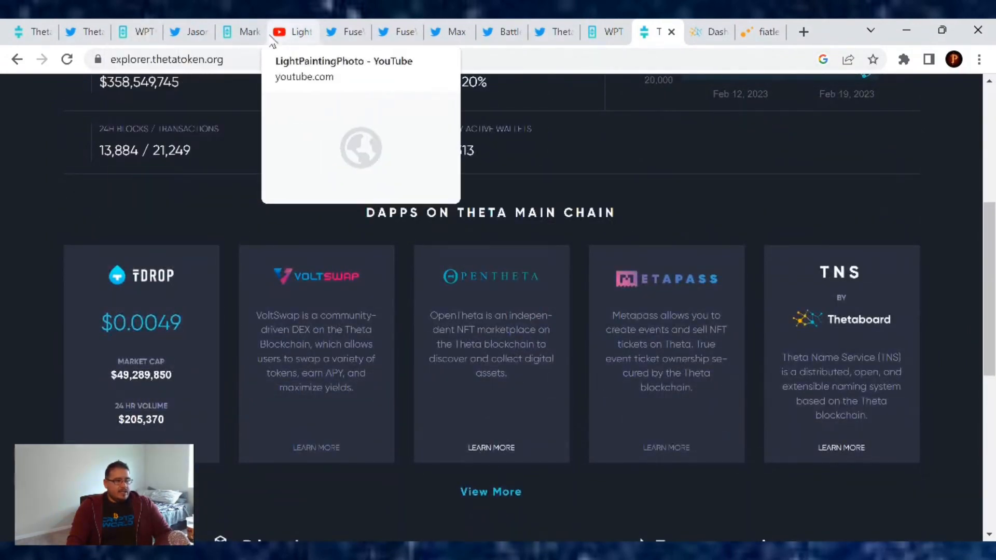
pyautogui.click(240, 32)
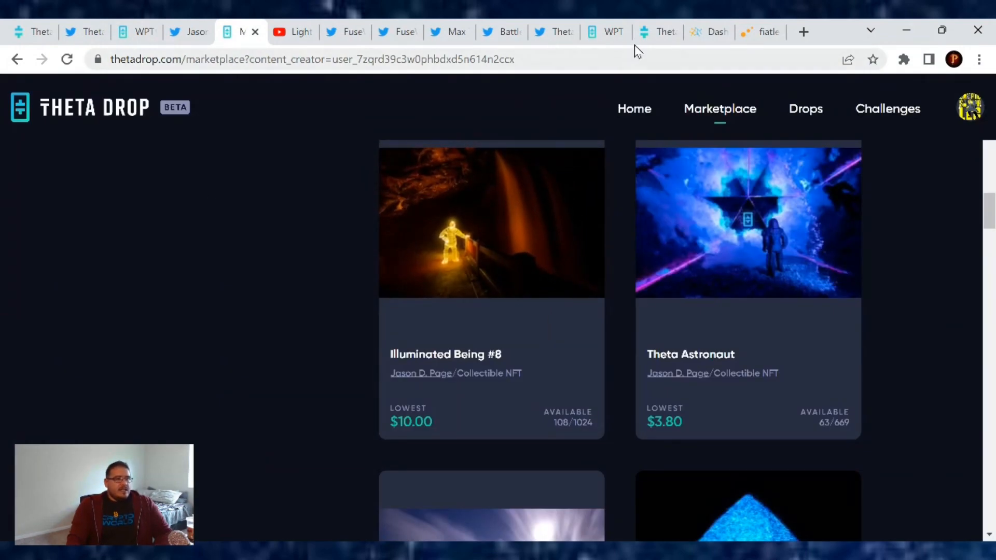
pyautogui.click(657, 32)
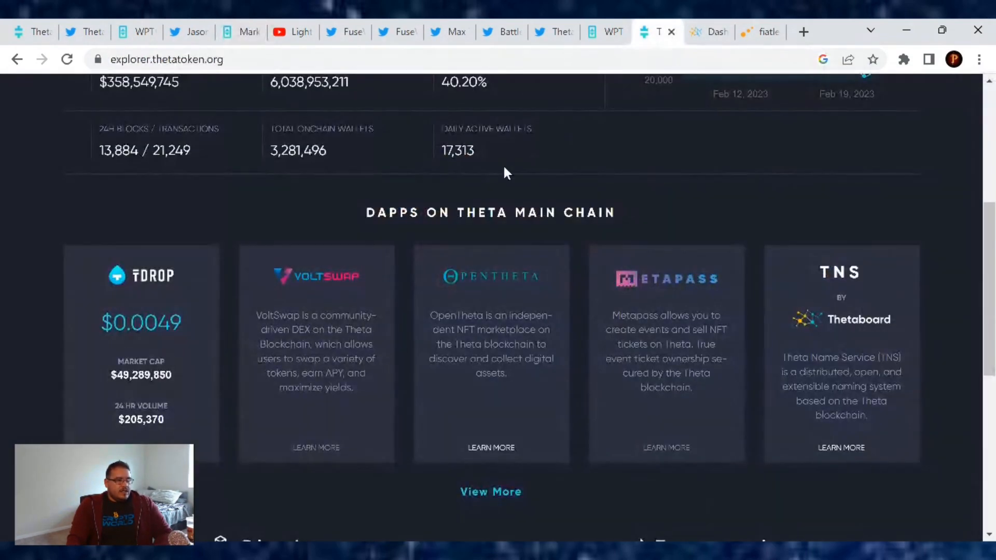
pyautogui.scroll(3)
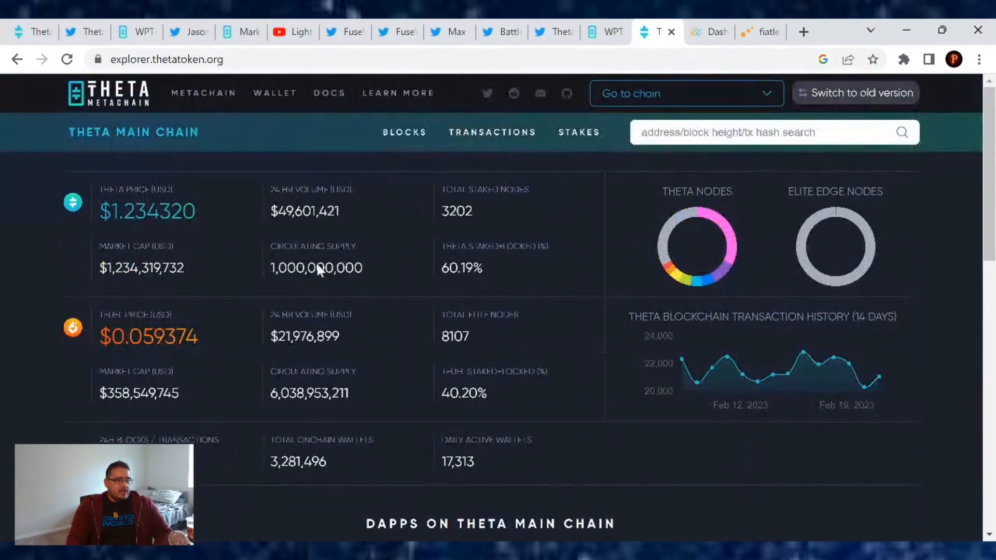
pyautogui.moveTo(237, 379)
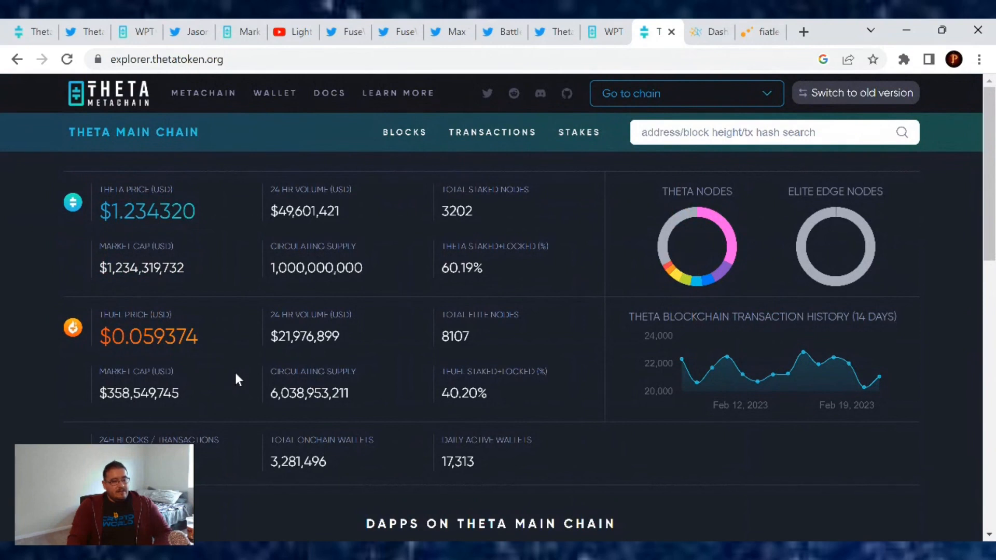
pyautogui.moveTo(359, 367)
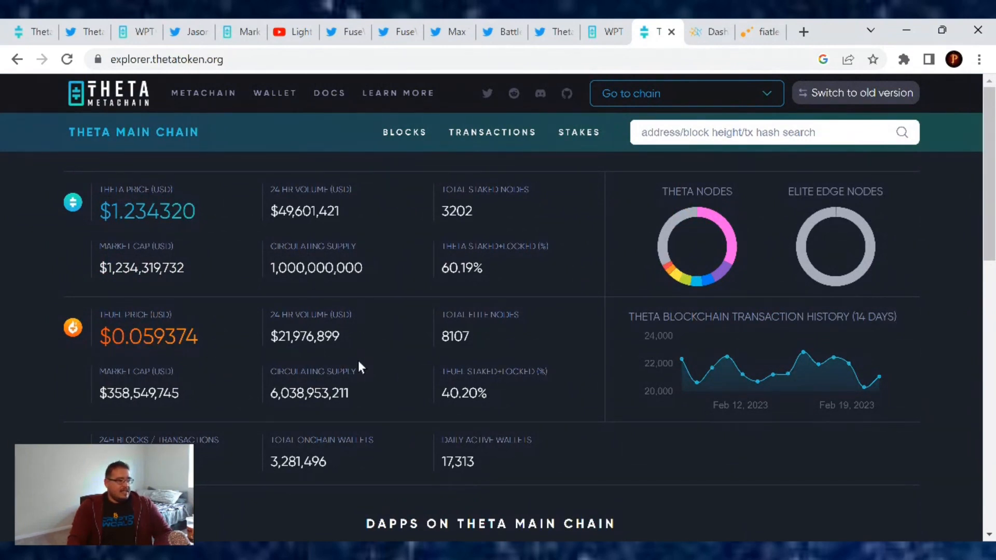
pyautogui.moveTo(157, 250)
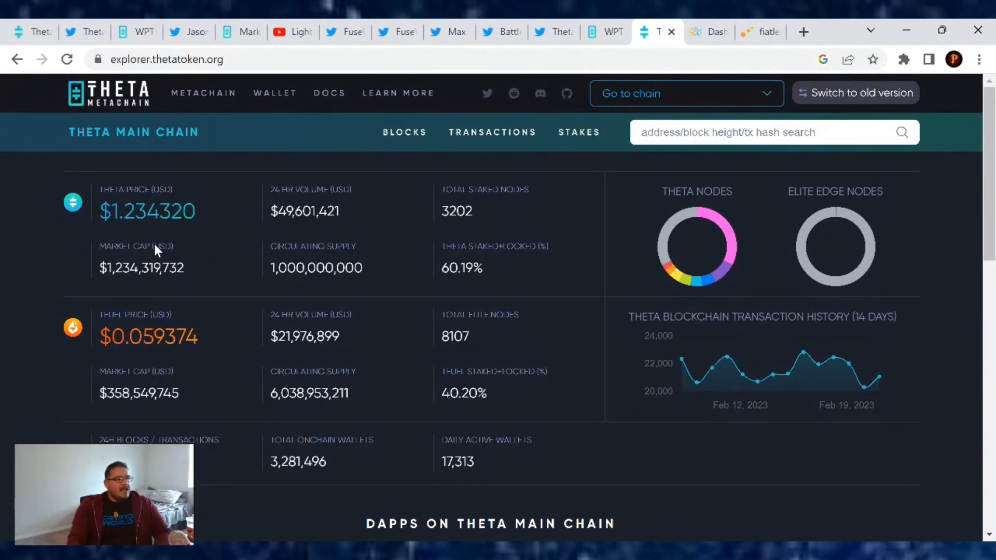
pyautogui.moveTo(400, 233)
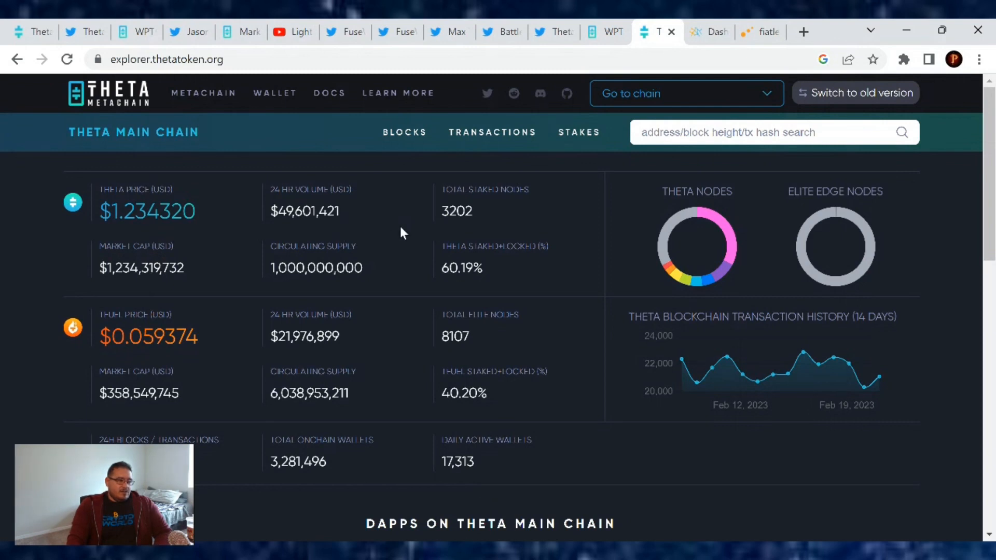
pyautogui.moveTo(489, 283)
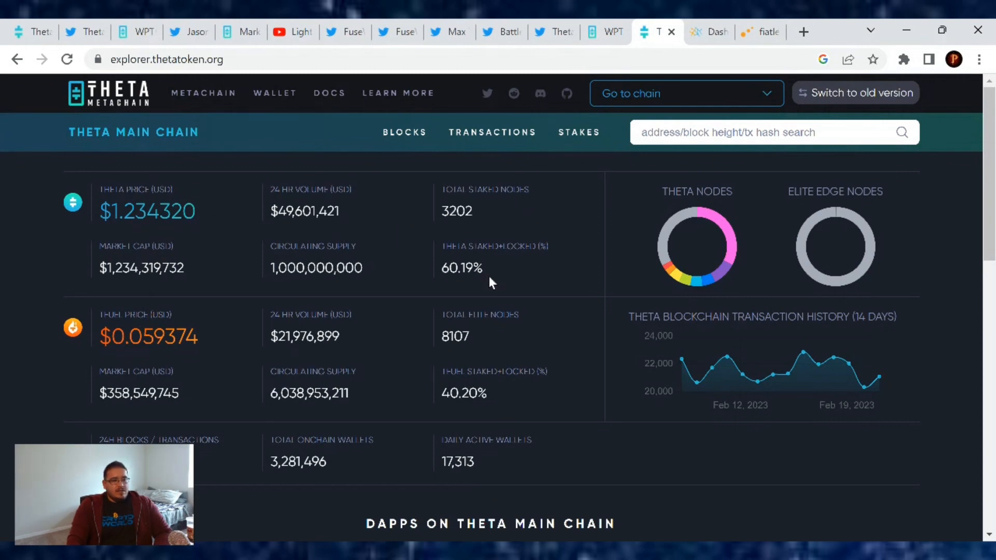
pyautogui.moveTo(406, 243)
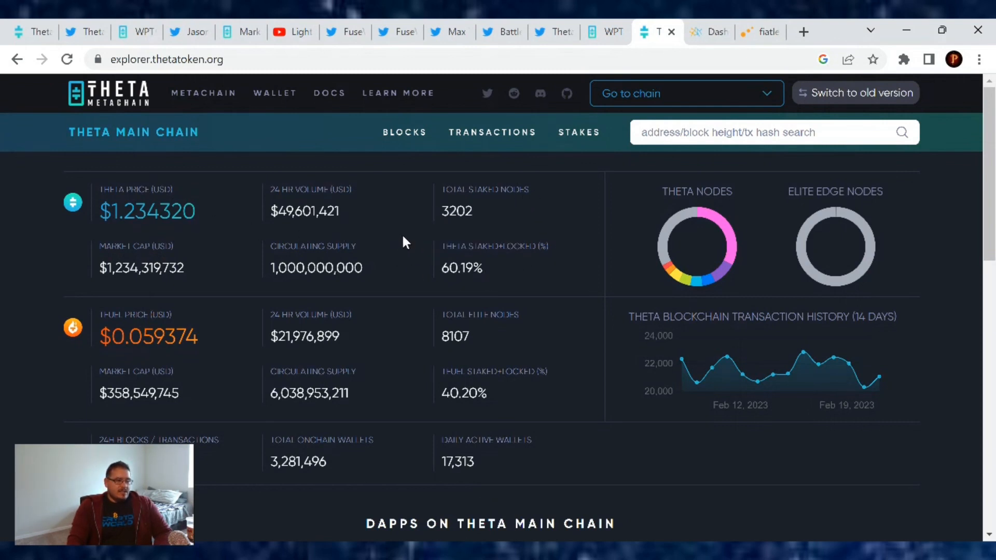
pyautogui.scroll(-3)
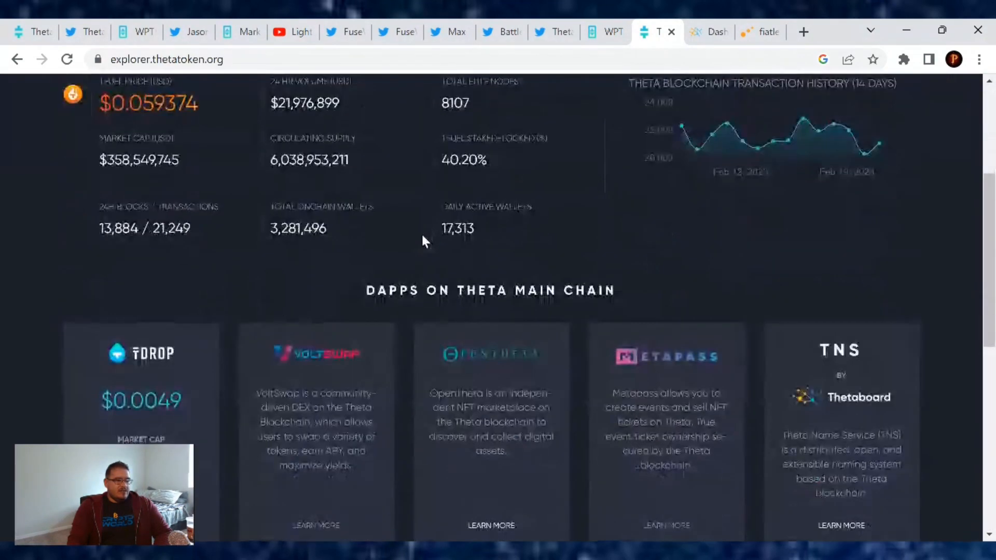
# Switch to Thetaboard's dashboard showing Theta at $1.23 and Tfuel at $0.059
pyautogui.click(704, 32)
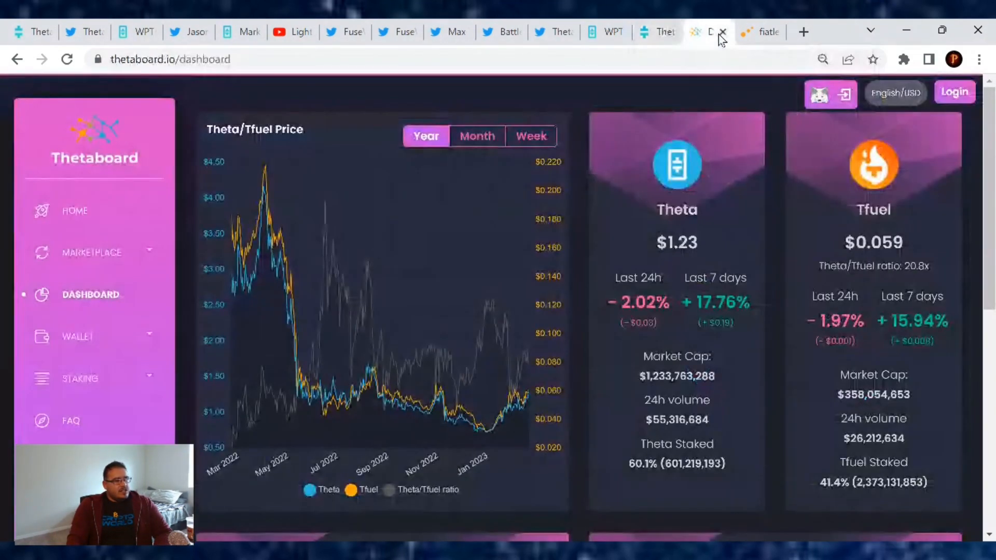
pyautogui.moveTo(656, 336)
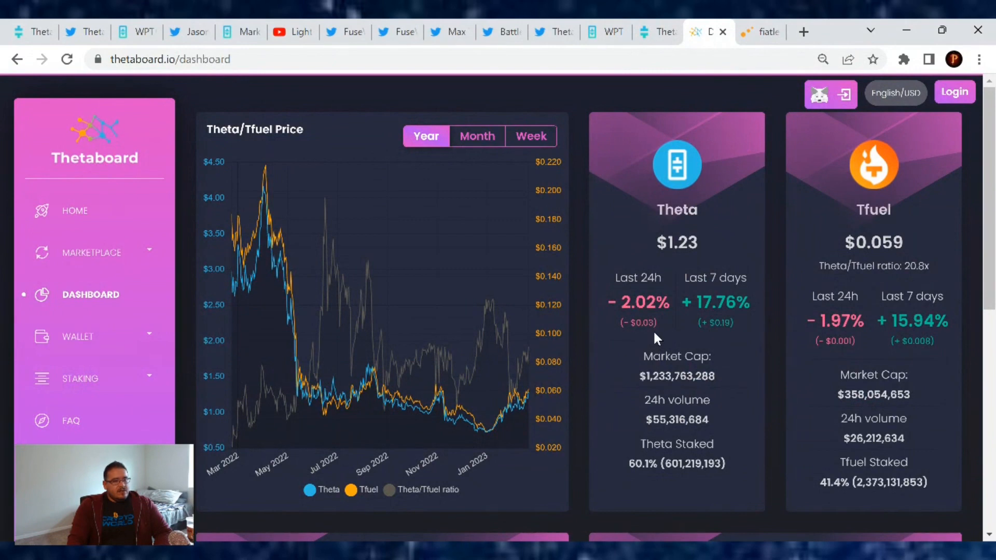
pyautogui.moveTo(931, 340)
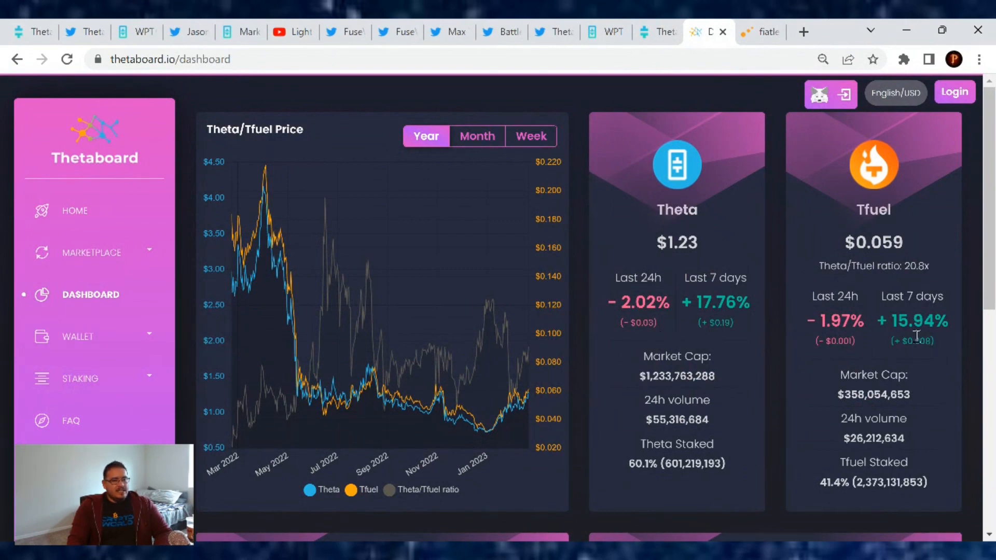
# Switch to fiatleak's live Theta/USDT trade map showing a price of 1.2321
pyautogui.click(758, 32)
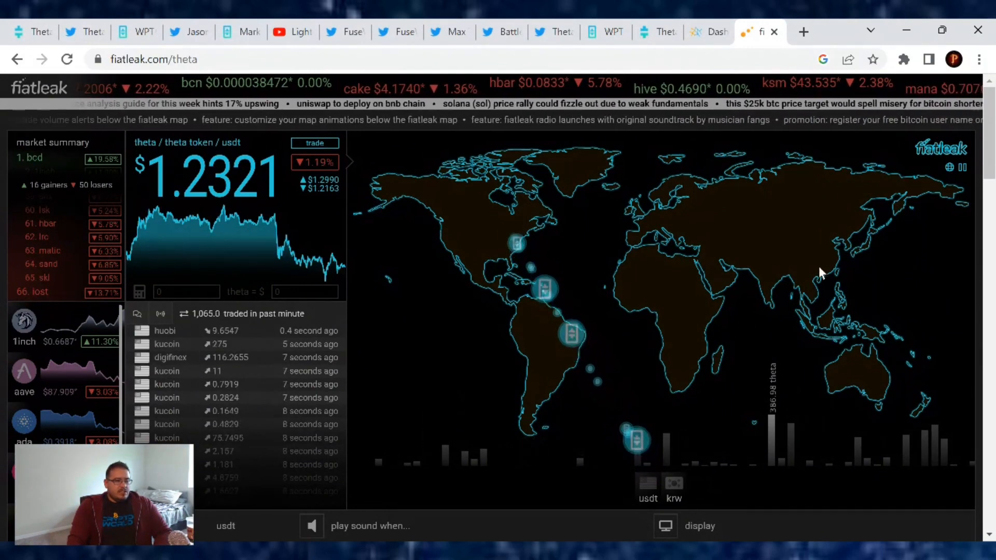
pyautogui.moveTo(716, 232)
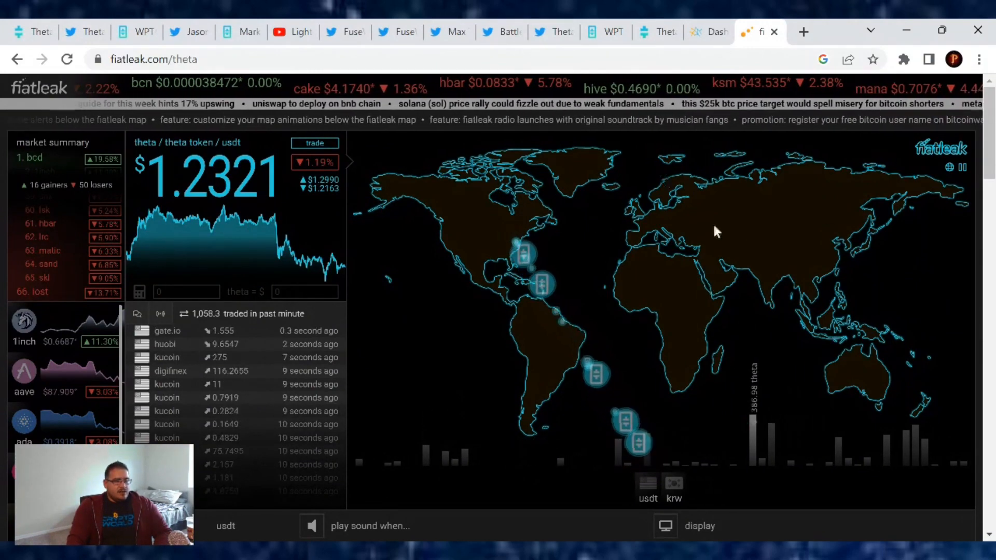